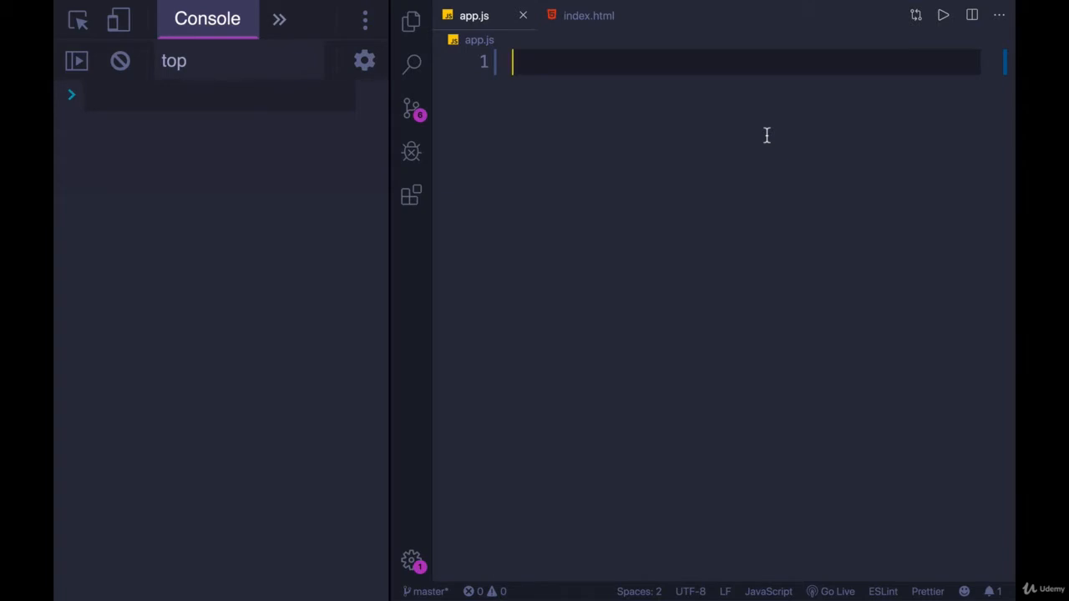
Sketch example usage: const triple = multiplyBy(3) with triple(5); // 15.
type("multipl")
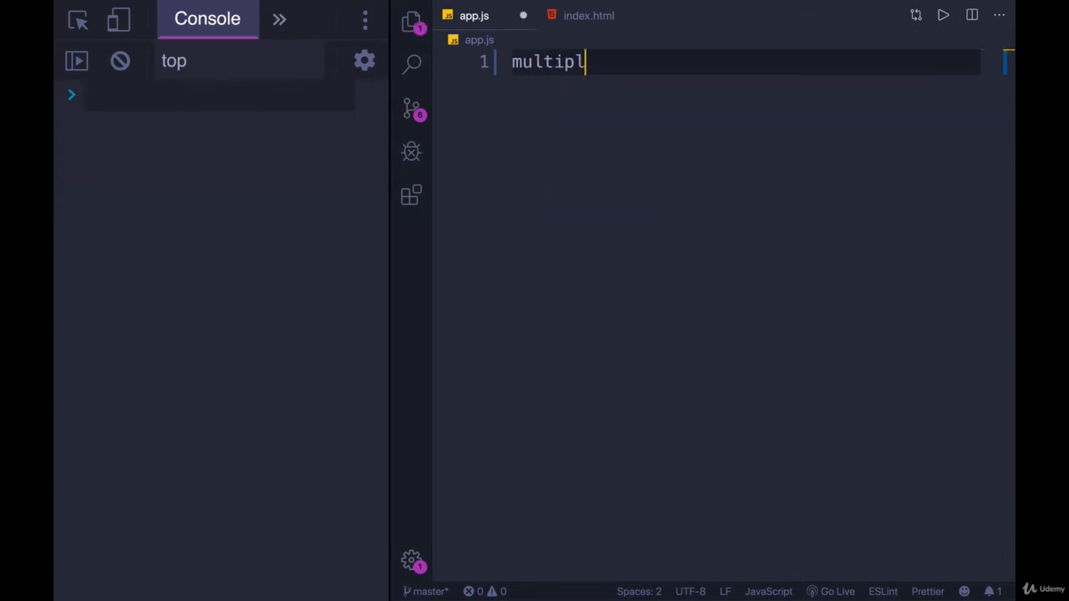
type("yBy")
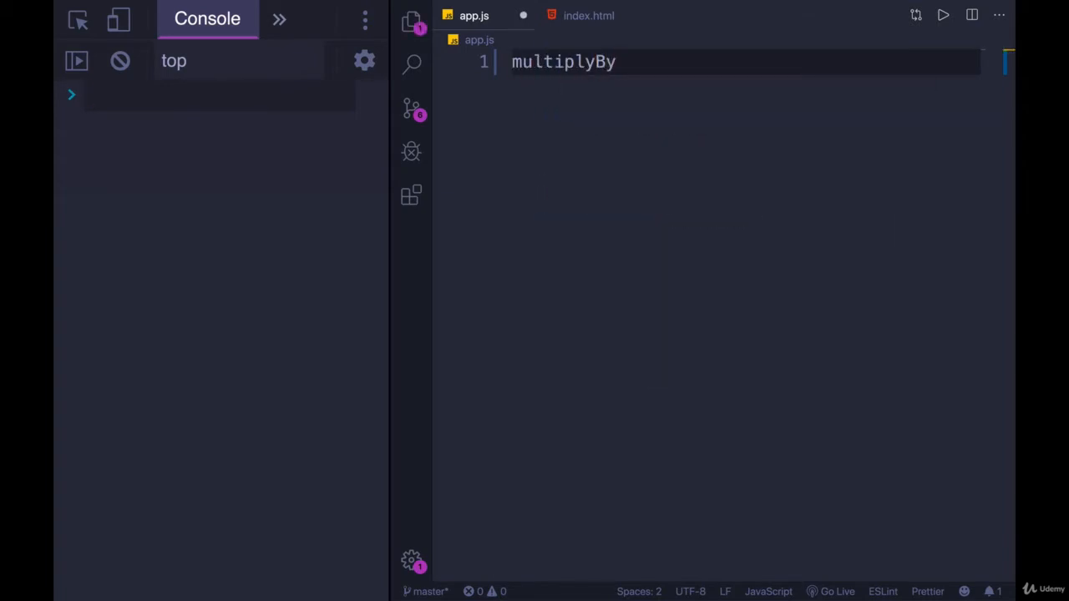
type("()")
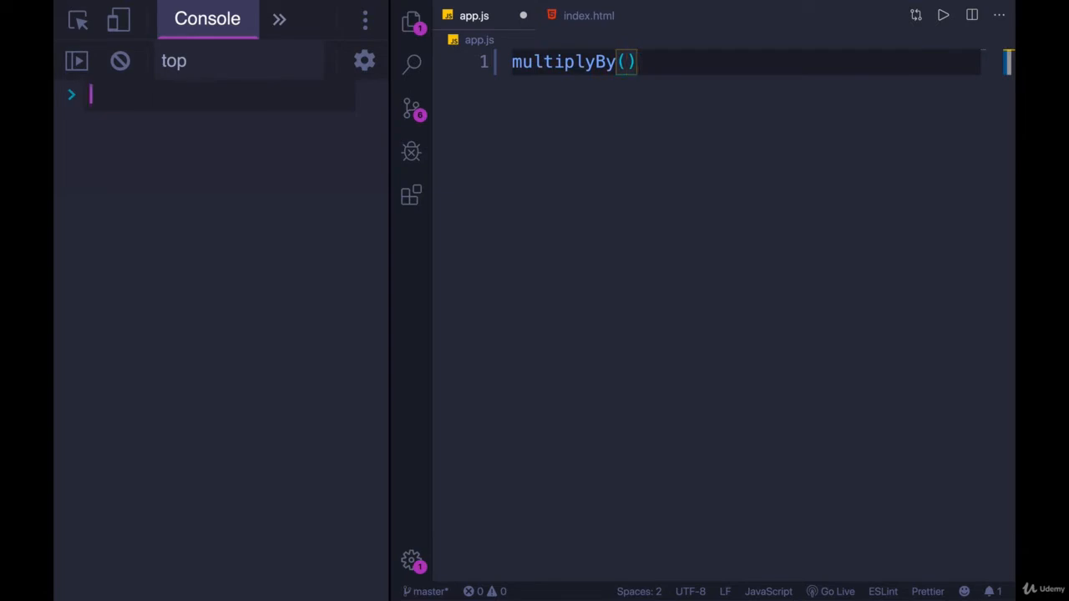
type("3")
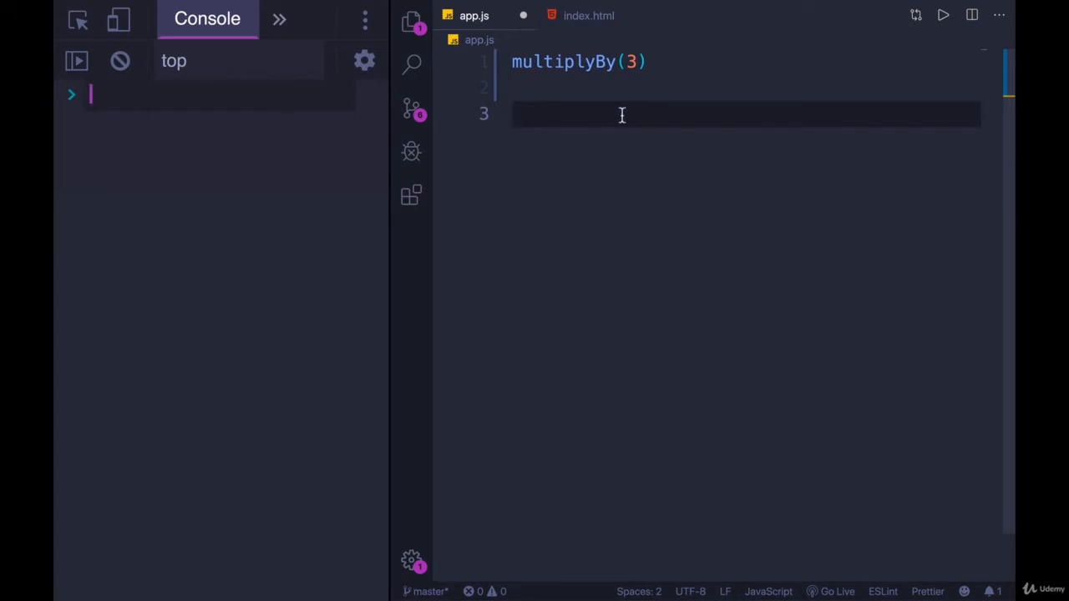
type("const triple =")
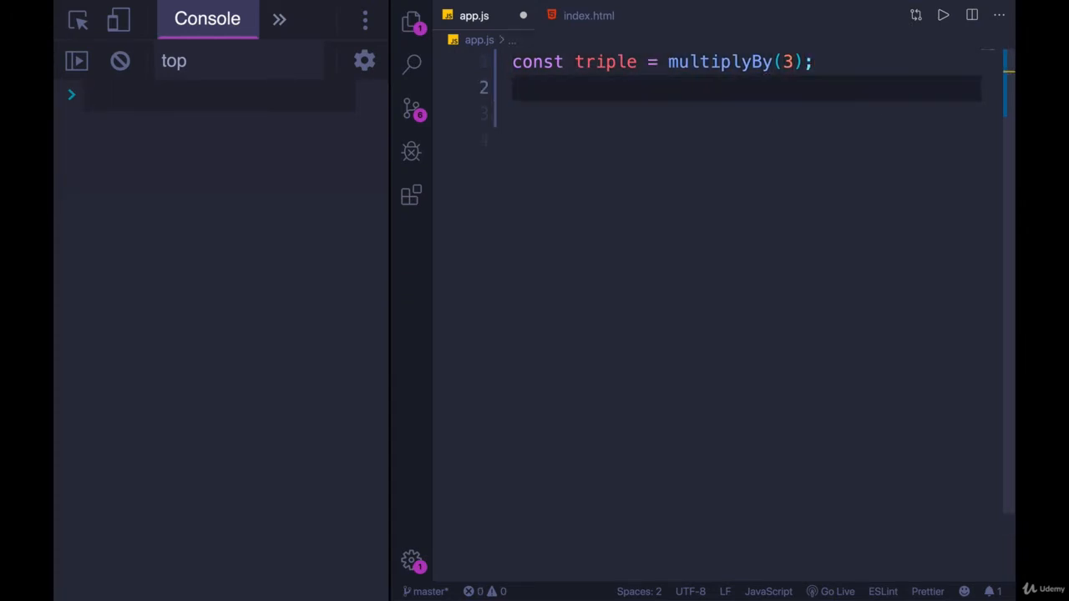
type("triple(5)")
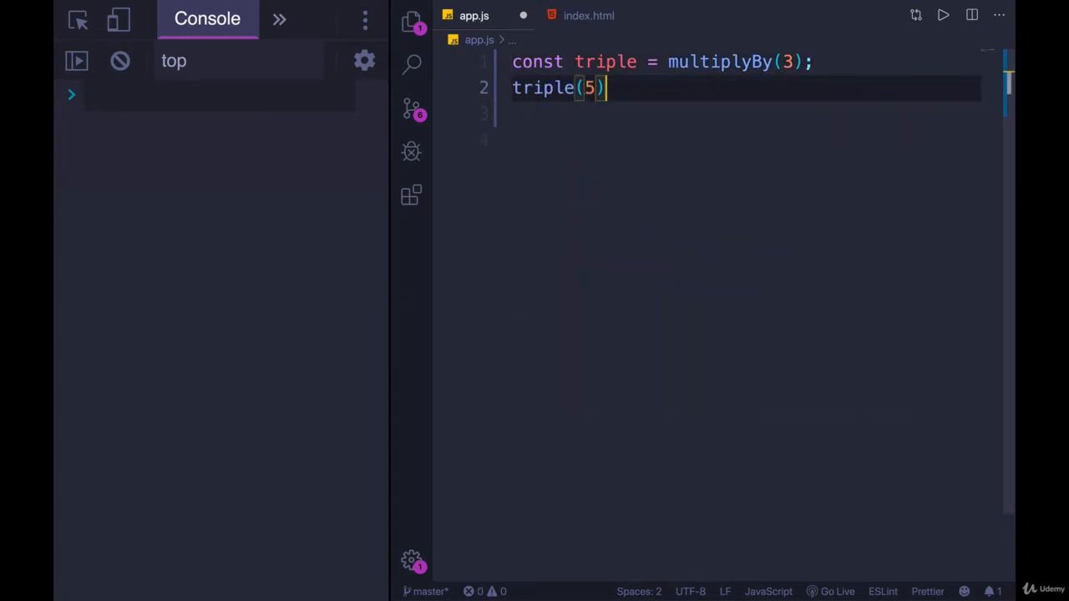
type("; //15")
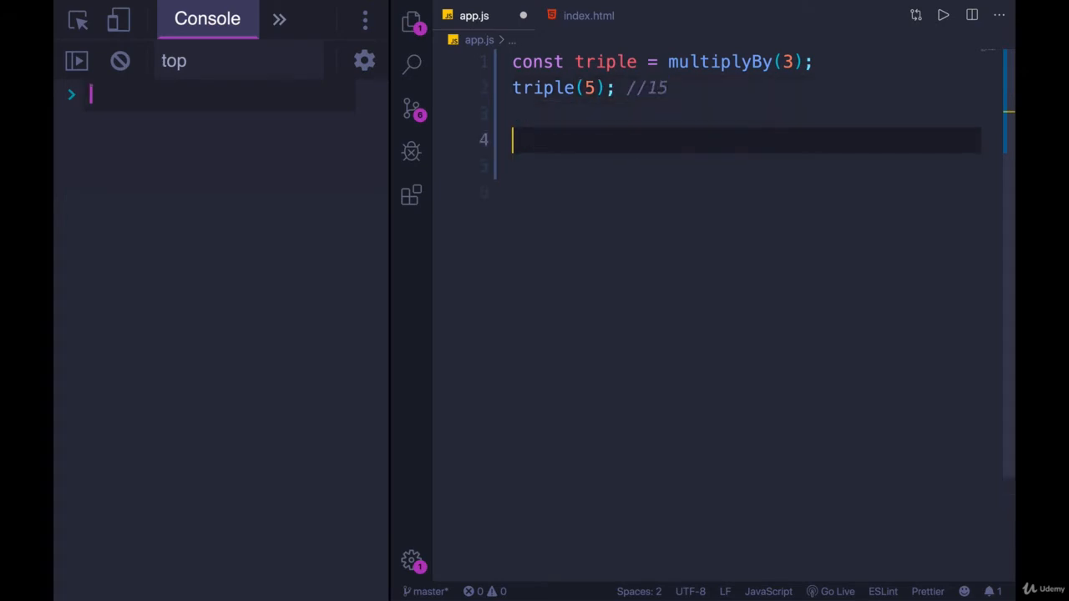
Add a second example: const double = multiplyBy(2) with double(8) // 16.
type("const")
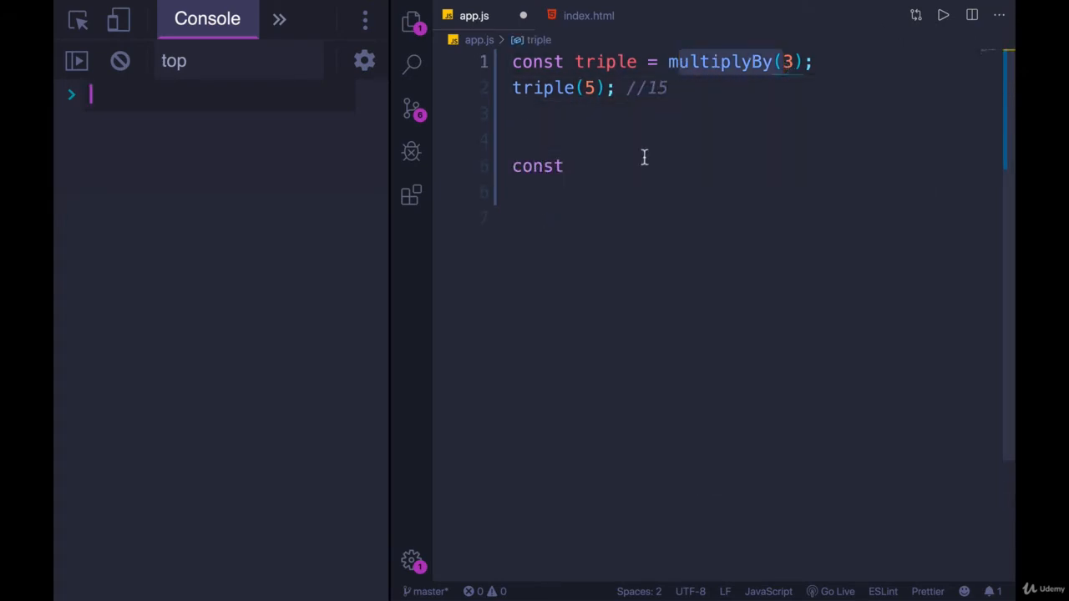
type("double =")
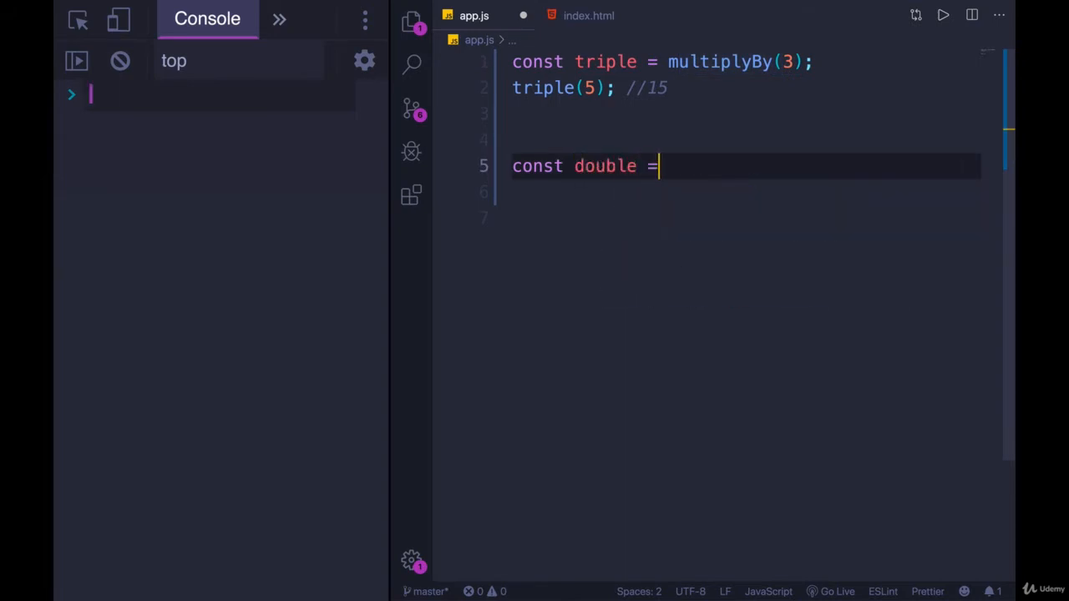
type("multiplyBy(2)")
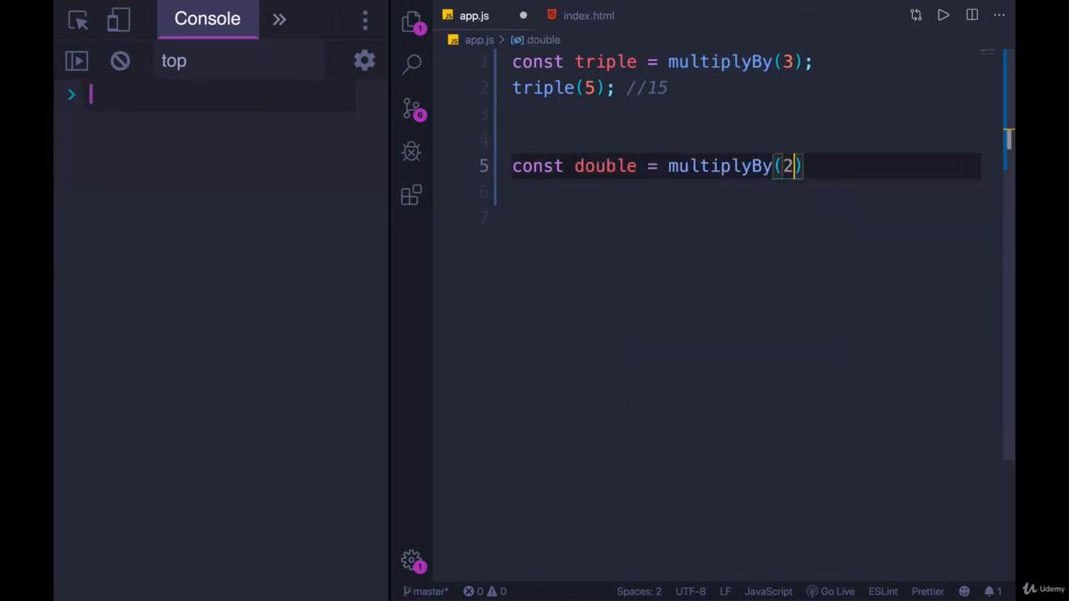
type(";")
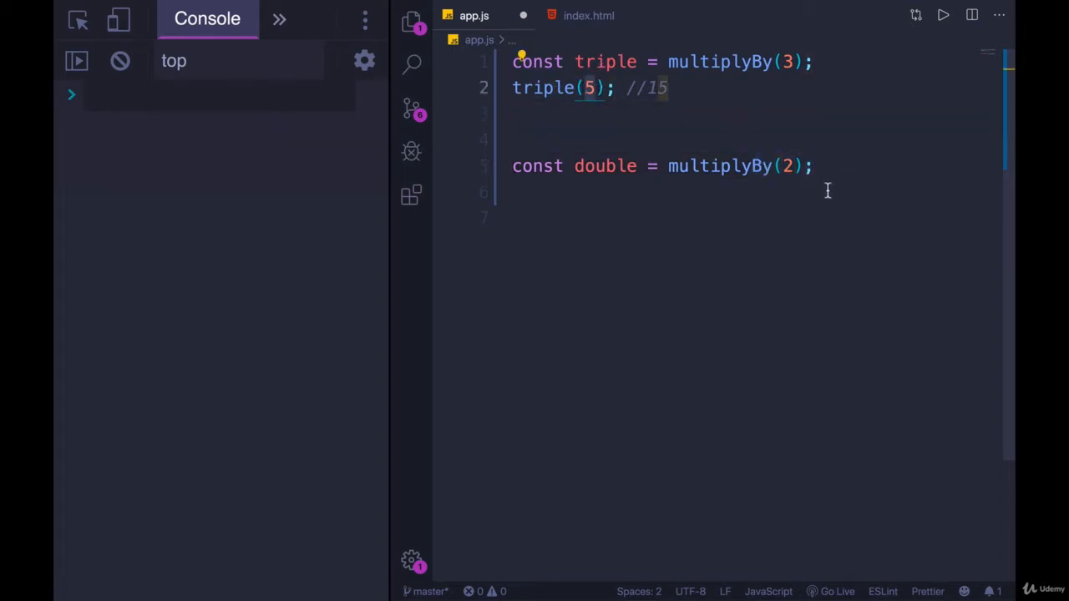
type("doublee")
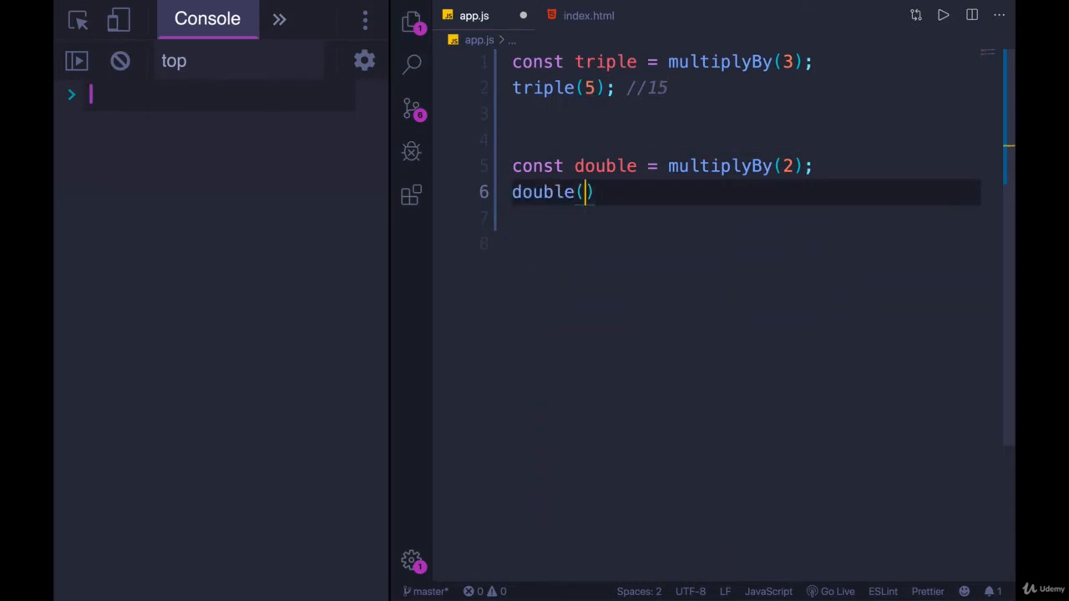
type("8) //1")
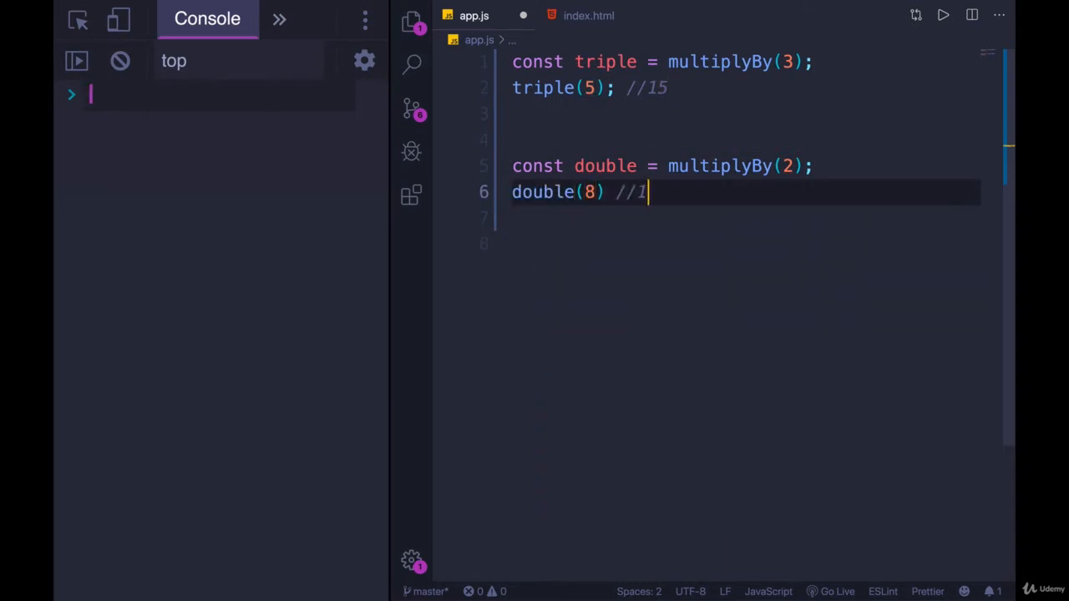
type("6;")
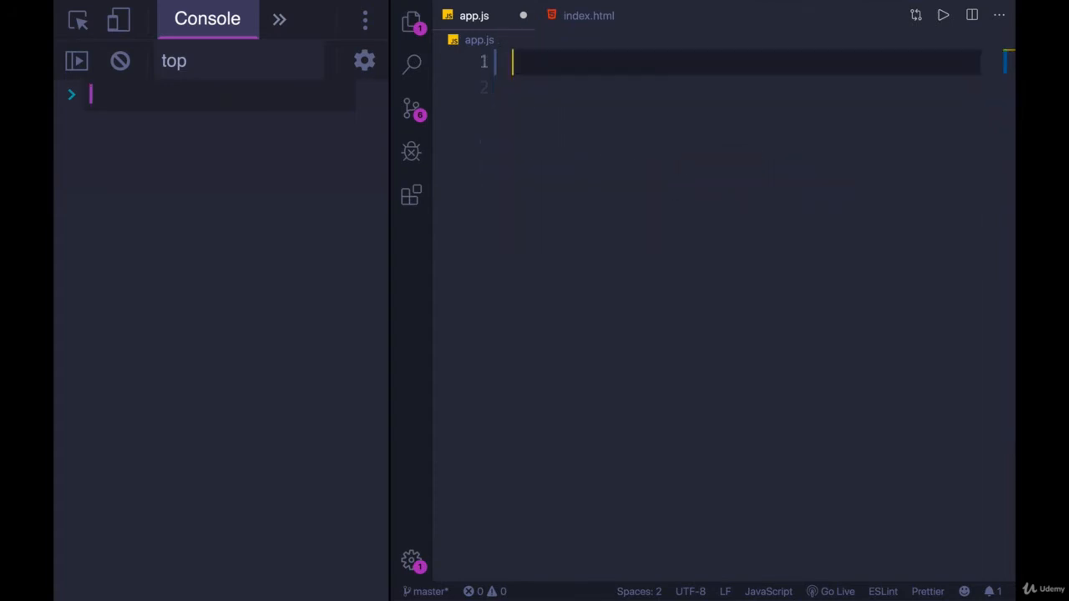
Define function multiplyBy(num) that returns an empty anonymous function.
type("function")
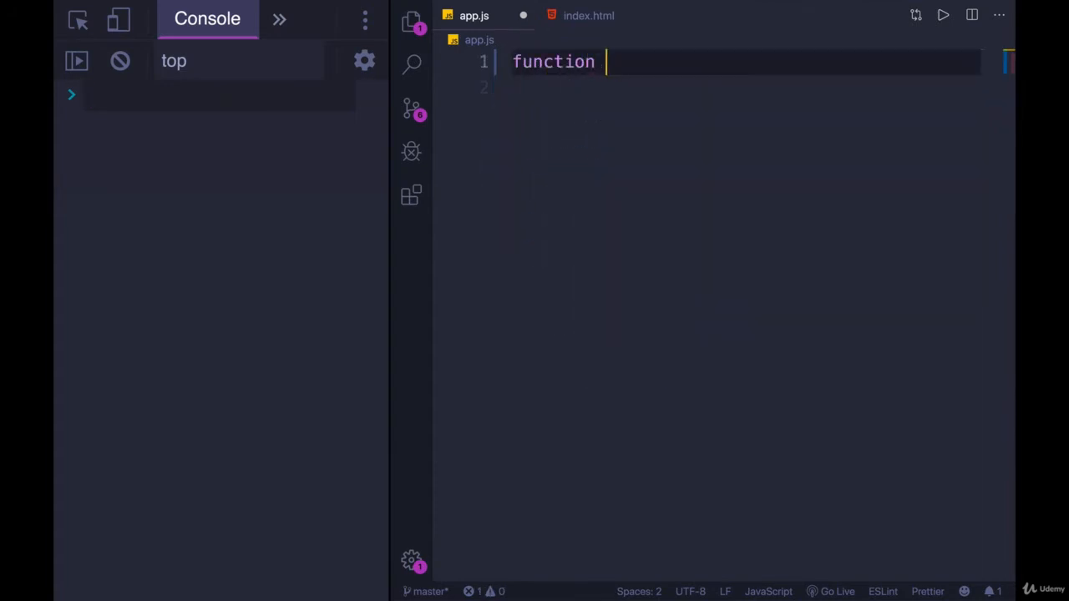
type("multiplyBy()")
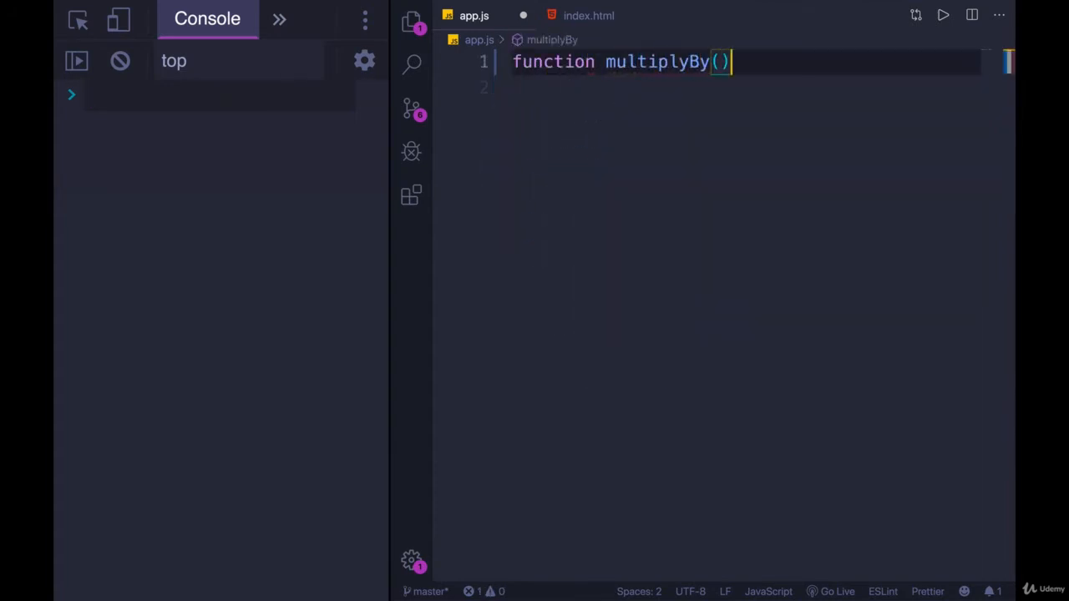
type("num")
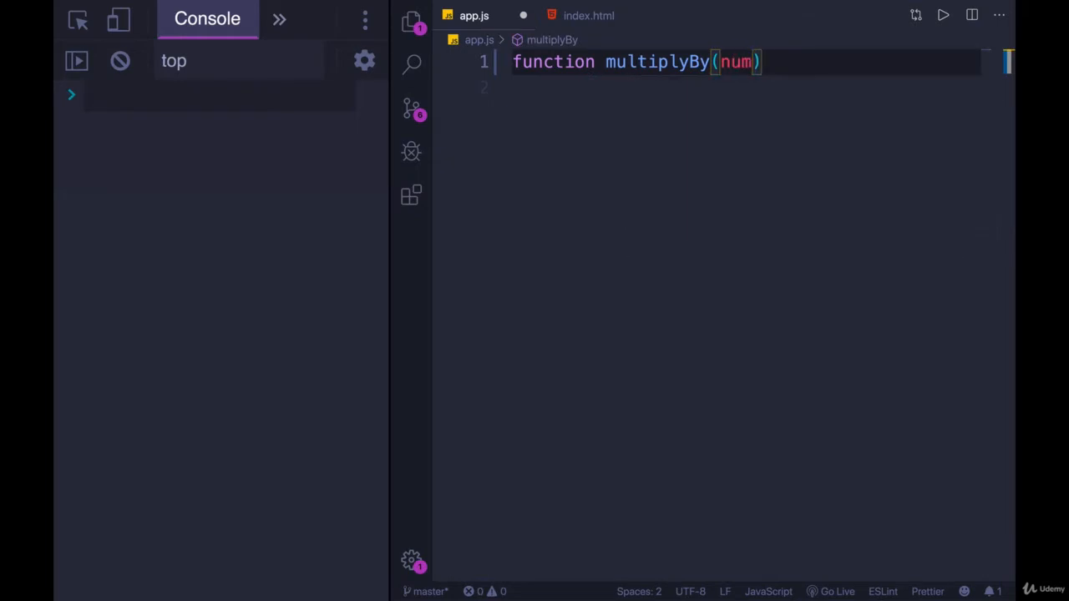
type("{")
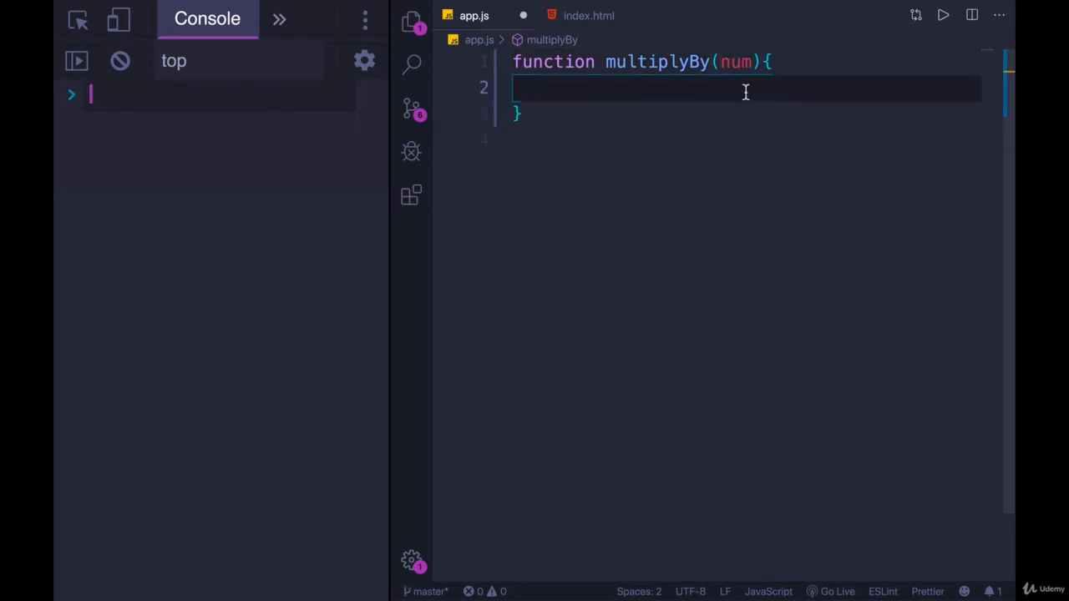
type("return")
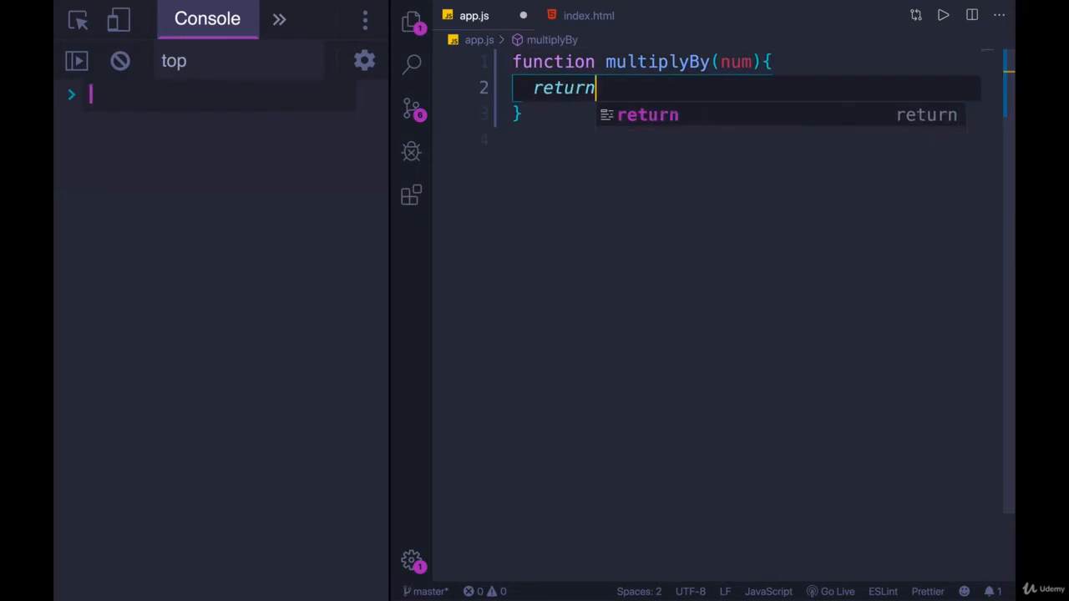
key("Escape")
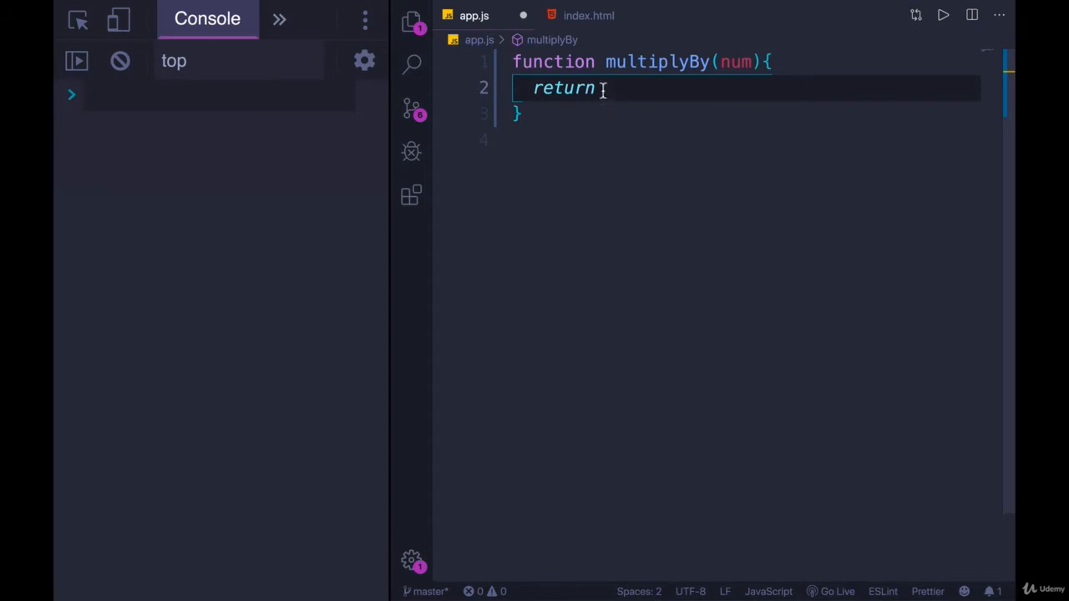
type("function(")
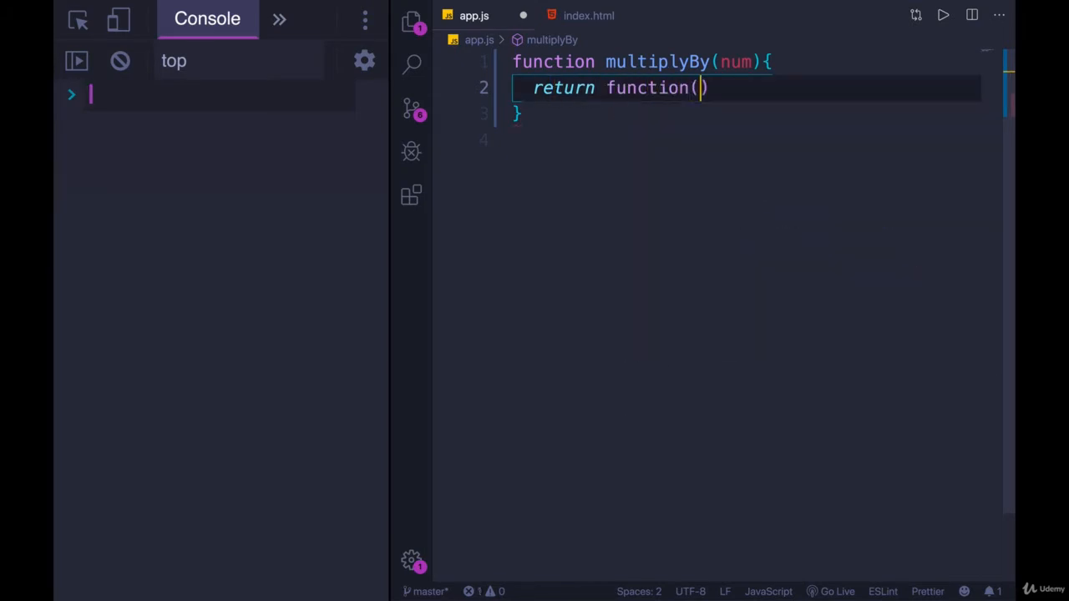
type("{")
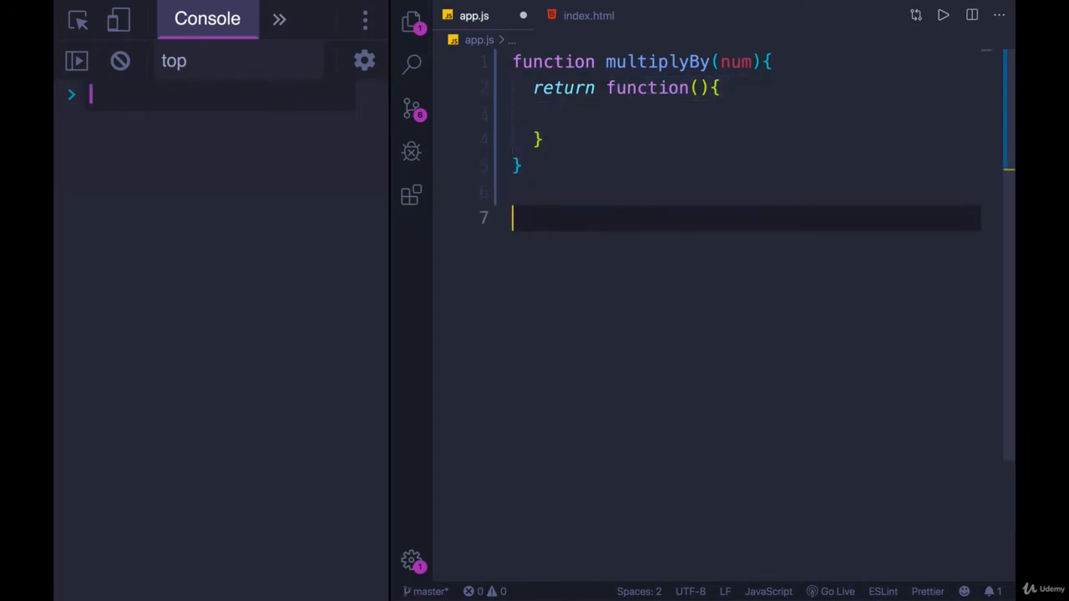
Write a temporary const x = function() example, then return to the inner function's parentheses.
type("const x")
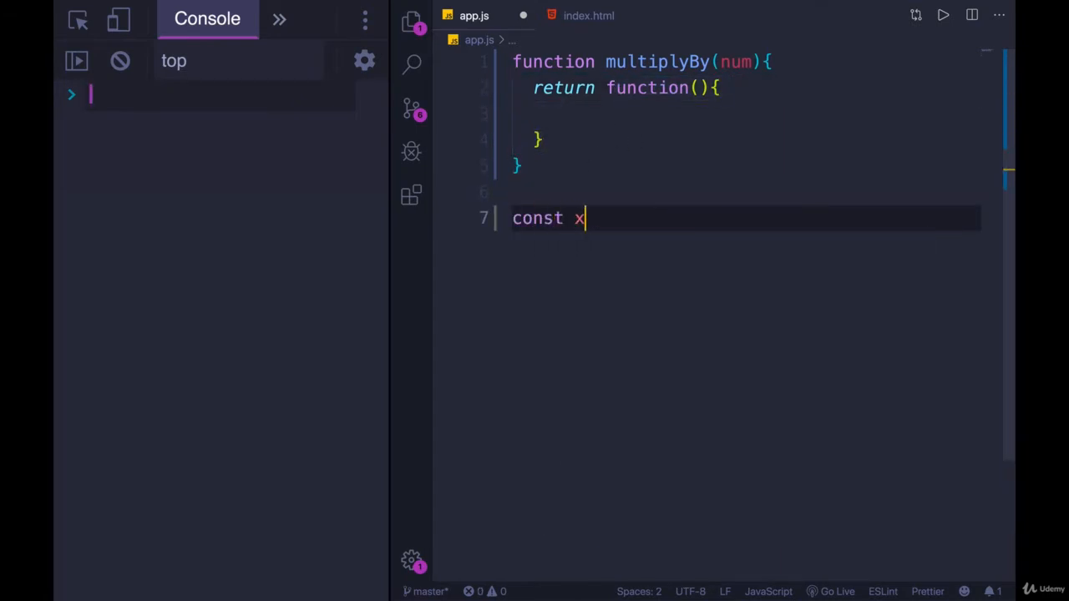
type("= function()")
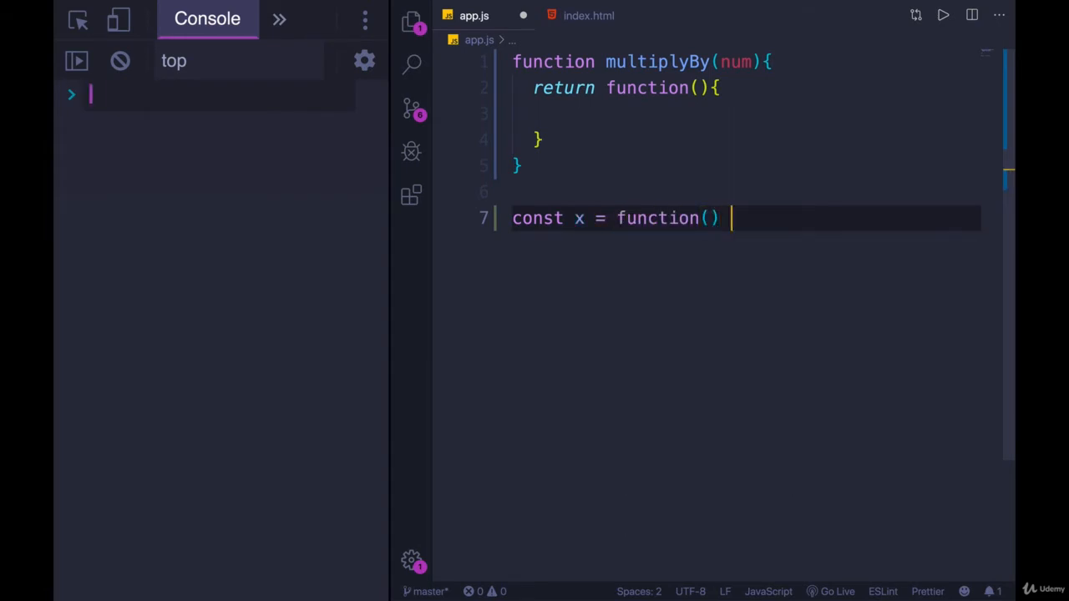
type("{")
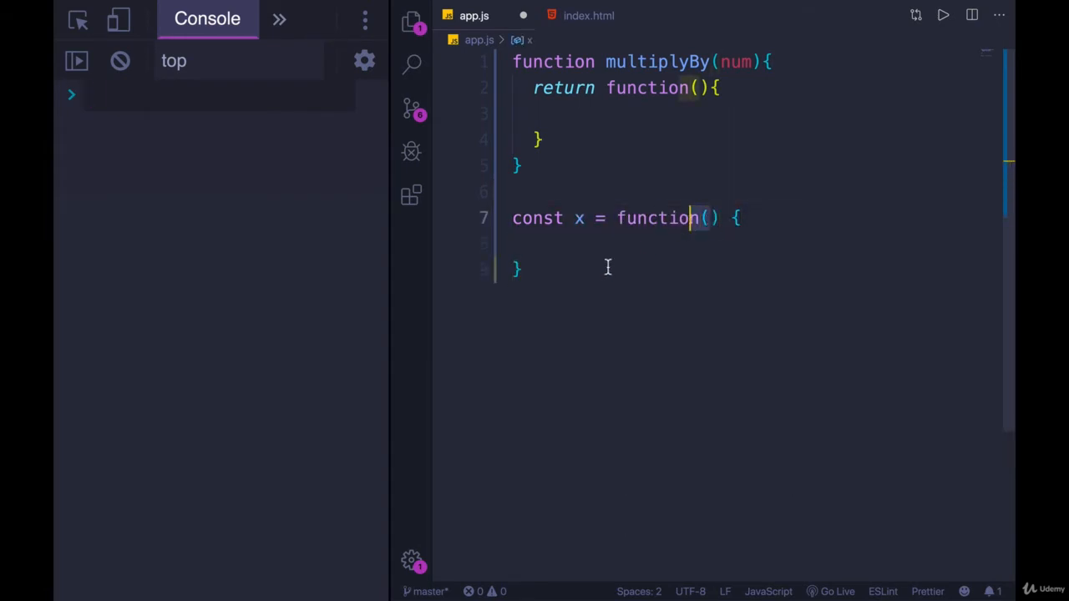
left_click(658, 87)
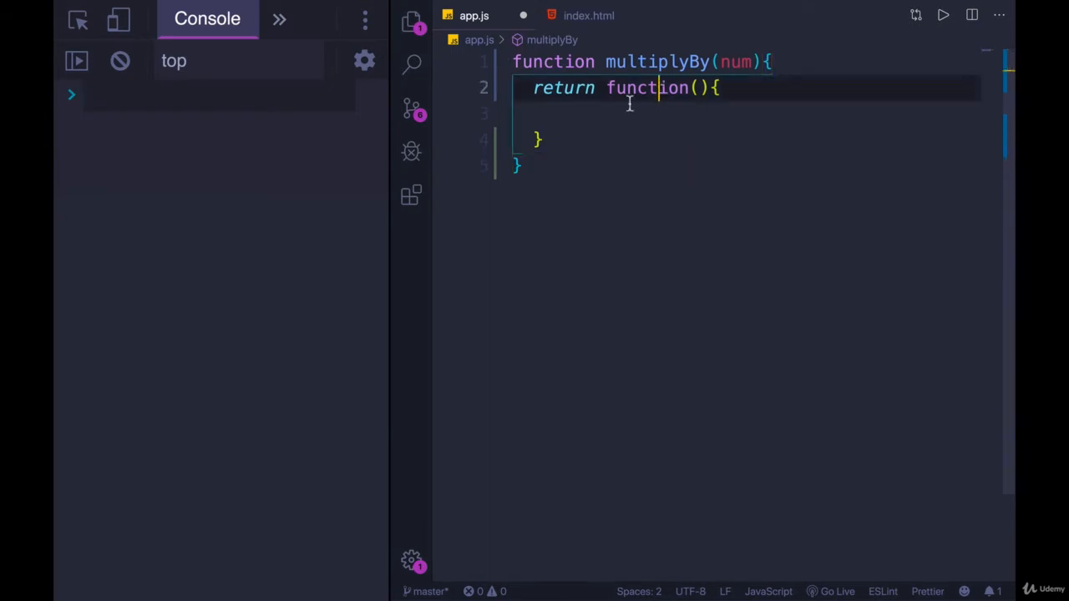
left_click(518, 165)
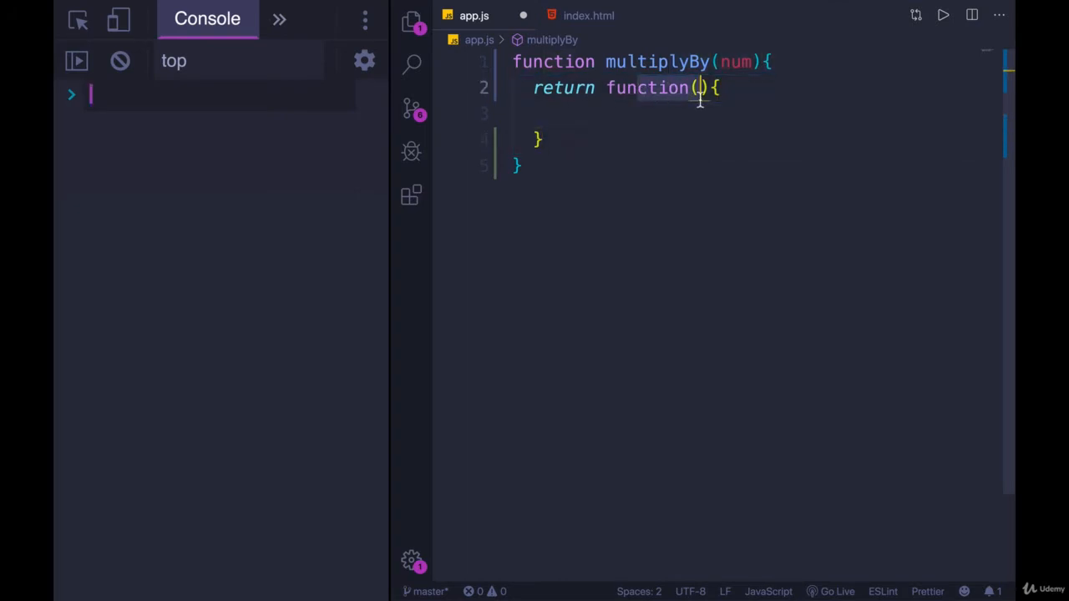
Make the returned inner function run console.log("HI!!").
type("c")
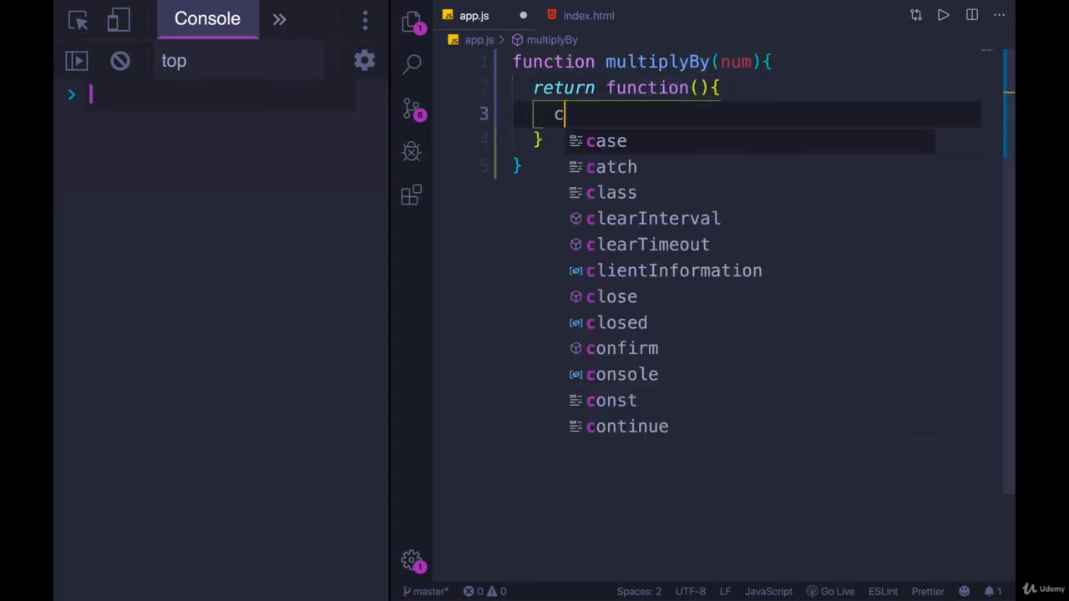
type("onsole.log(\"\")")
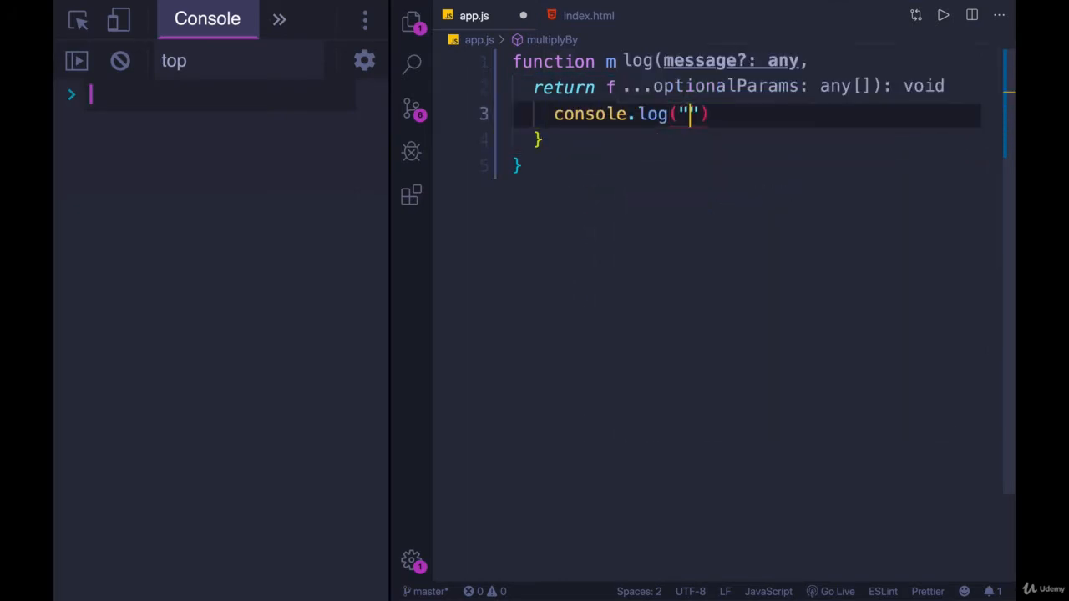
type("HI!!")
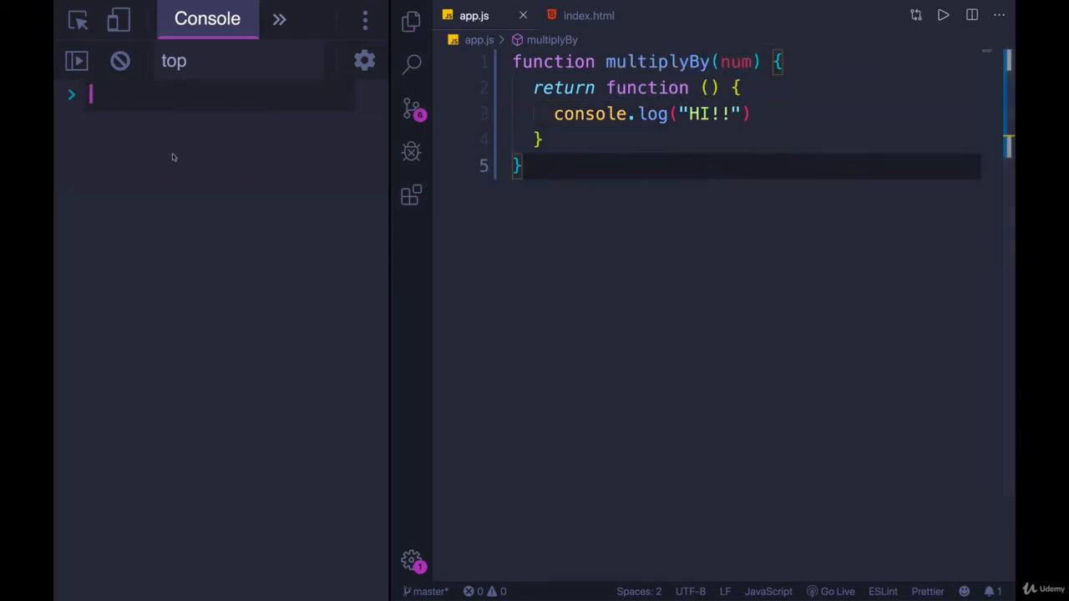
In the console store const mystery = multiplyBy(), inspect mystery and call it to print HI!!
type("multiplyBy(")
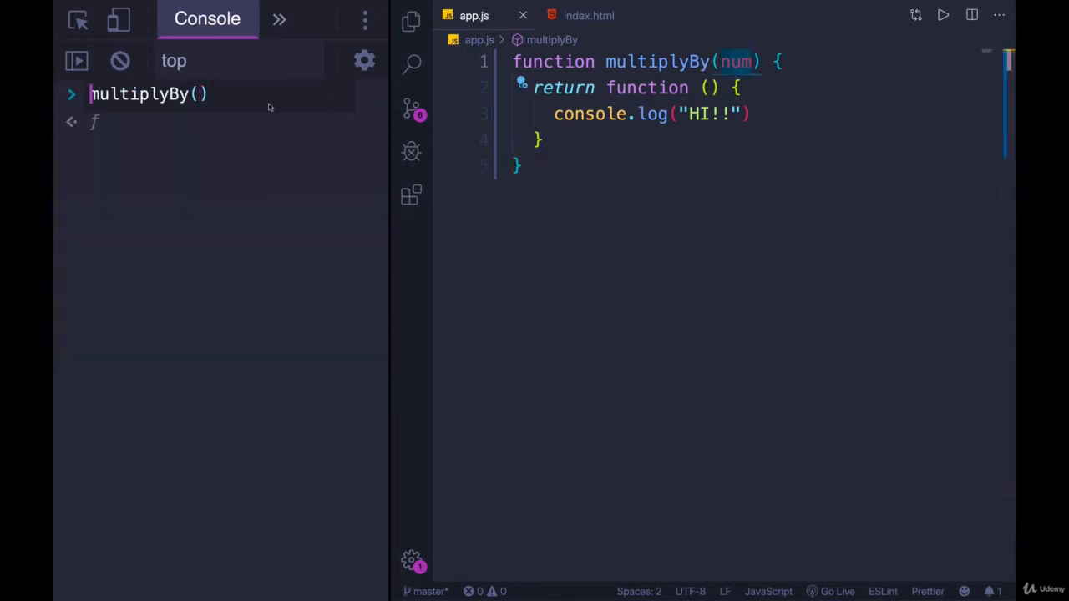
type("const m")
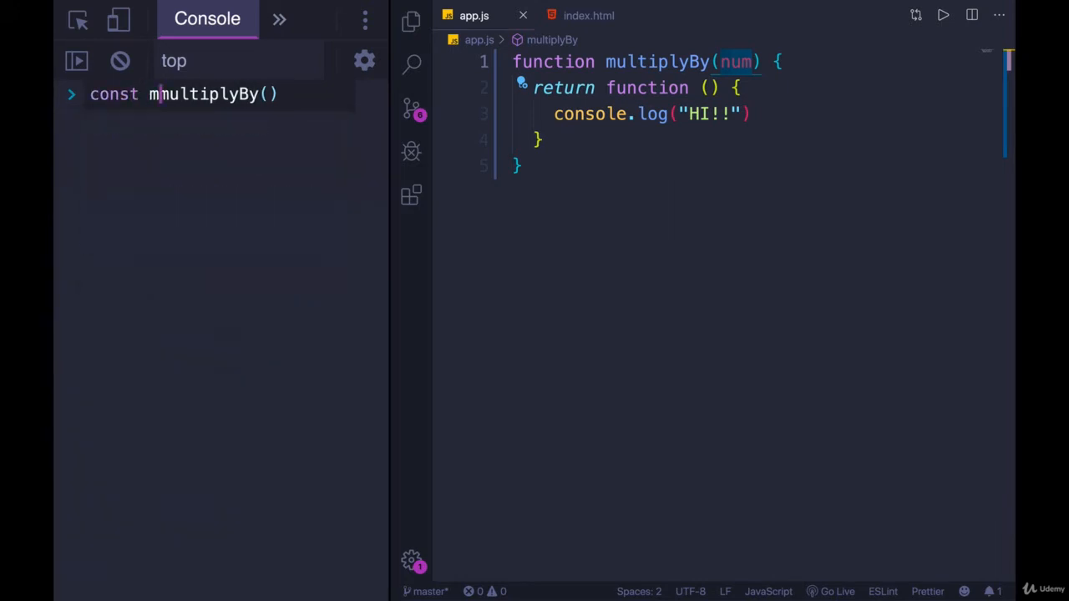
type("ystery")
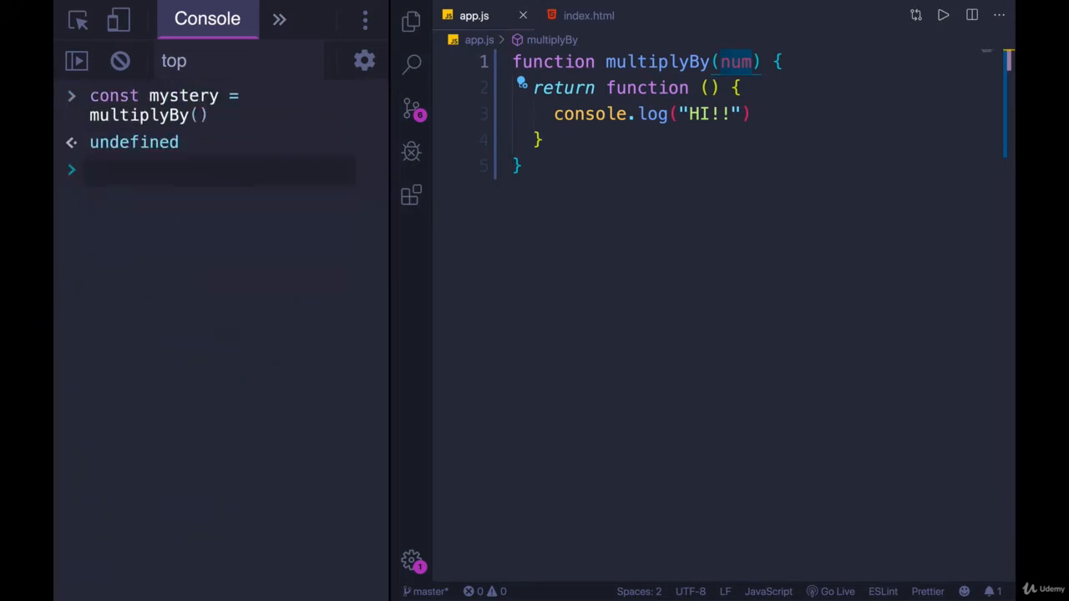
type("mystery")
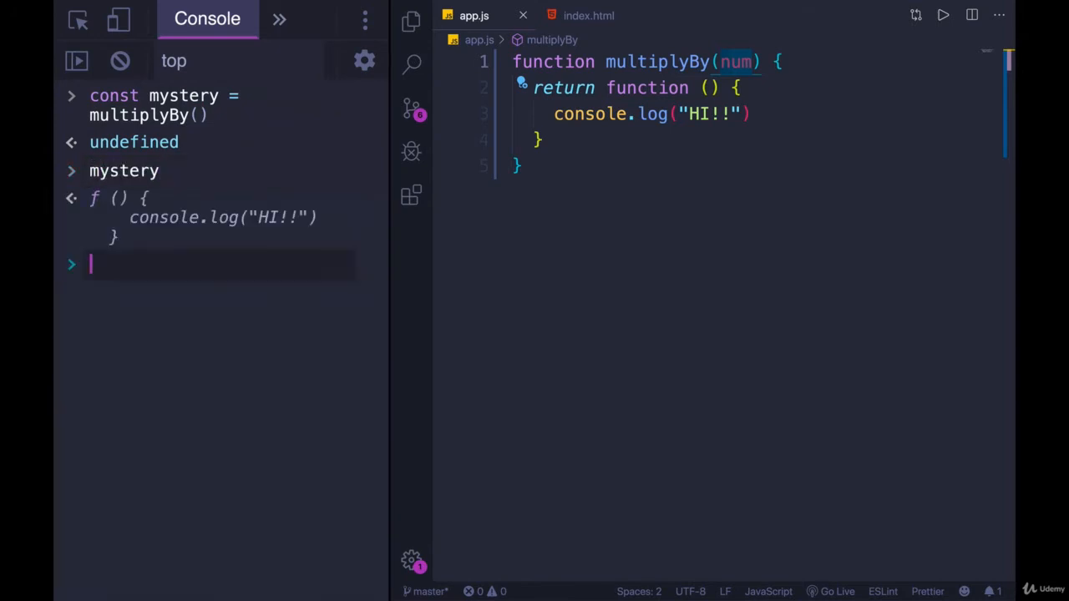
type("mystery")
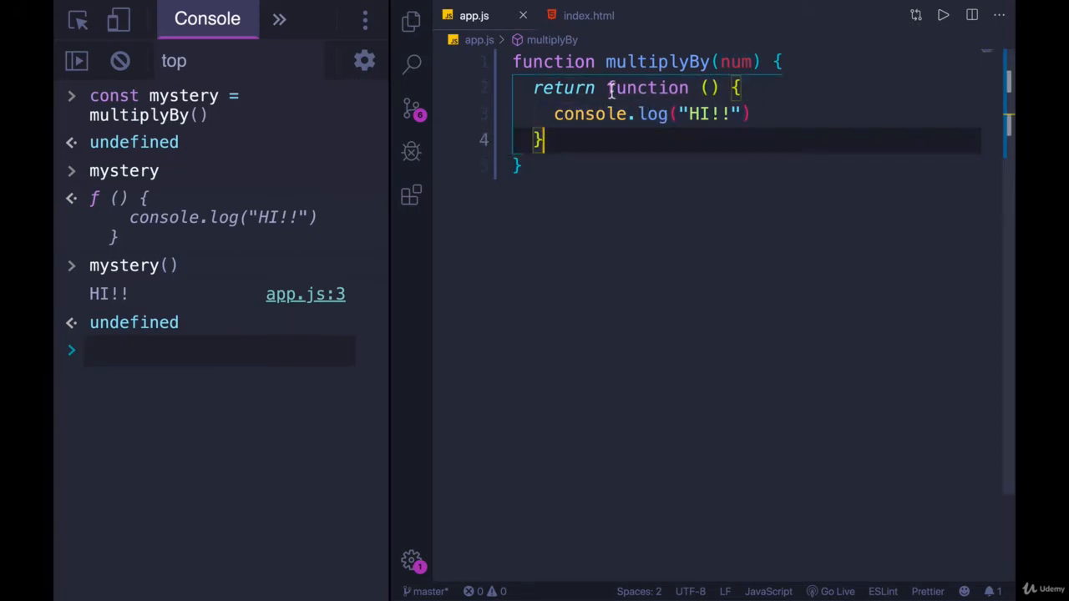
Rewrite multiplyBy to assign the inner function to const f and return f.
key("Enter")
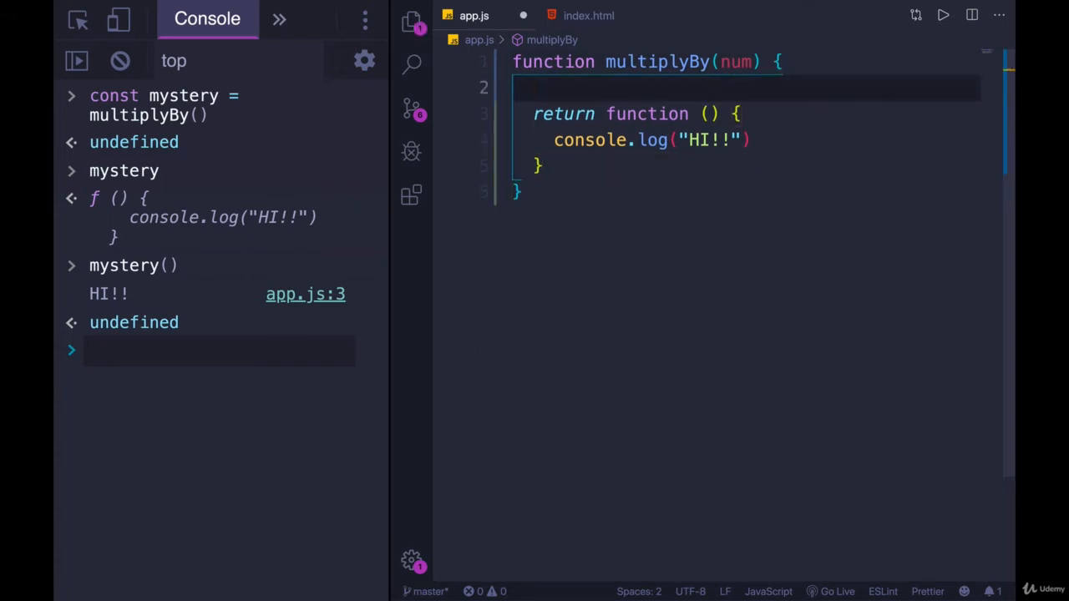
type("const")
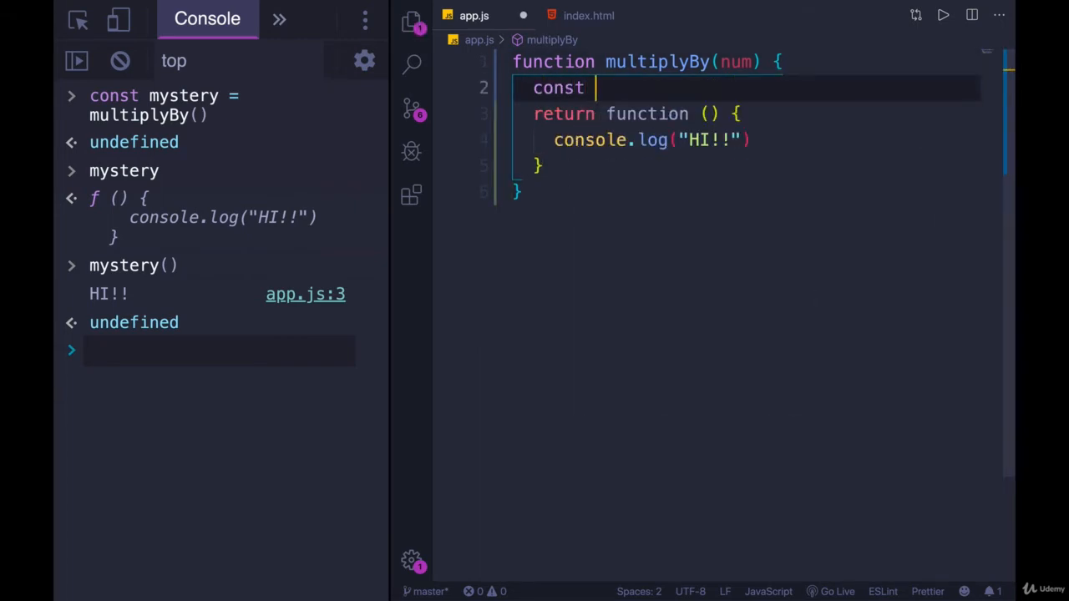
type("f = function () {")
left_click(746, 114)
type("return f;")
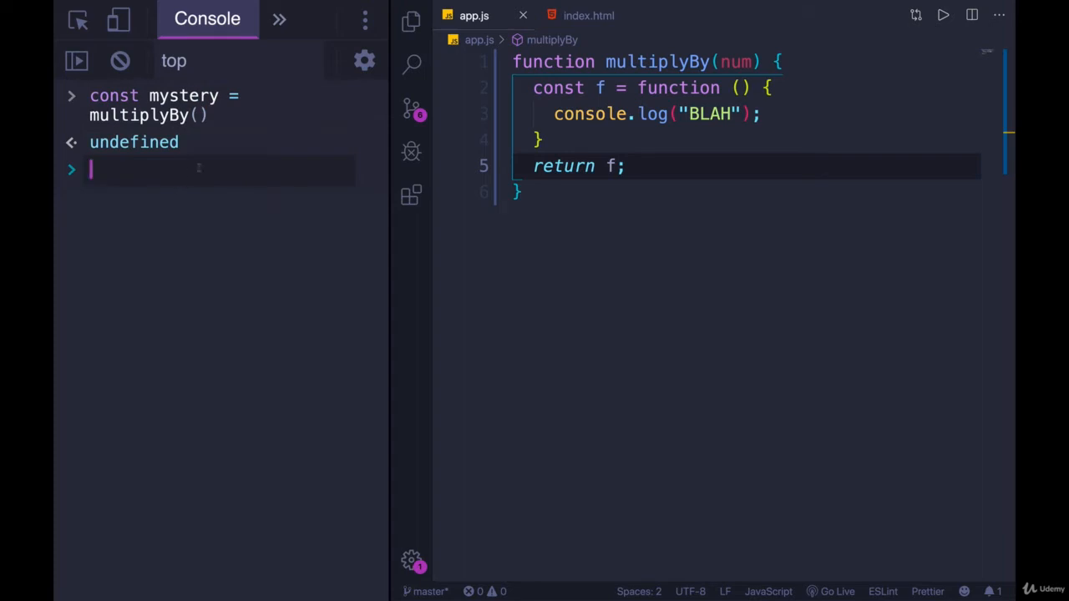
Run mystery() in the console to print BLAH, then revert to returning the function directly.
type("mystery")
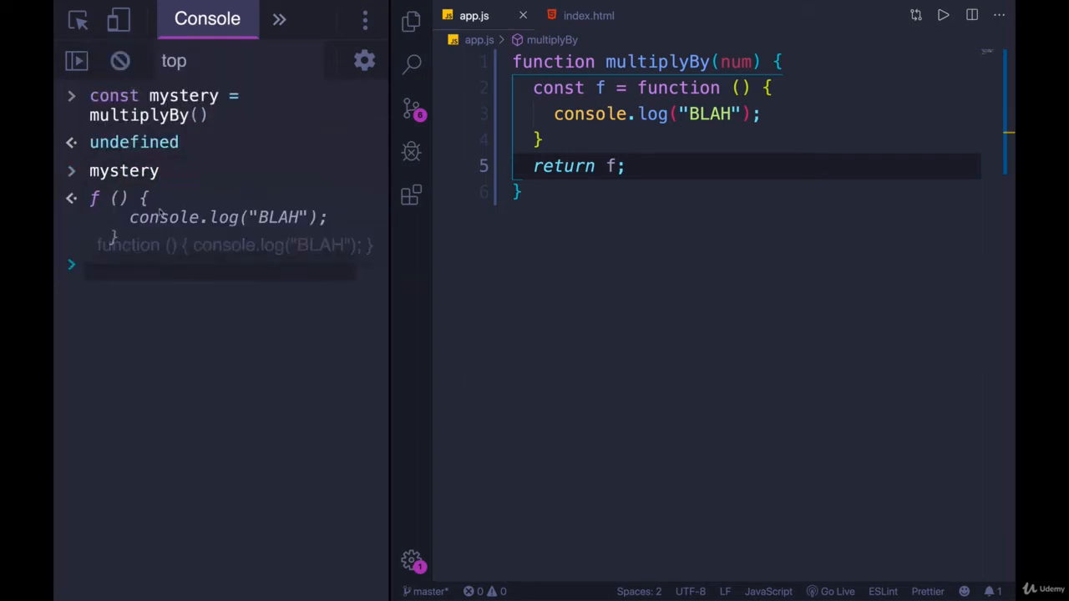
type("mystery()")
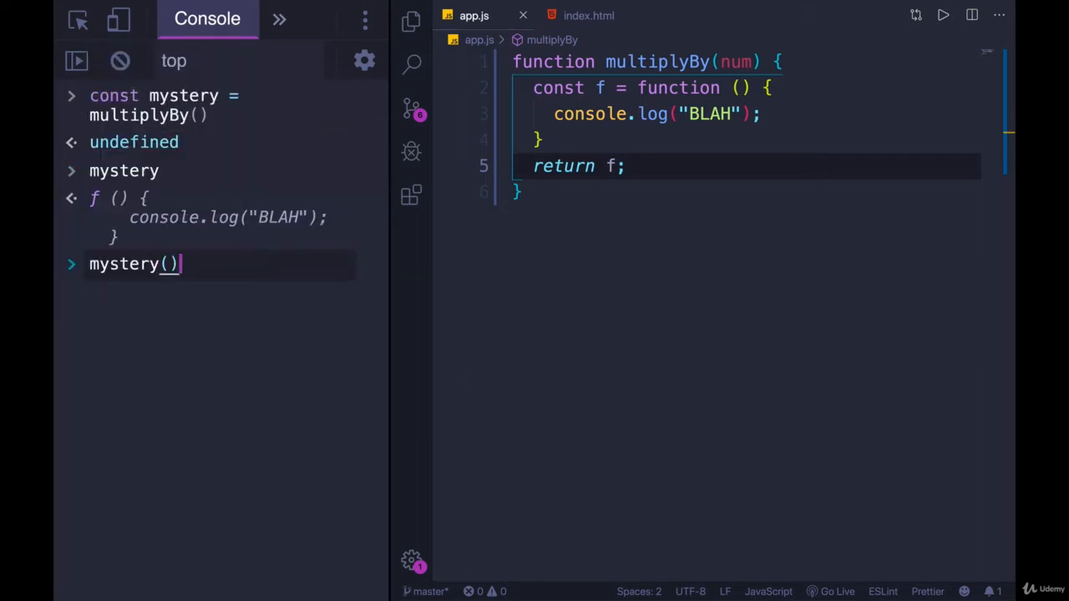
key("Enter")
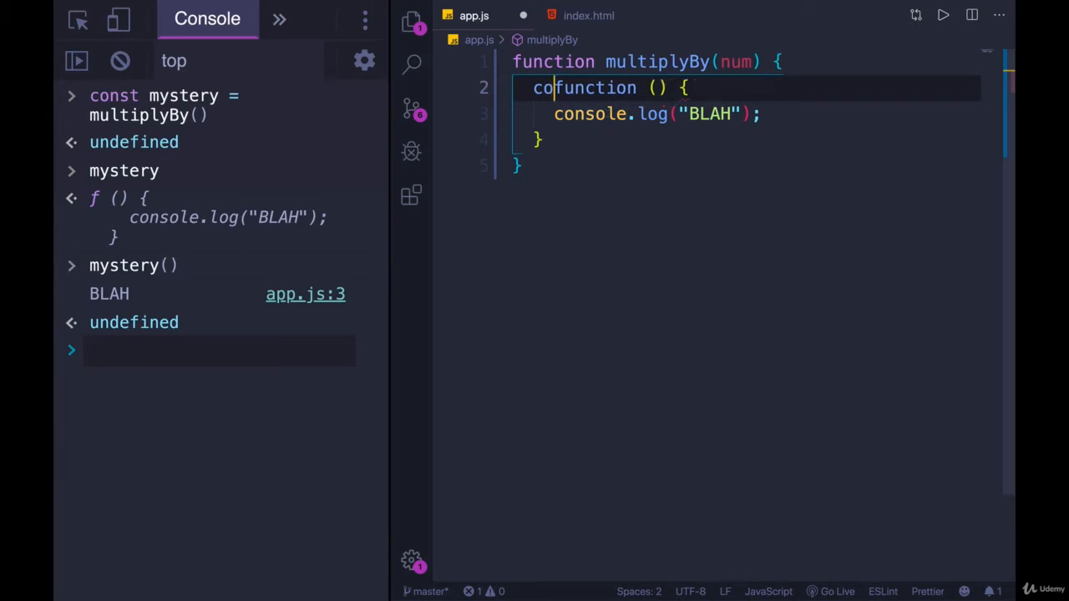
type("return")
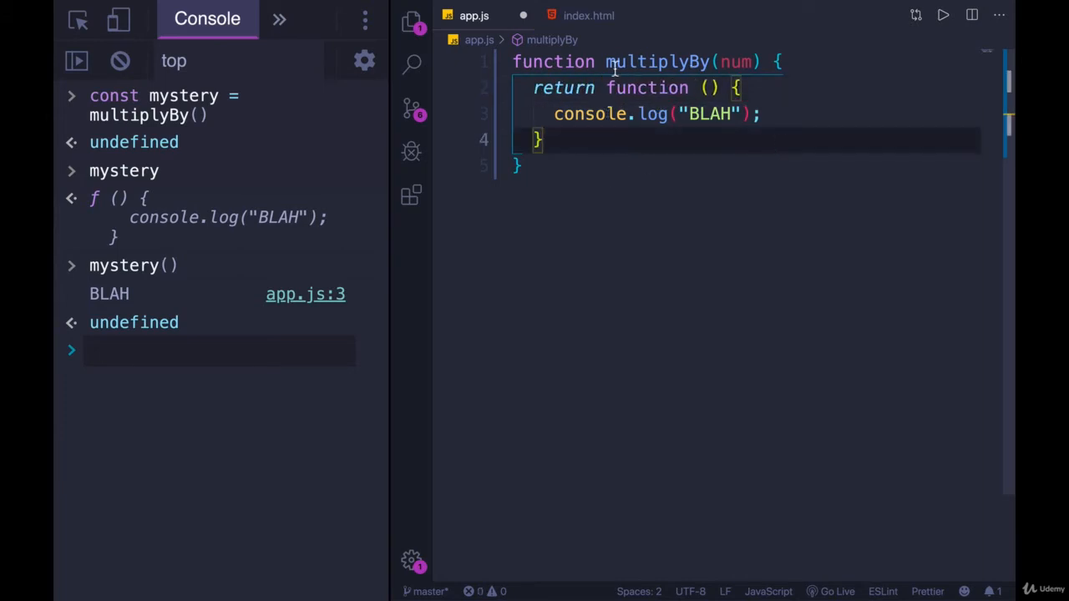
Give the returned inner function parameter x and body return x * num.
double_click(735, 62)
type("c")
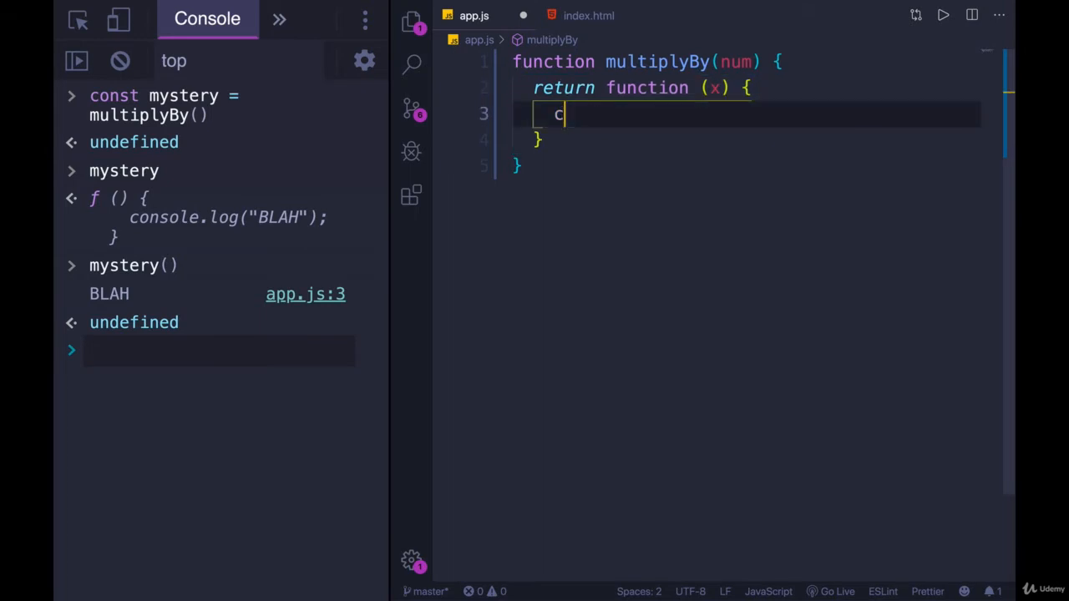
type("return")
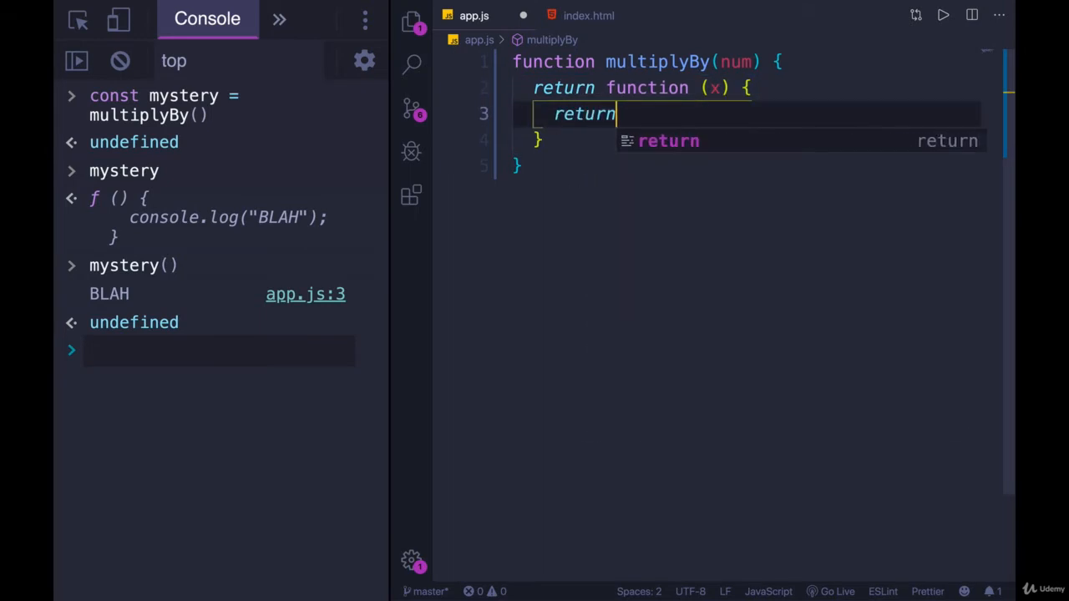
type("x * num;")
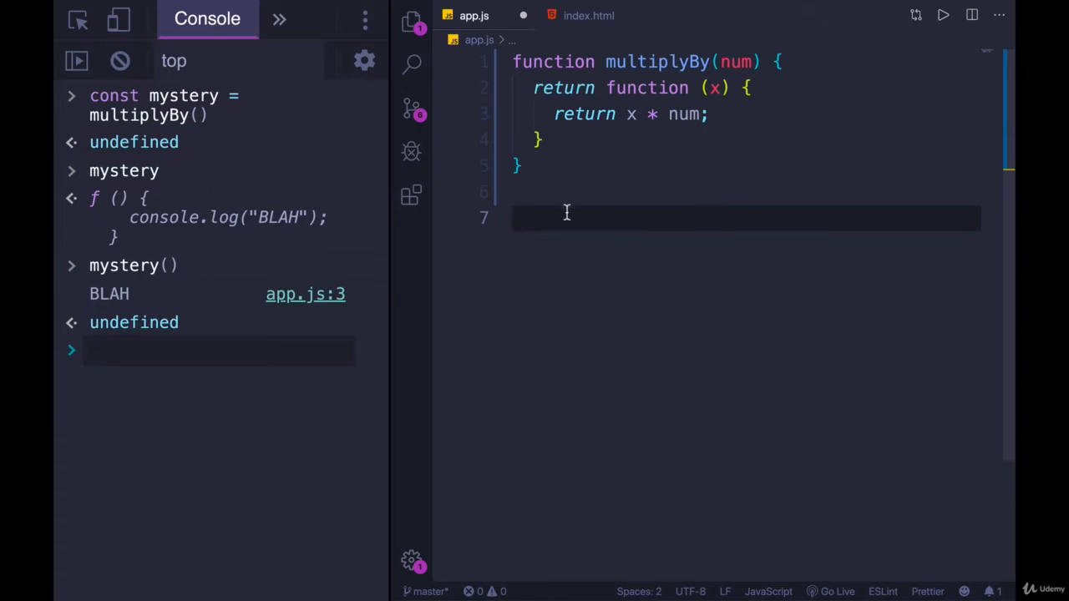
Add a multiplyBy(3) call below and show the inner function with num replaced by 3.
type("multiplyBy")
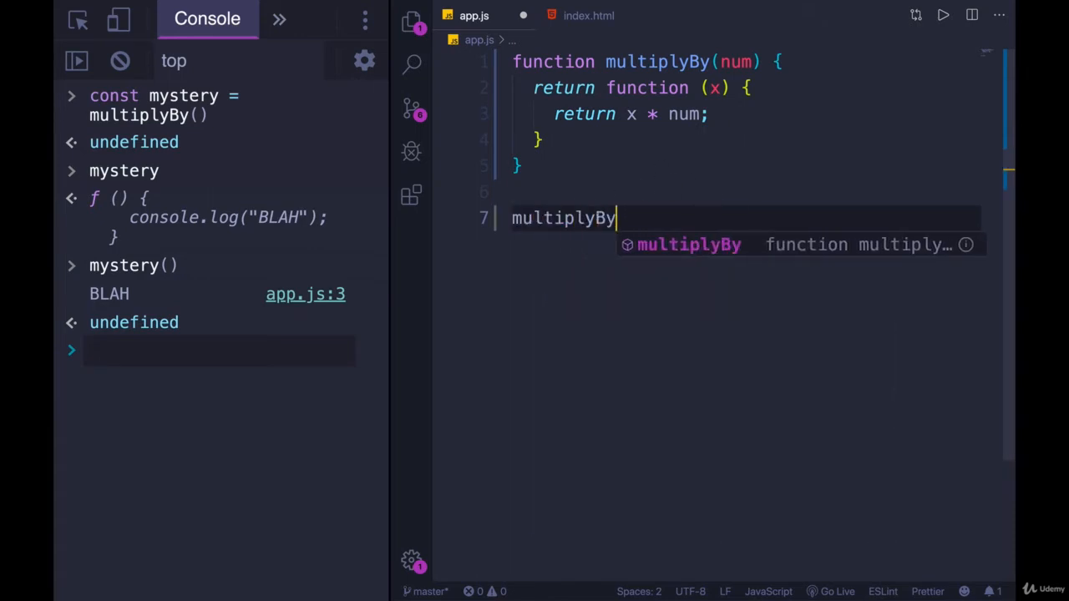
type("(3)")
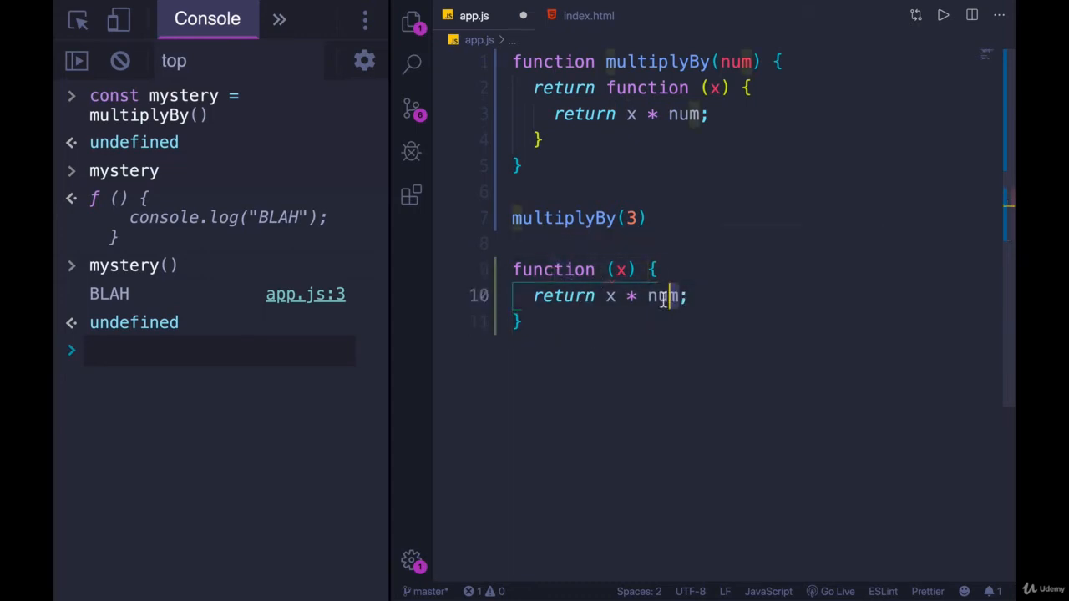
type("3")
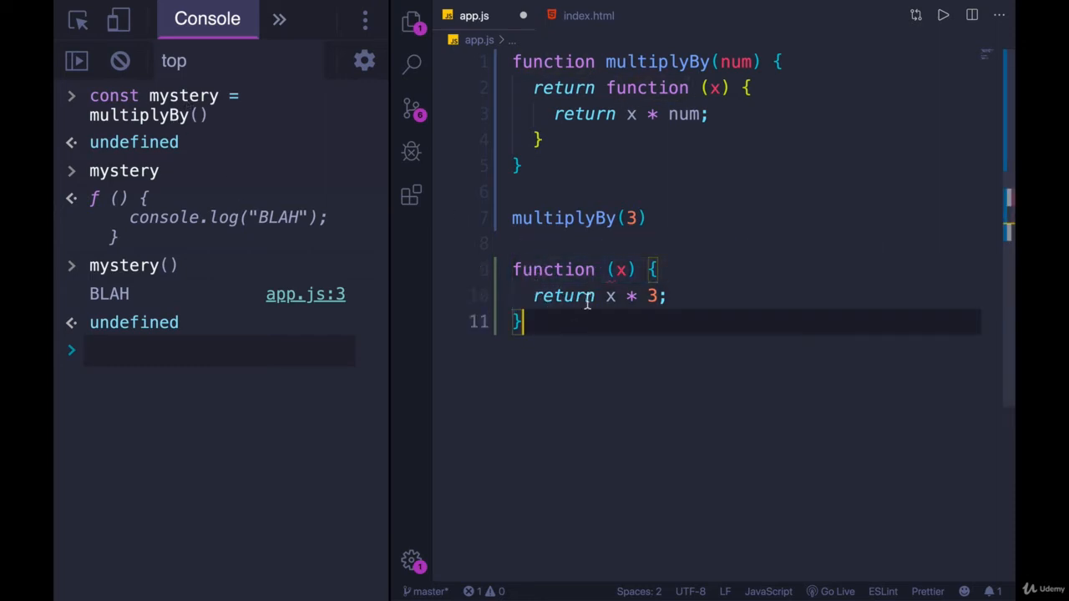
Name the example const triple = ... and add a triple(6) call.
left_click(514, 269)
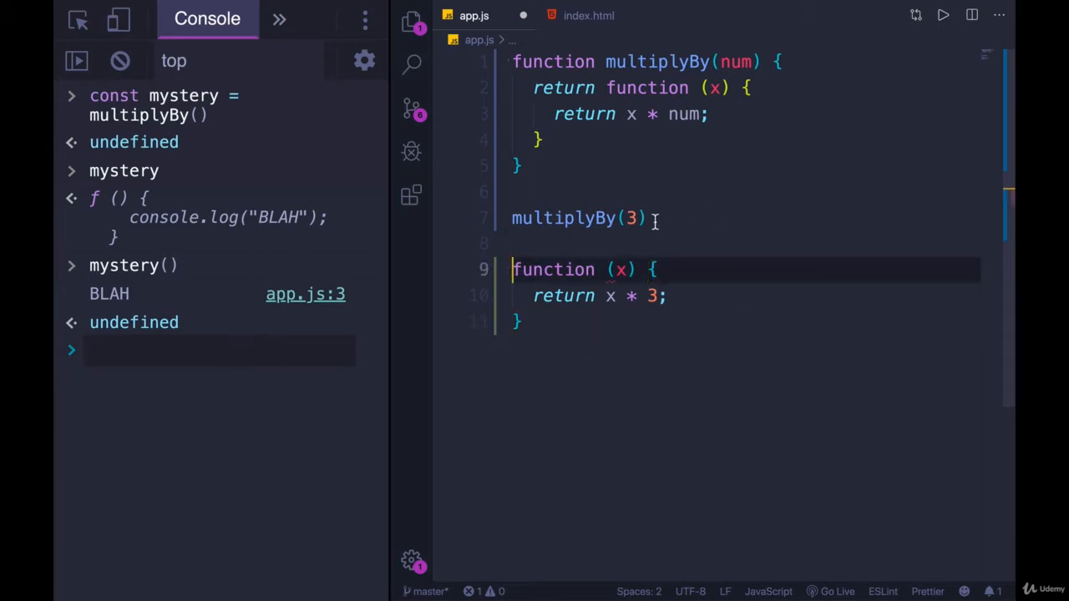
type("const triple =")
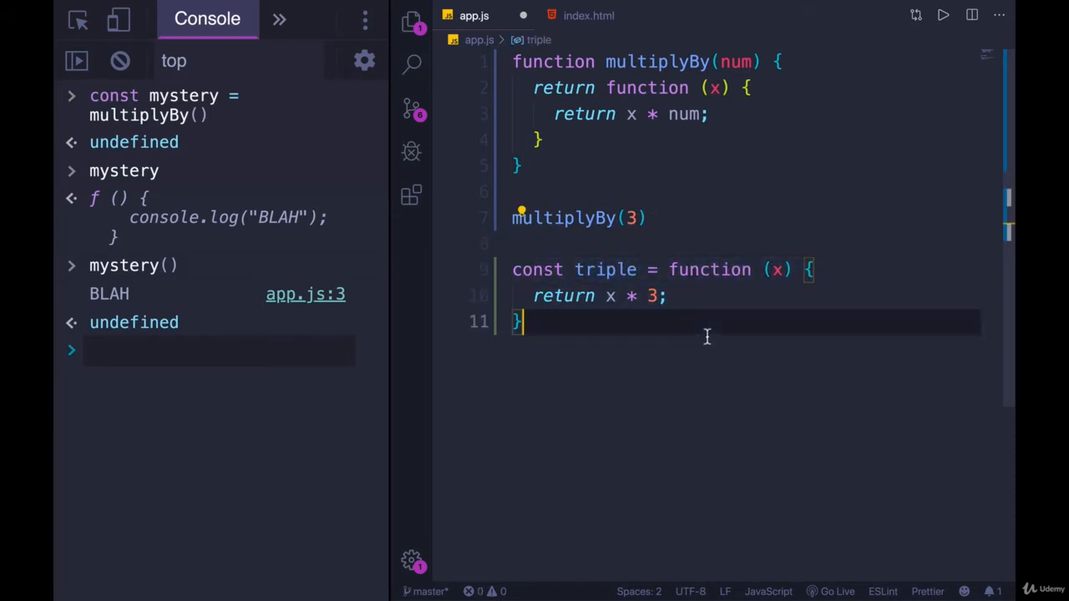
type("triple(")
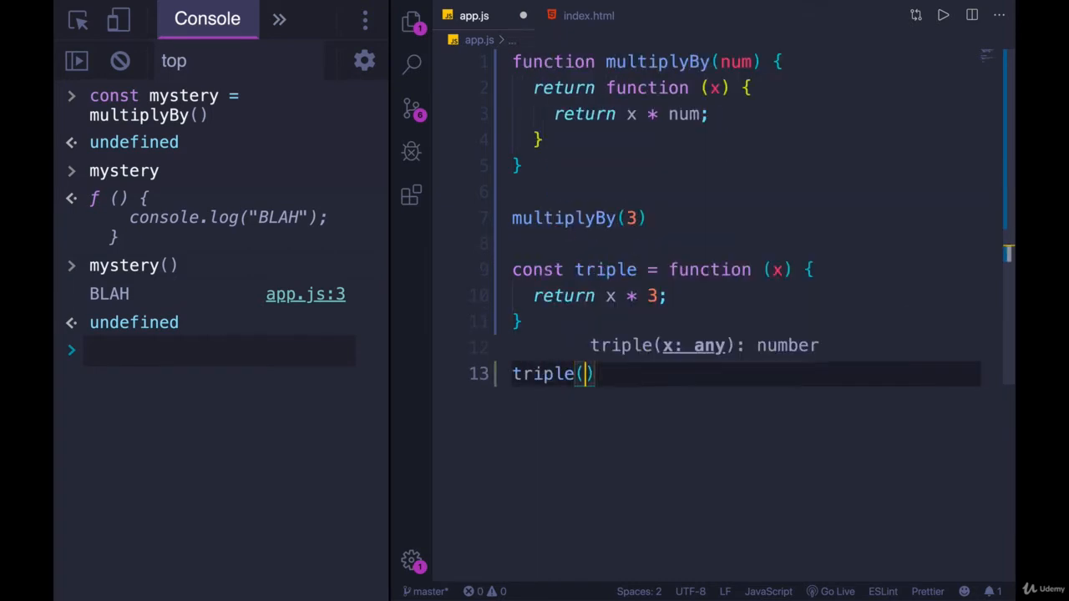
type("6")
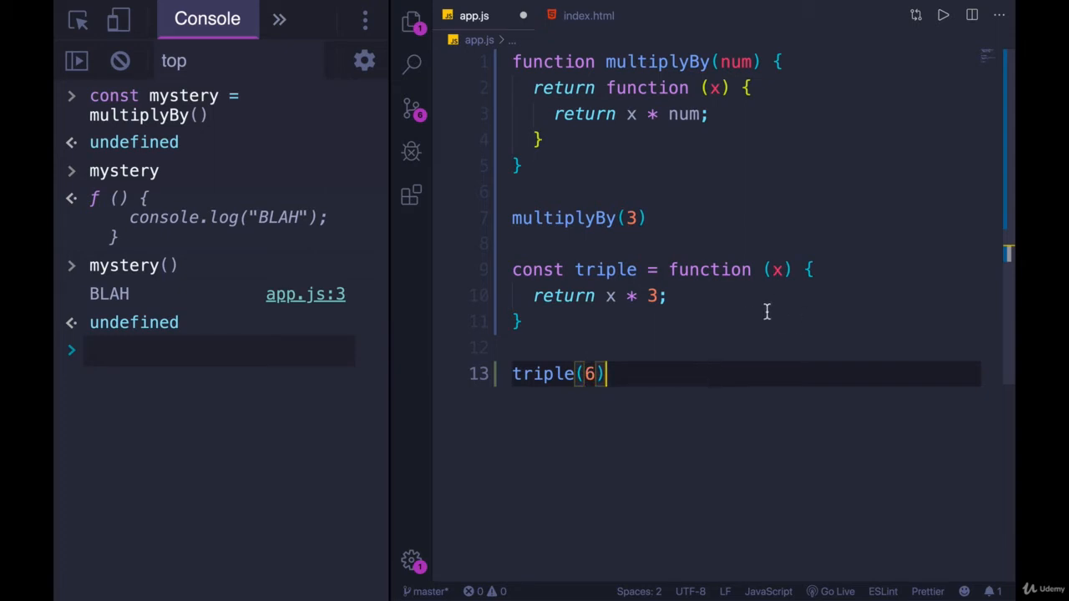
left_click(566, 296)
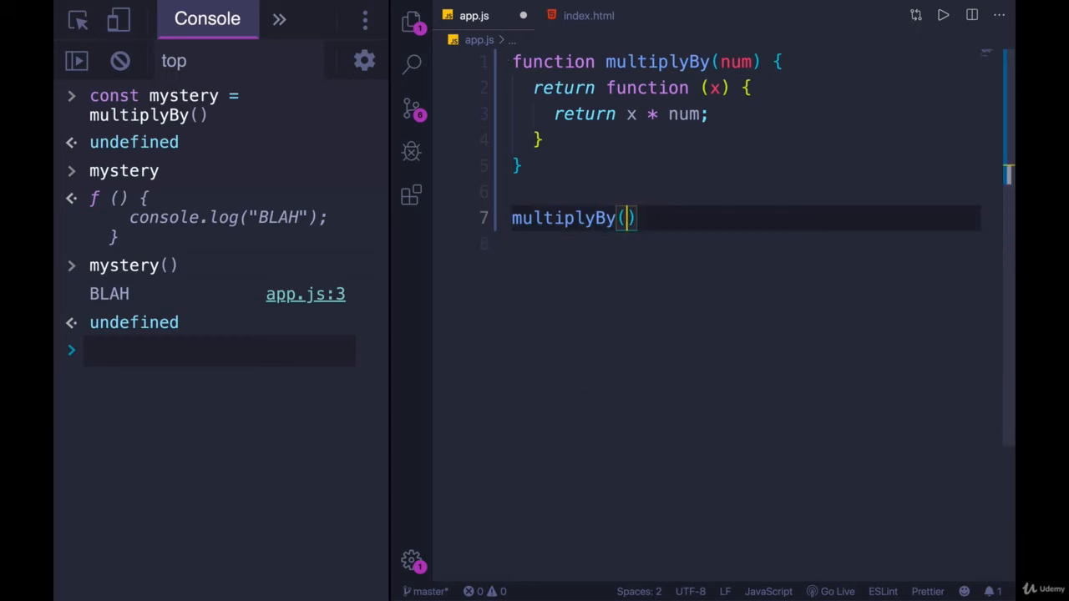
Change the example to multiplyBy(5) with x * 5, then clear the example lines below the function.
type("5")
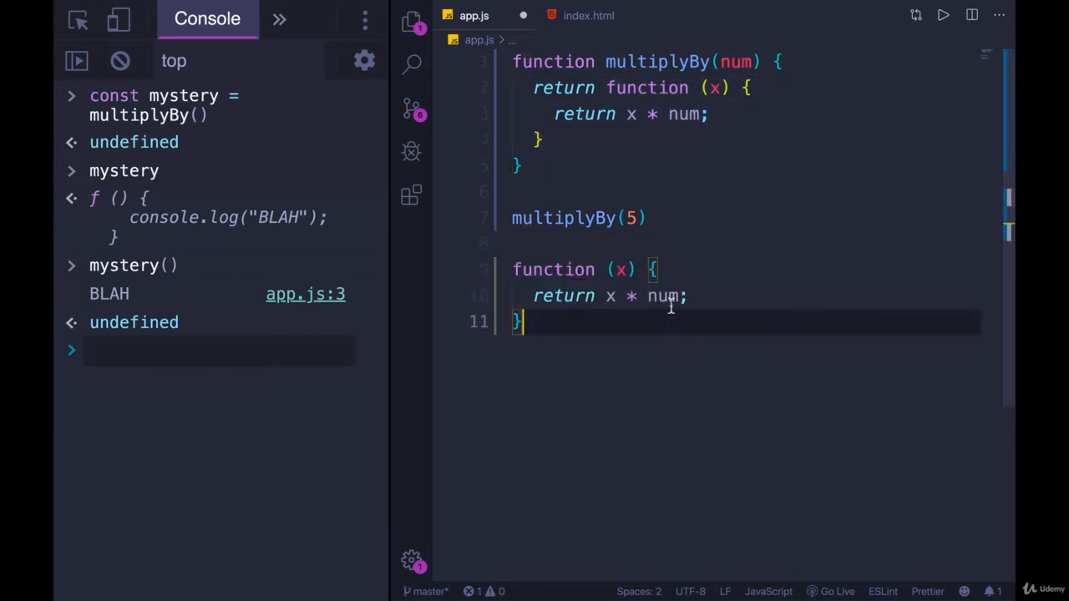
type("5")
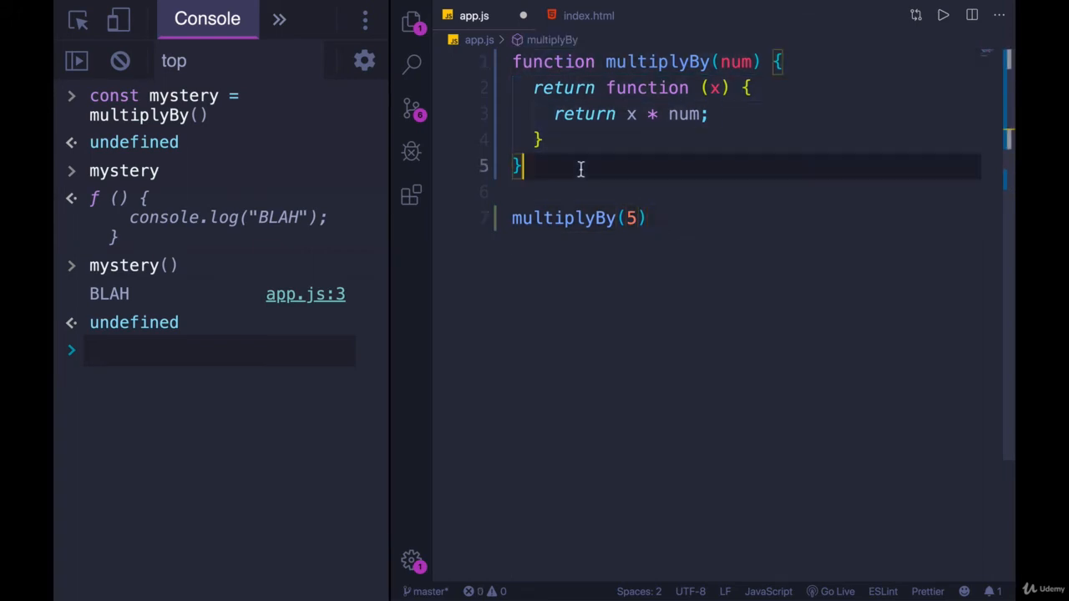
mouse_move(735, 154)
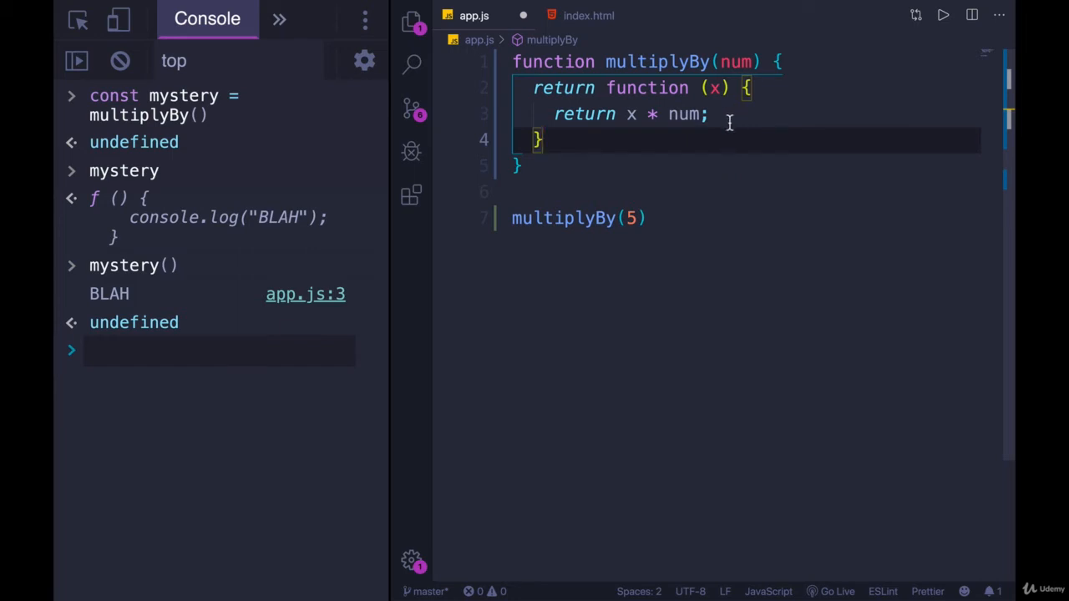
mouse_move(681, 125)
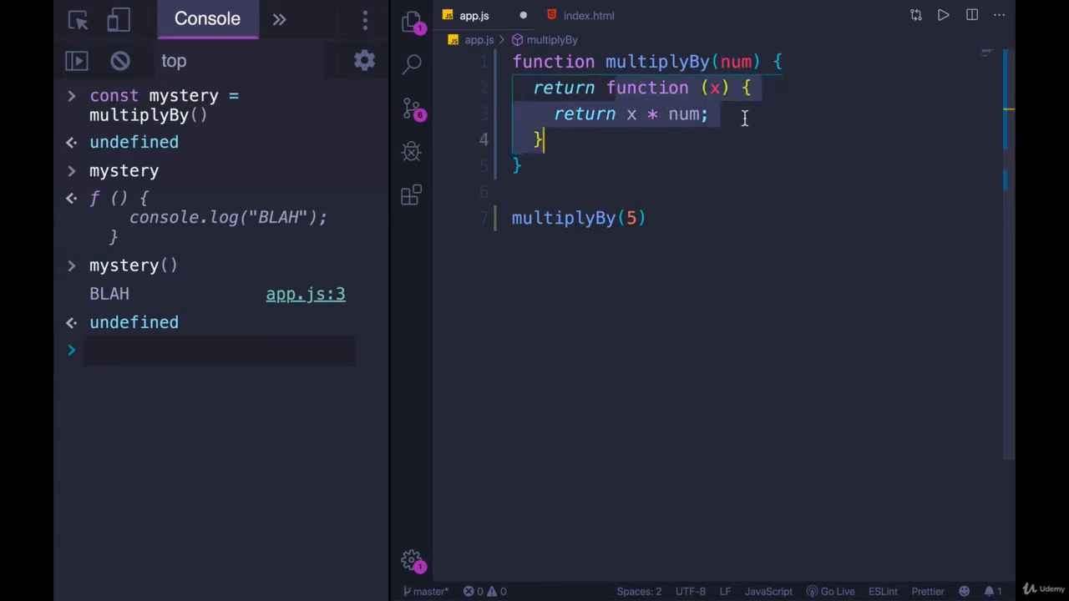
left_click(655, 140)
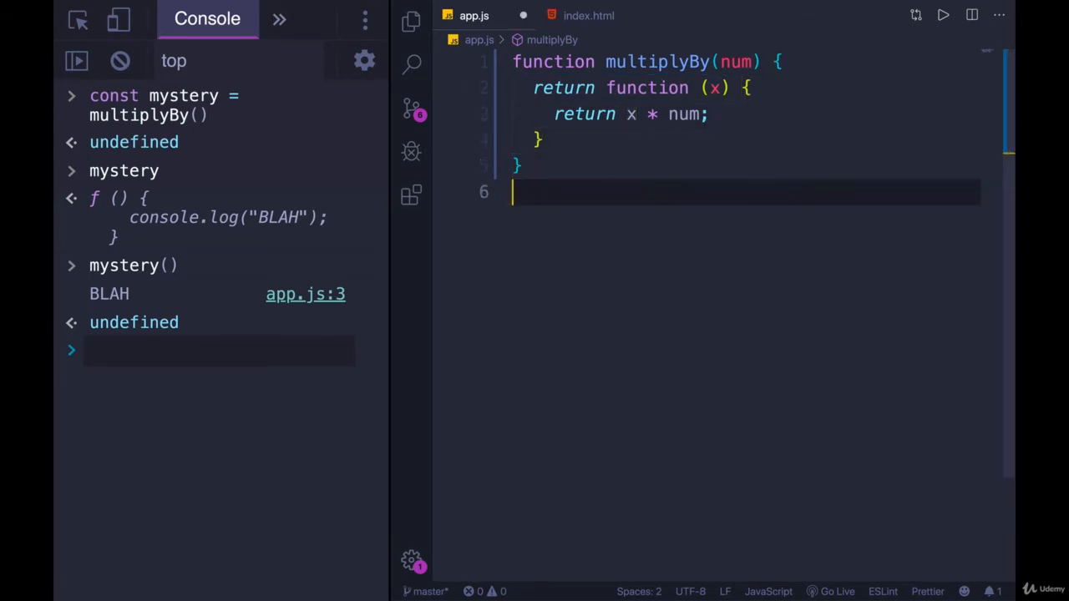
Define const triple = multiplyBy(3) and call triple(6), triple(2), triple(9) in the console for 18, 6, 27.
type("const tri")
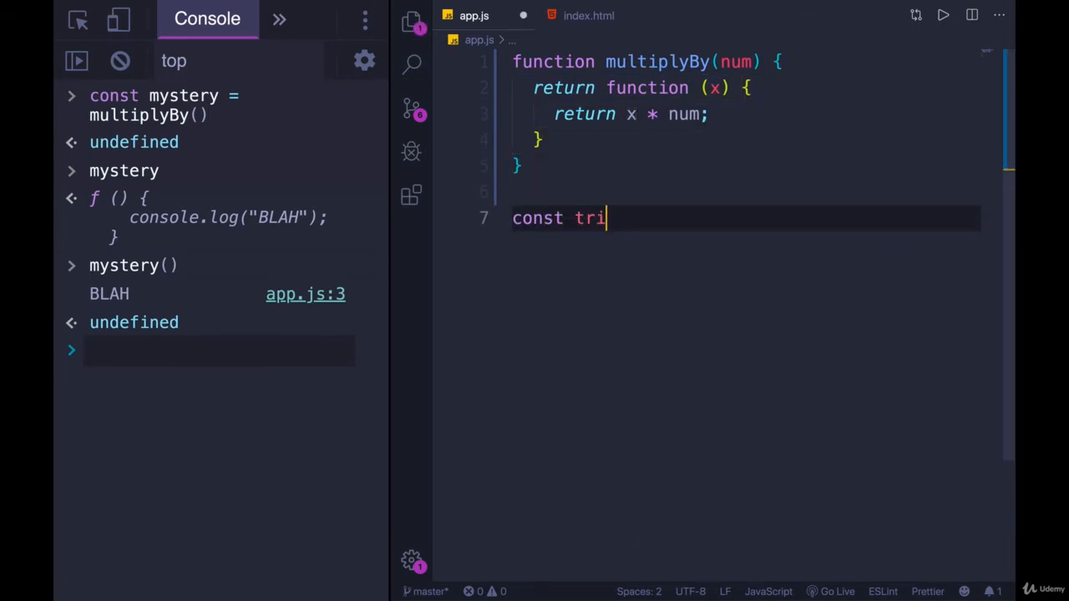
type("ple =")
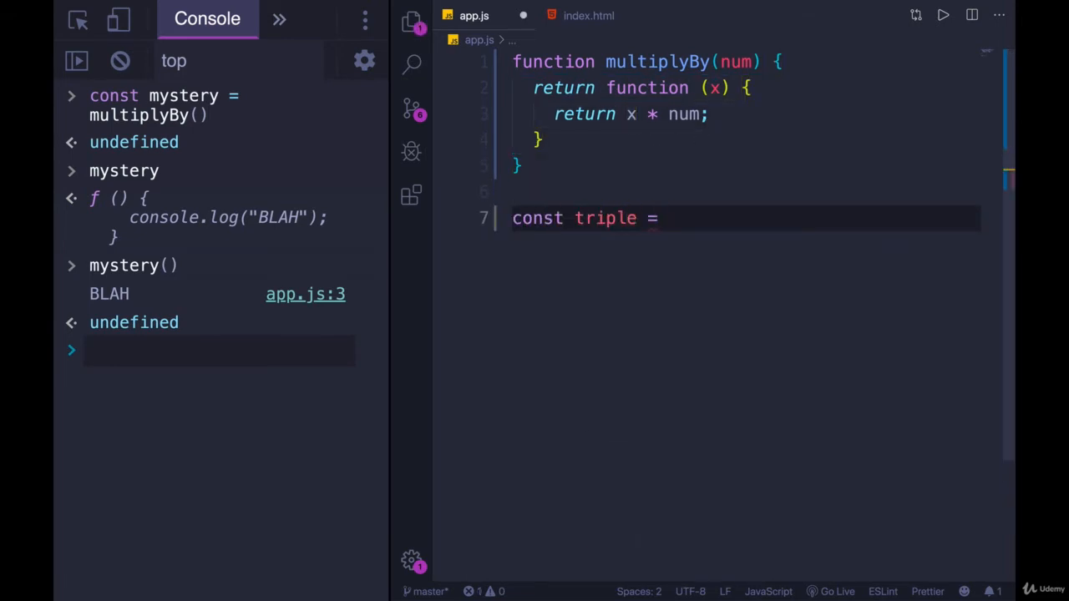
type("multiplyBy(3);")
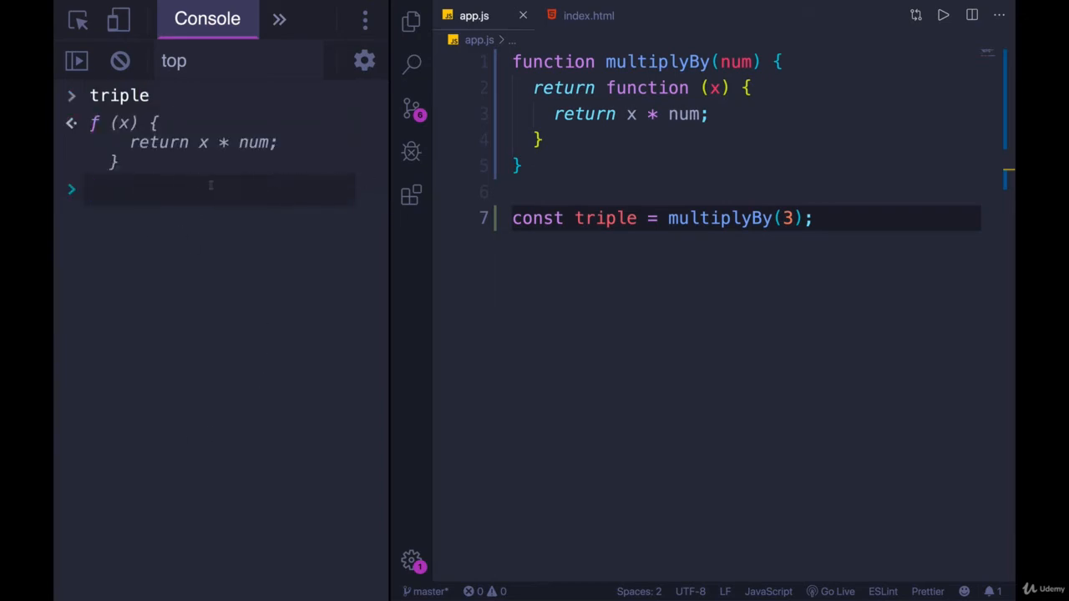
type("triple(6")
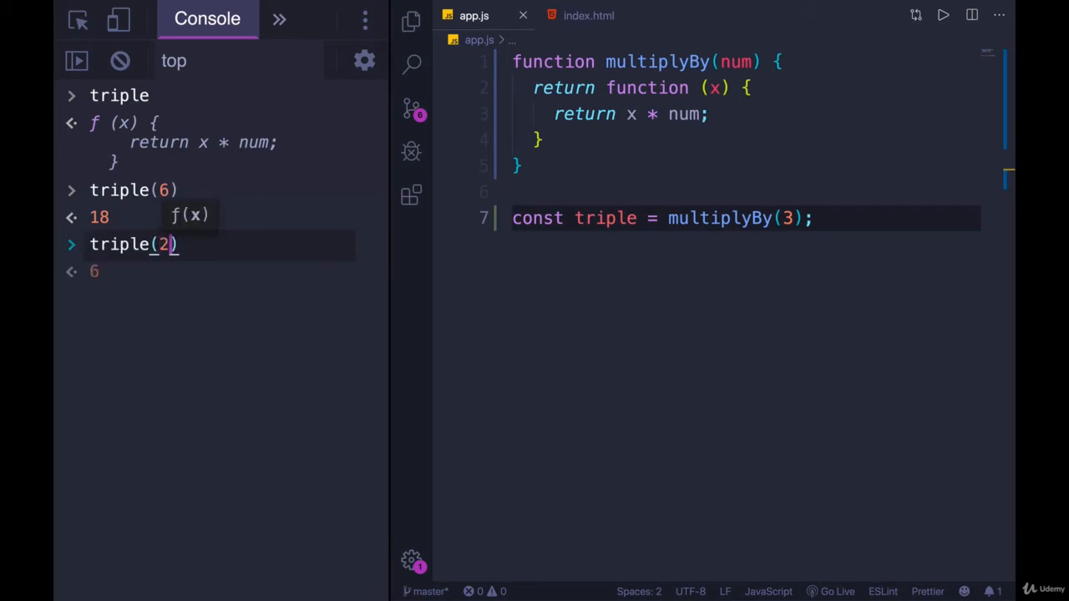
type("triple()")
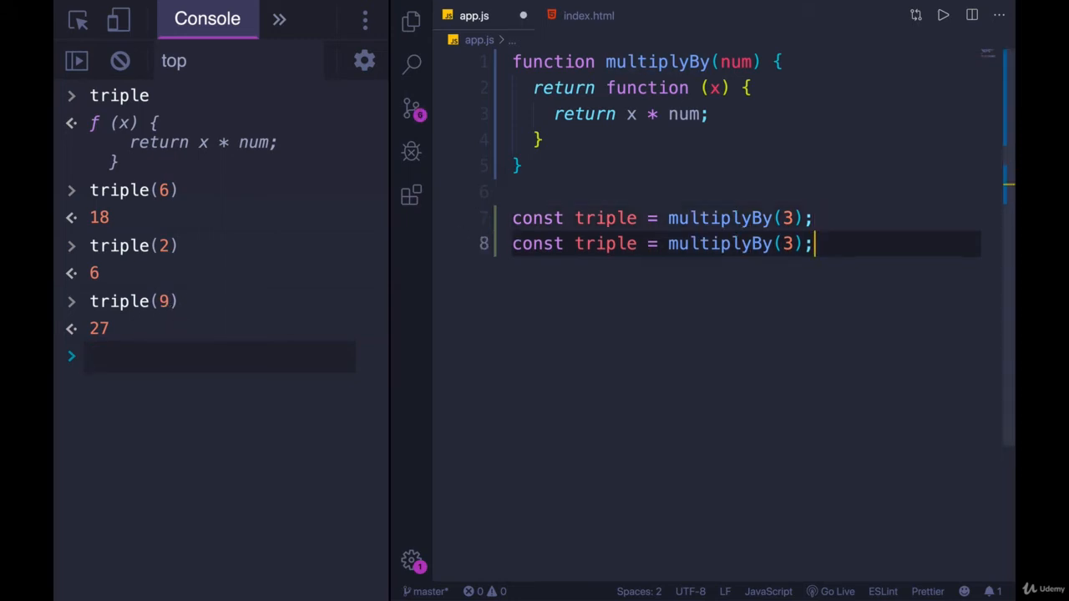
Add const double = multiplyBy(2) and check double(5) gives 10 and triple(5) gives 15 in the console.
type("doub")
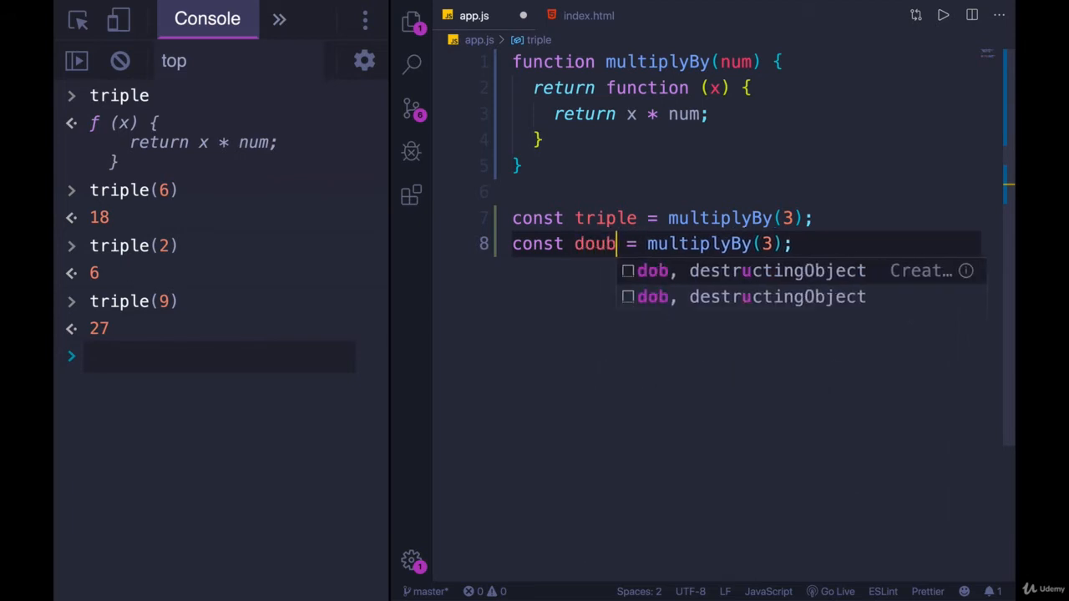
type("le")
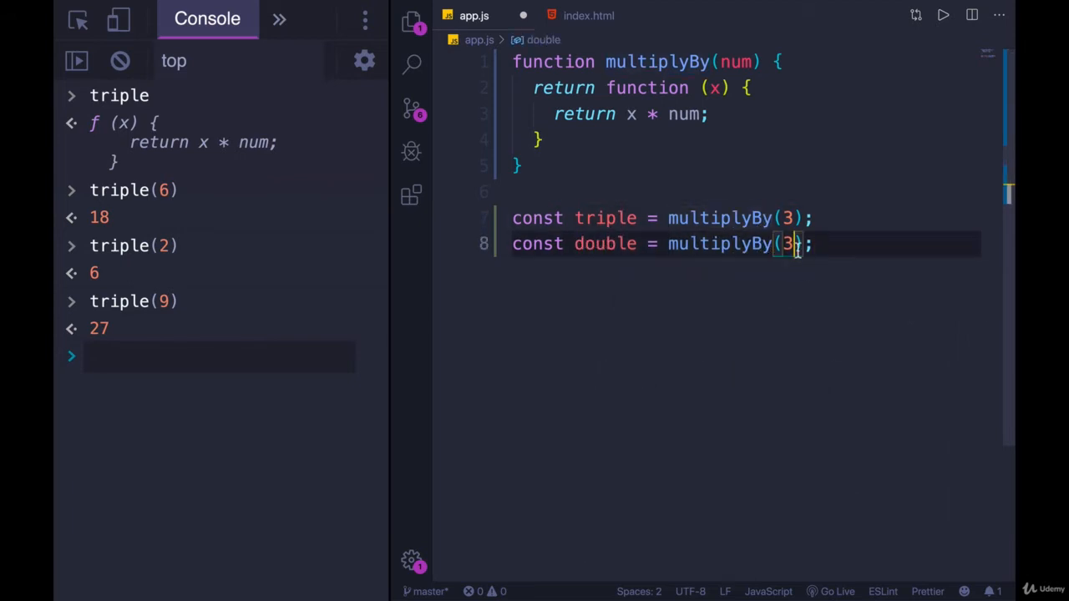
type("2")
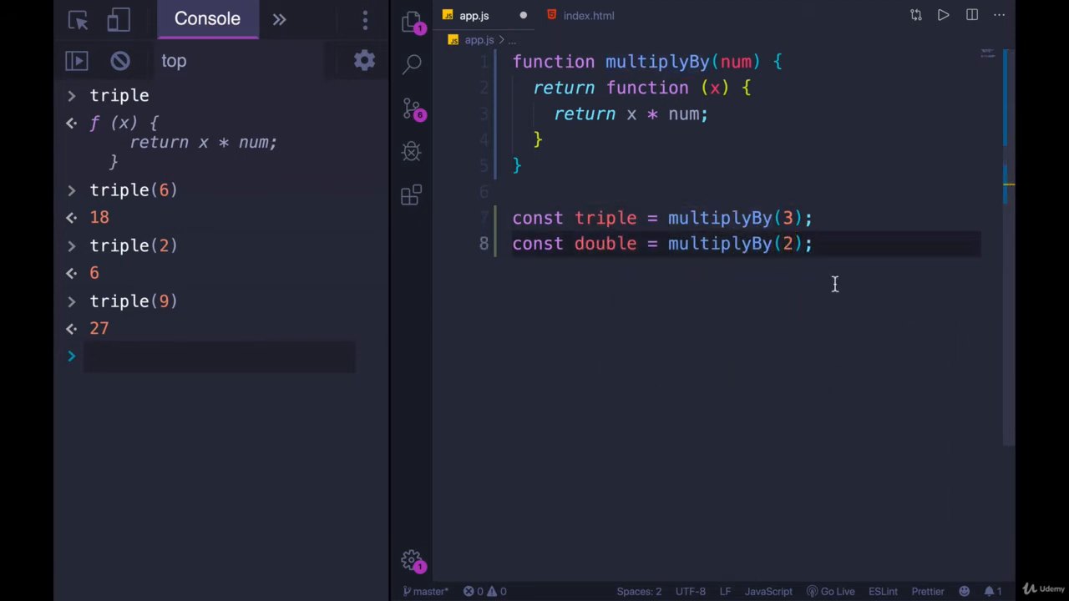
type("double")
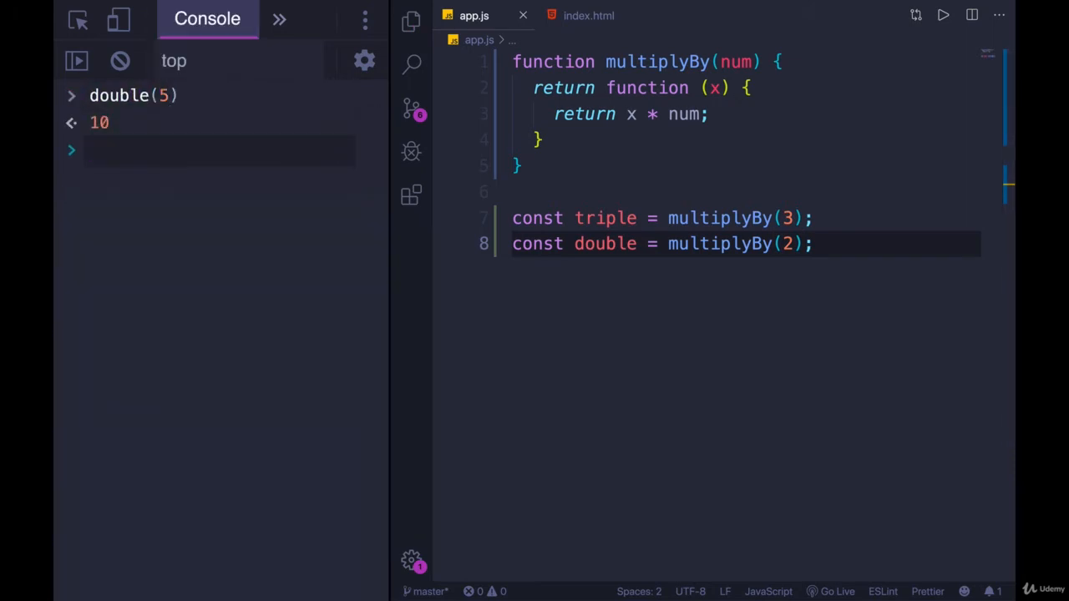
type("triple(5)")
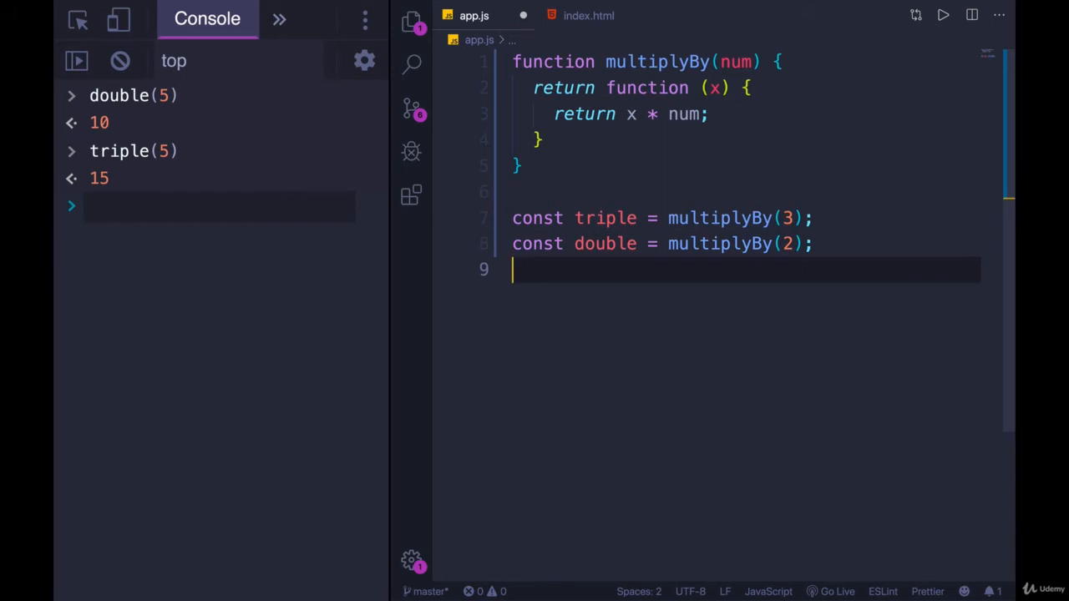
Add const halve = multiplyBy(0.5) and call halve(6) and halve(9) in the console for 3 and 4.5.
type("const hal")
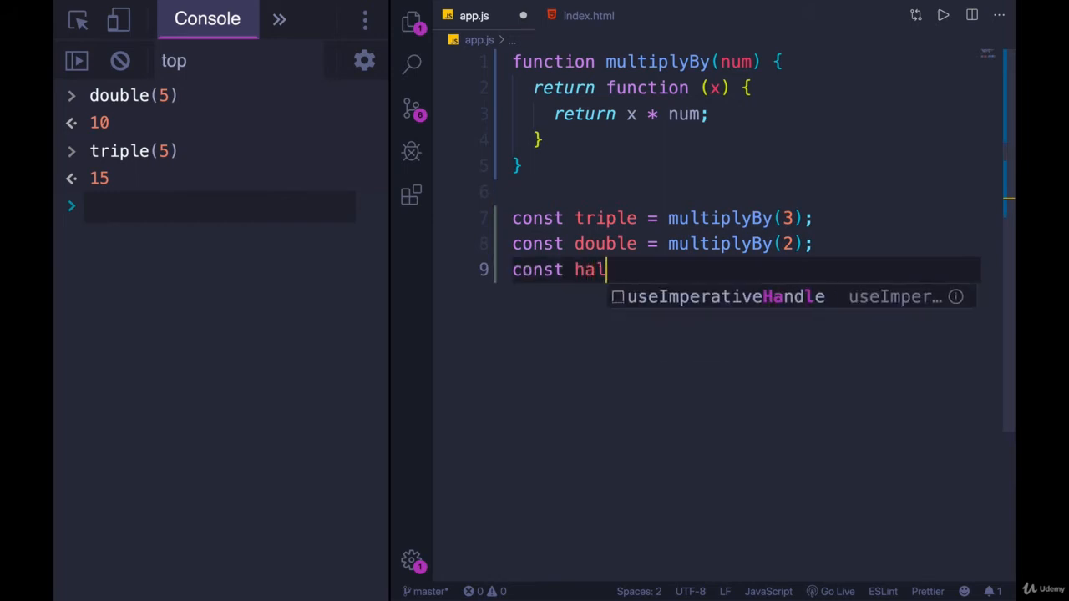
type("ve =")
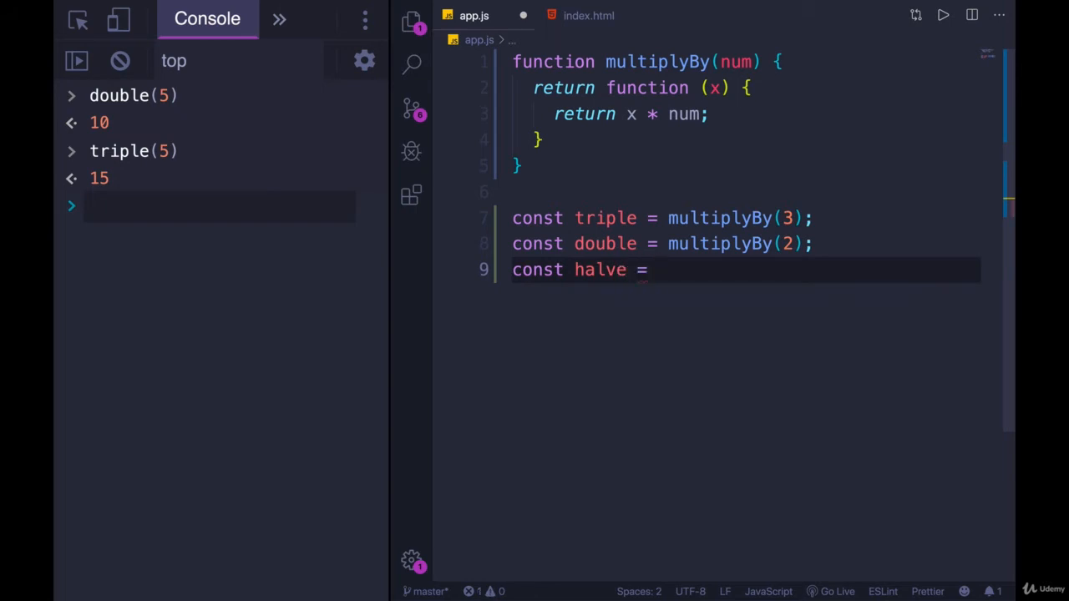
type("MutationEvent")
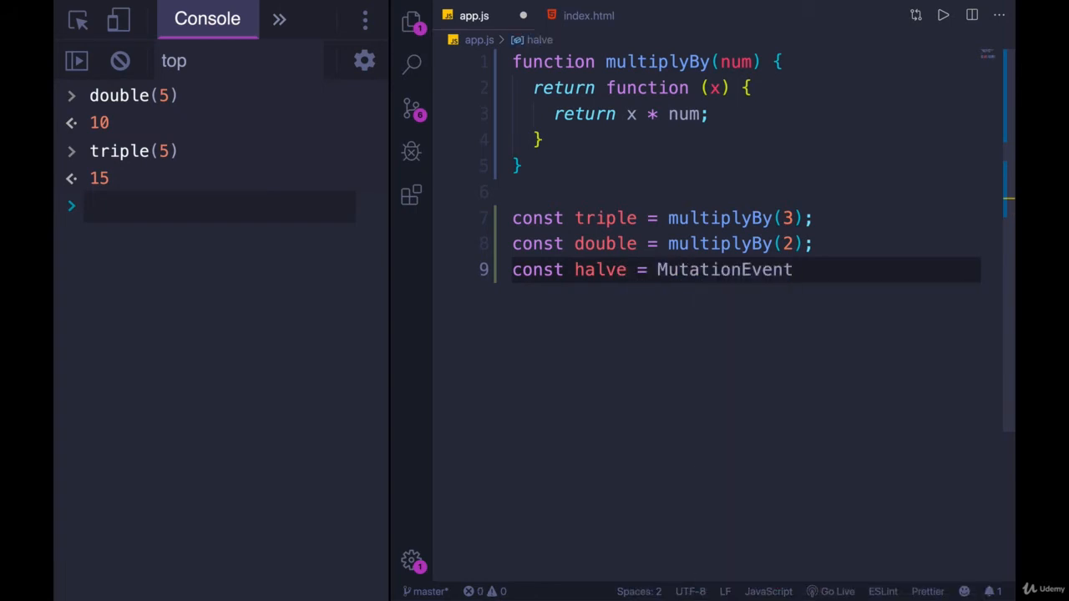
type("multi")
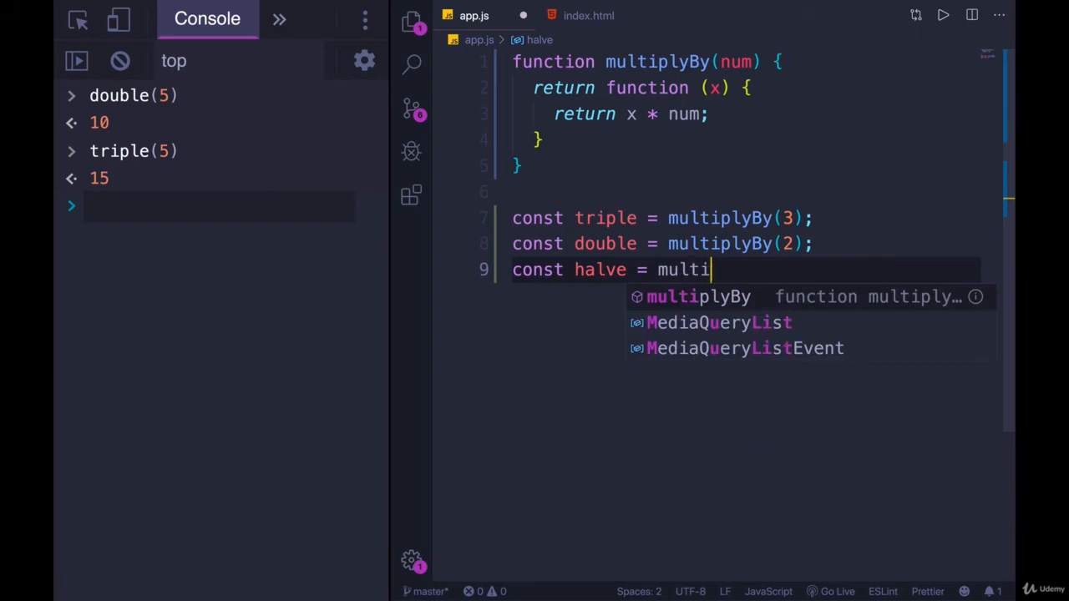
type("plyBy(0.5);")
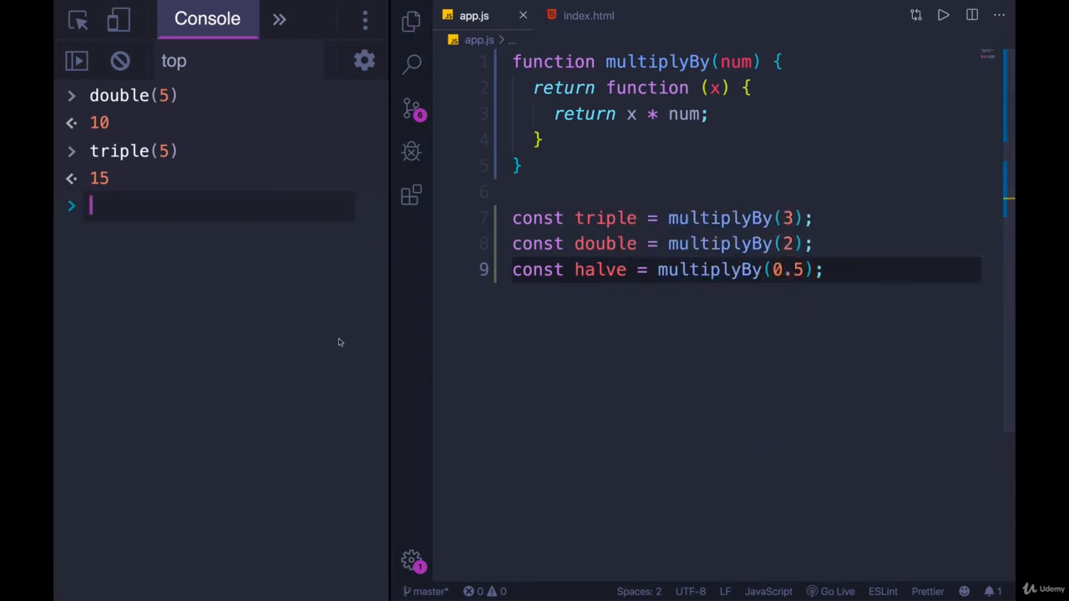
type("halve(")
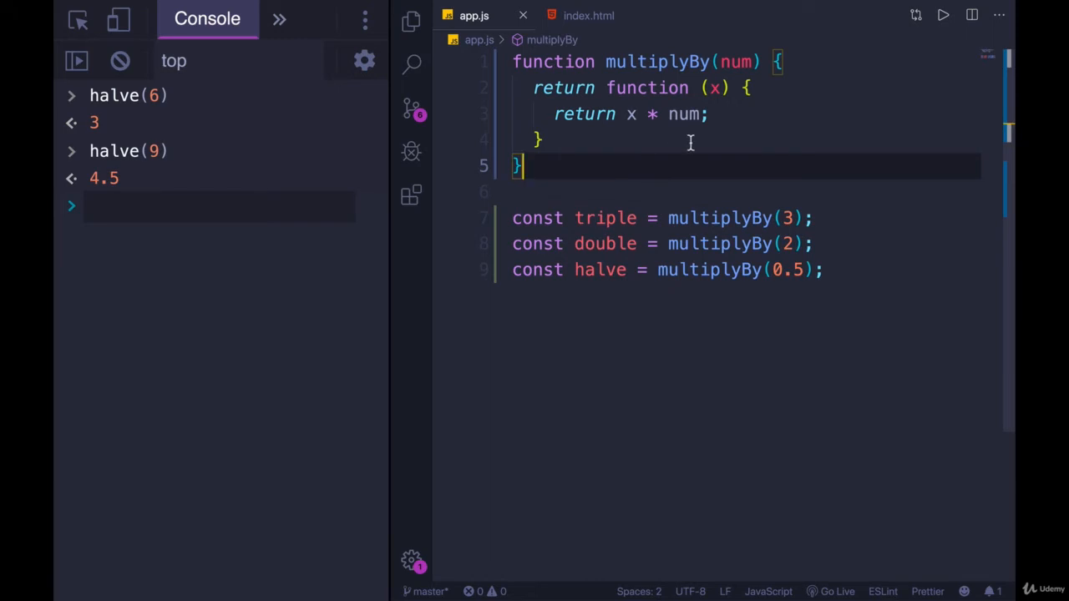
mouse_move(765, 194)
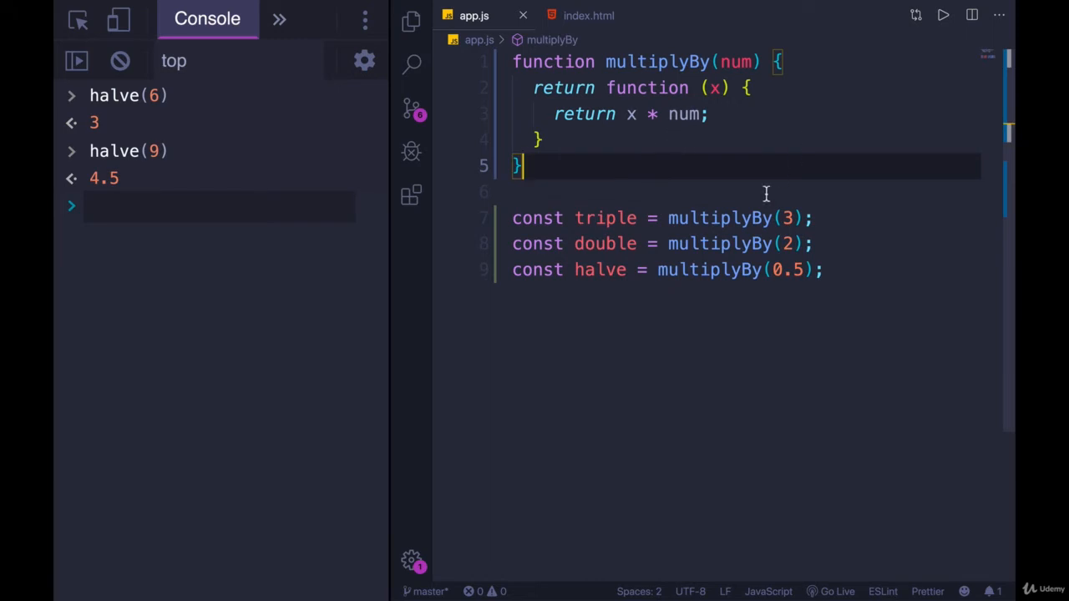
mouse_move(742, 145)
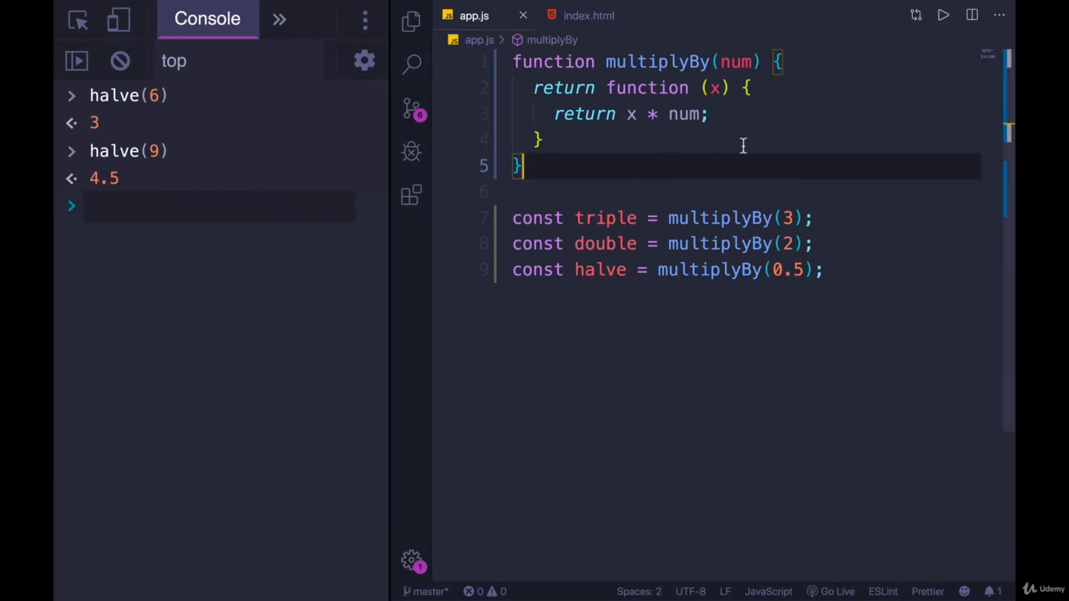
Place the cursor in app.js ahead of commenting out multiplyBy and the triple, double, halve lines.
left_click(742, 87)
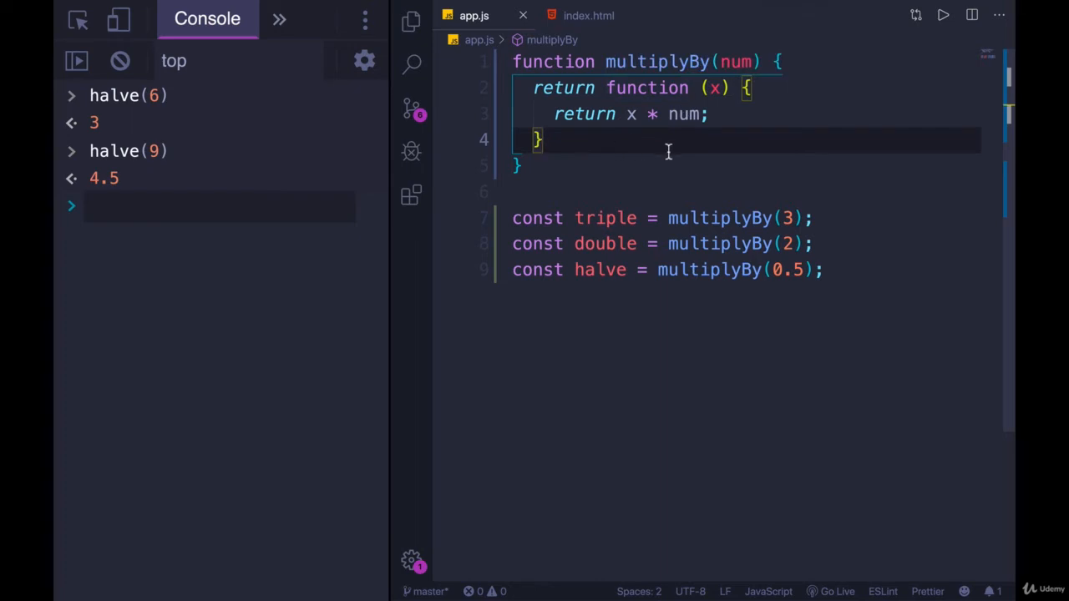
mouse_move(760, 122)
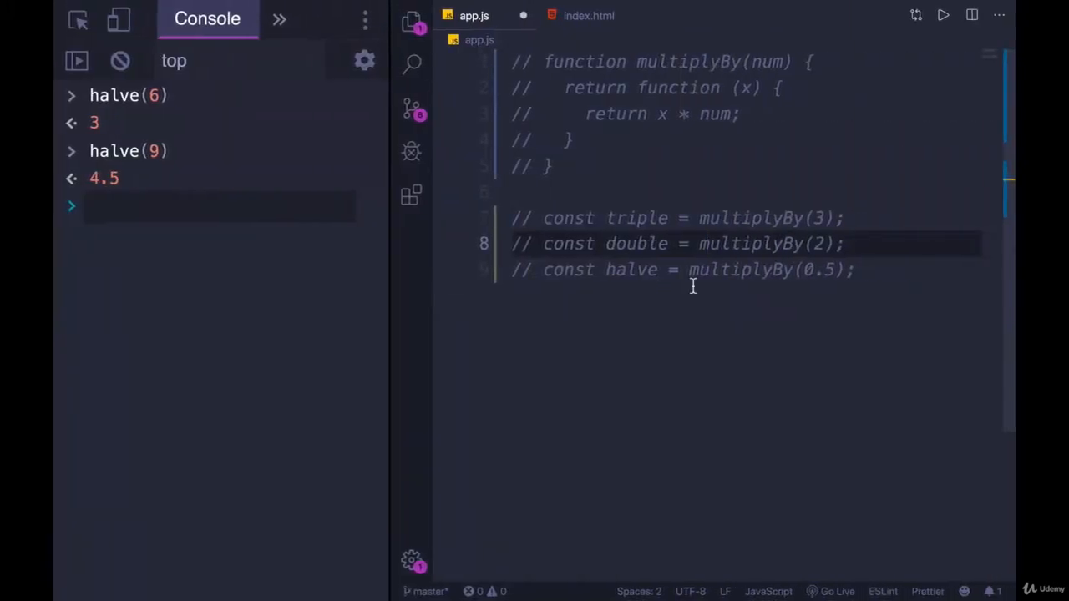
key("Enter")
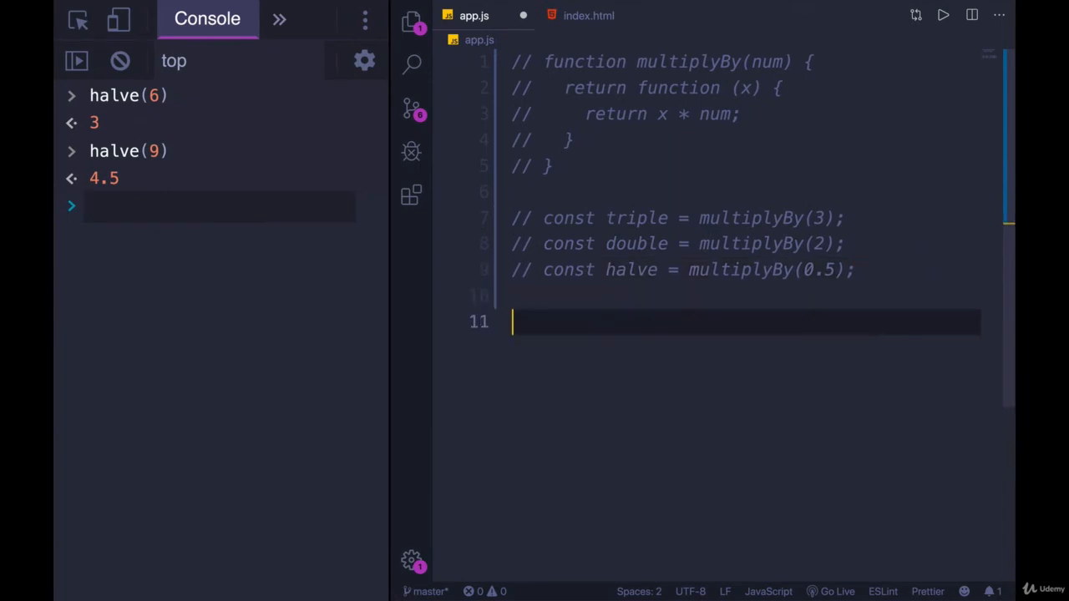
type("makeBetwee")
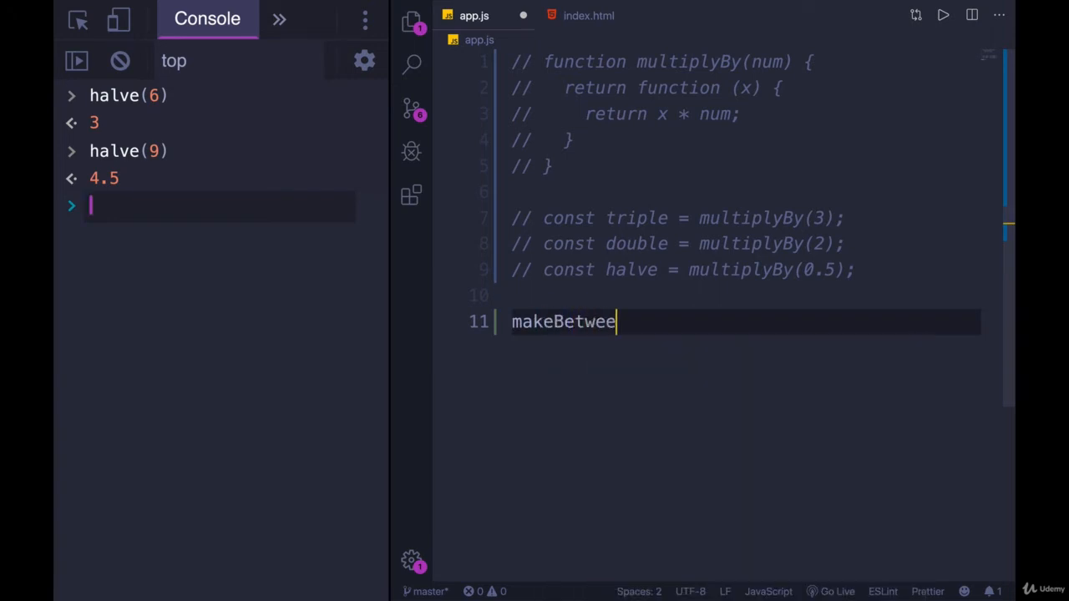
type("nFunc")
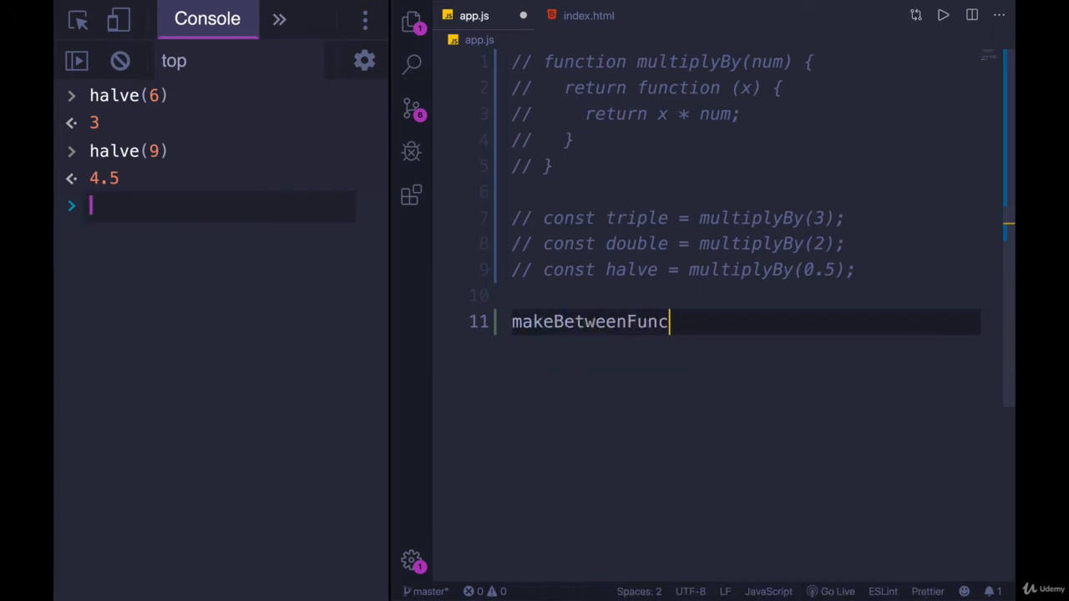
type("()")
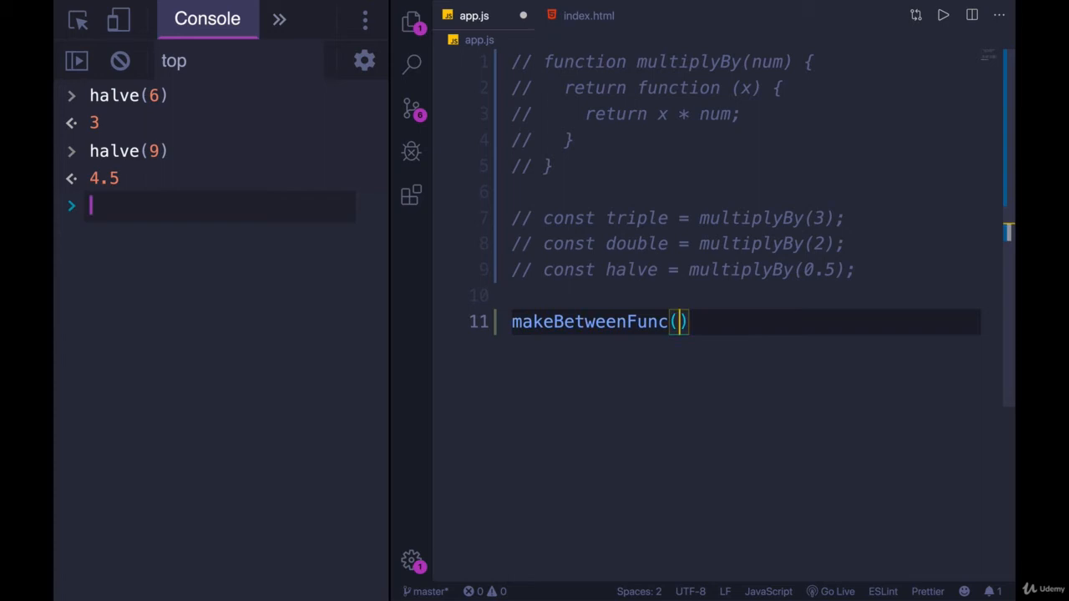
type("0,18")
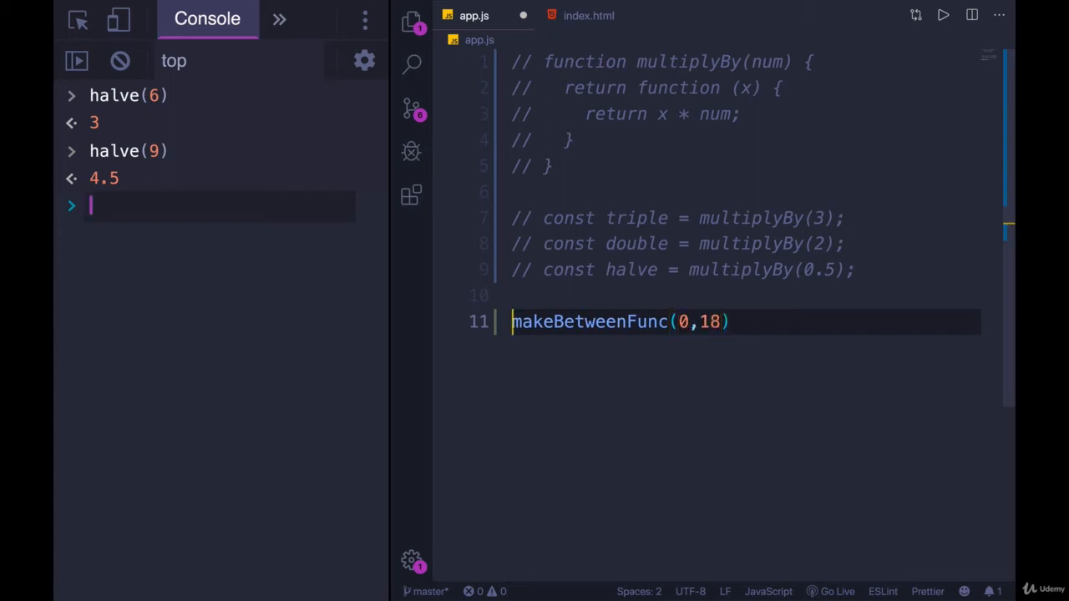
type("const")
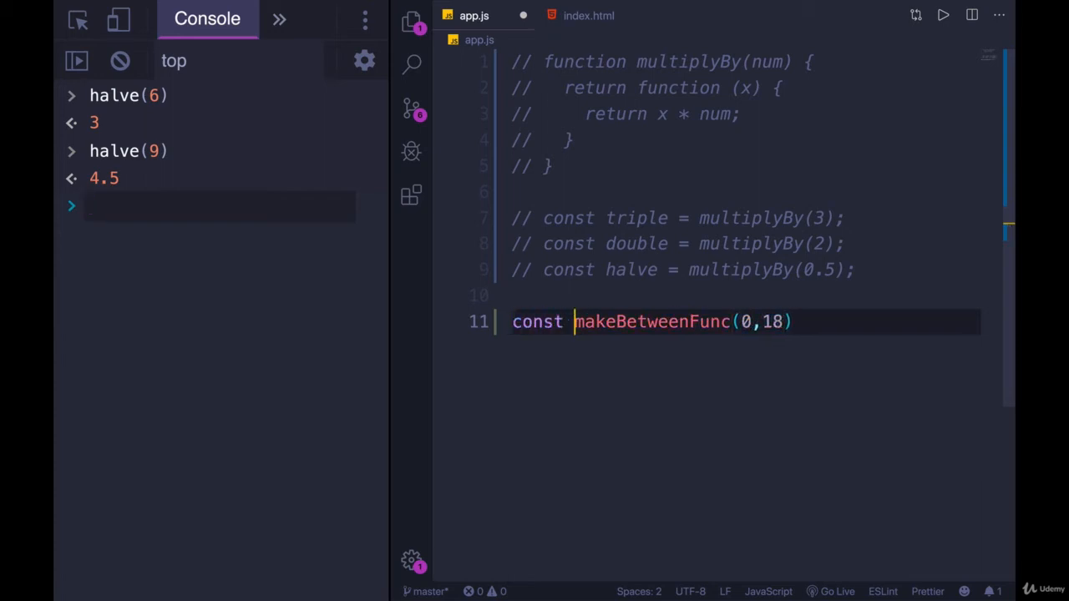
type("isAdu")
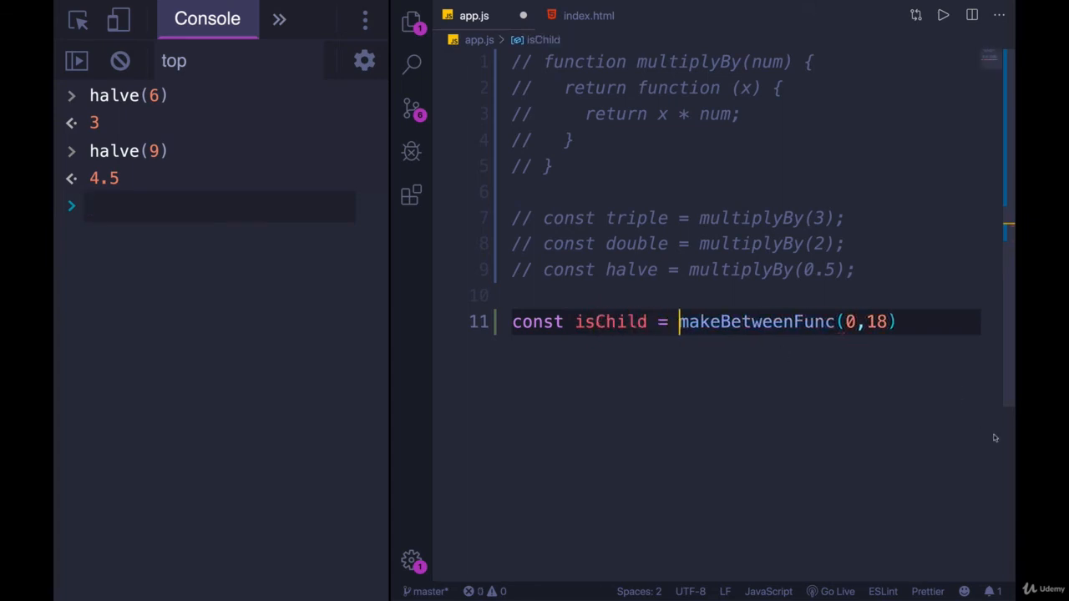
type(";")
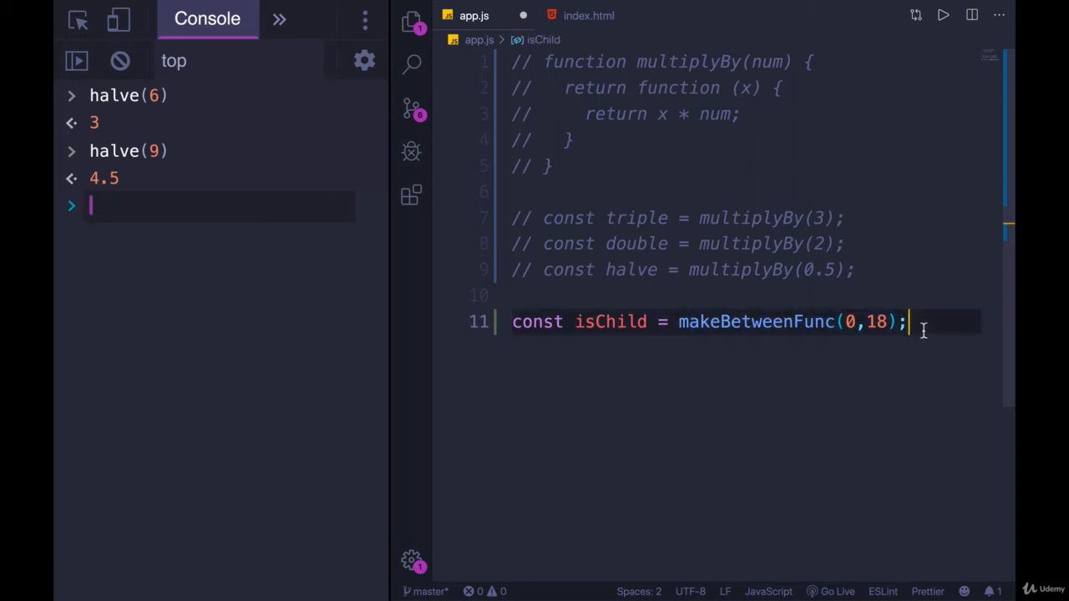
type("isChild(5")
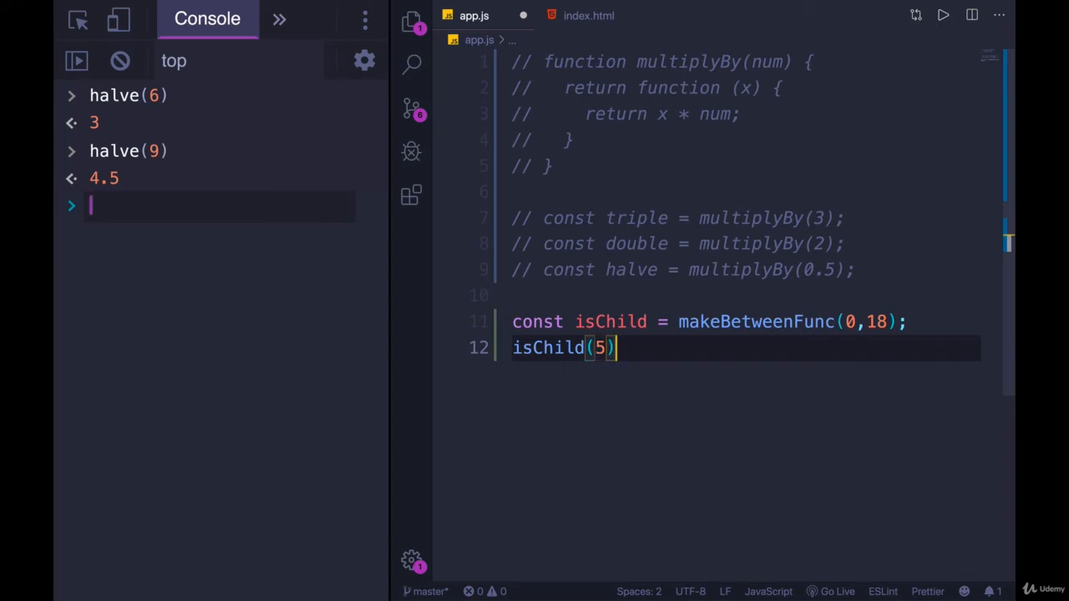
type(";")
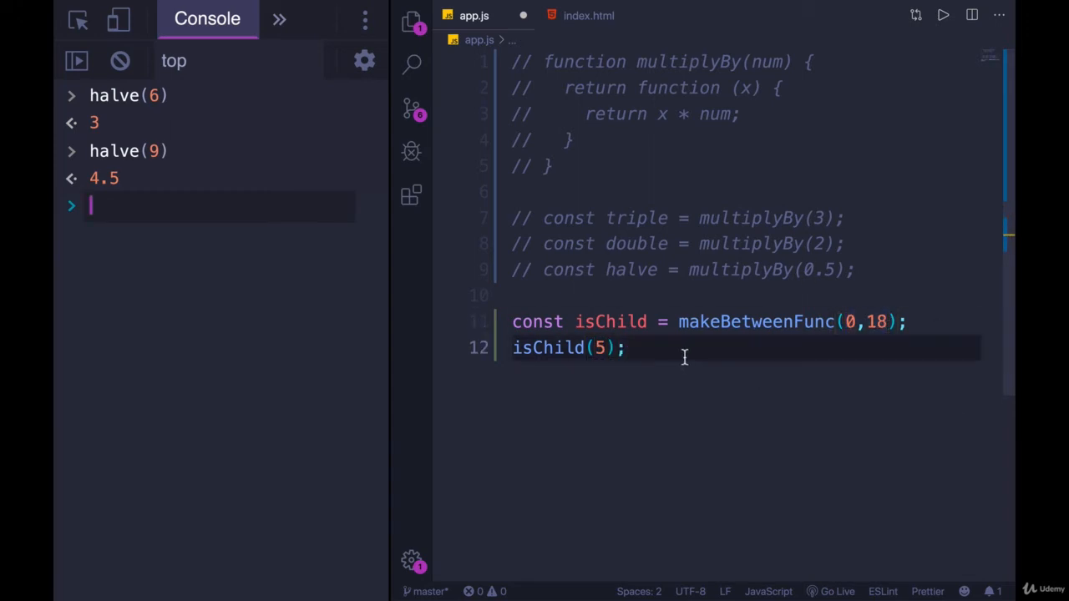
type("isChild(")
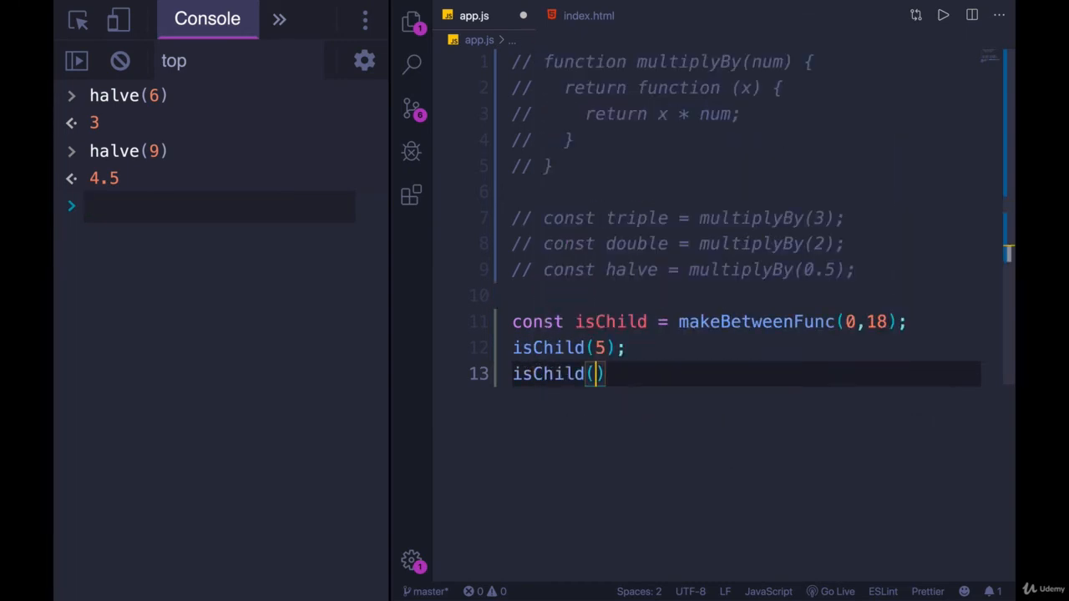
type("67")
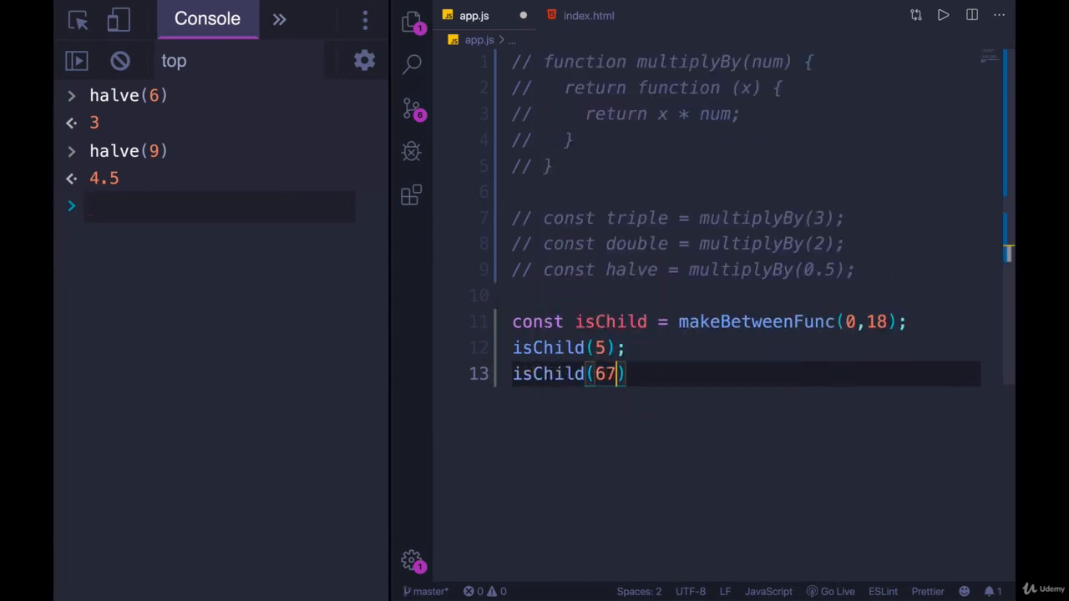
type("//false")
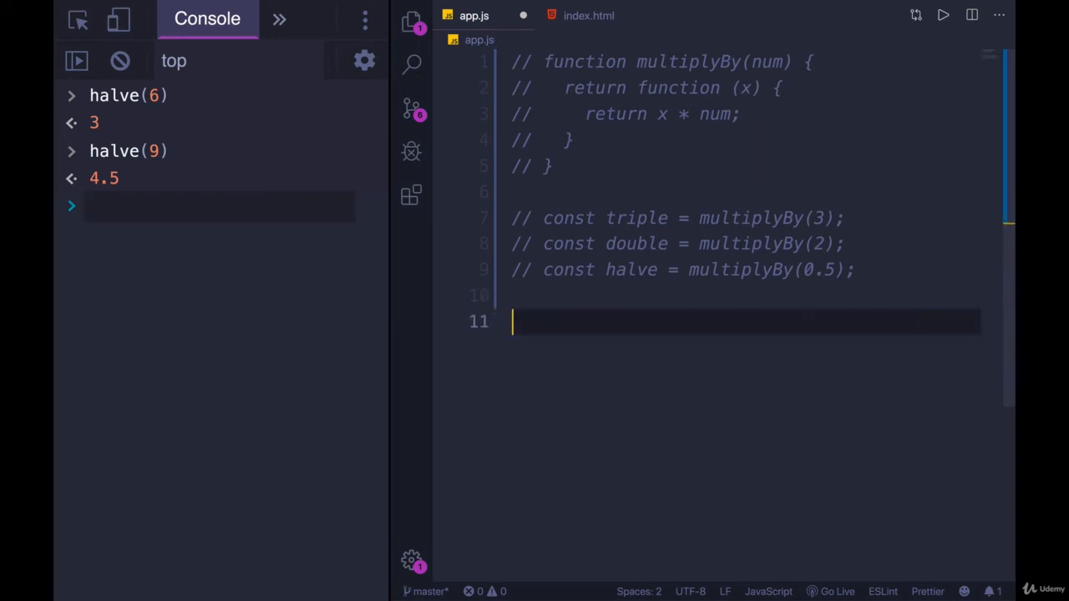
Declare function makeBetweenFunc(x, y) returning an inner function that takes num.
type("function make")
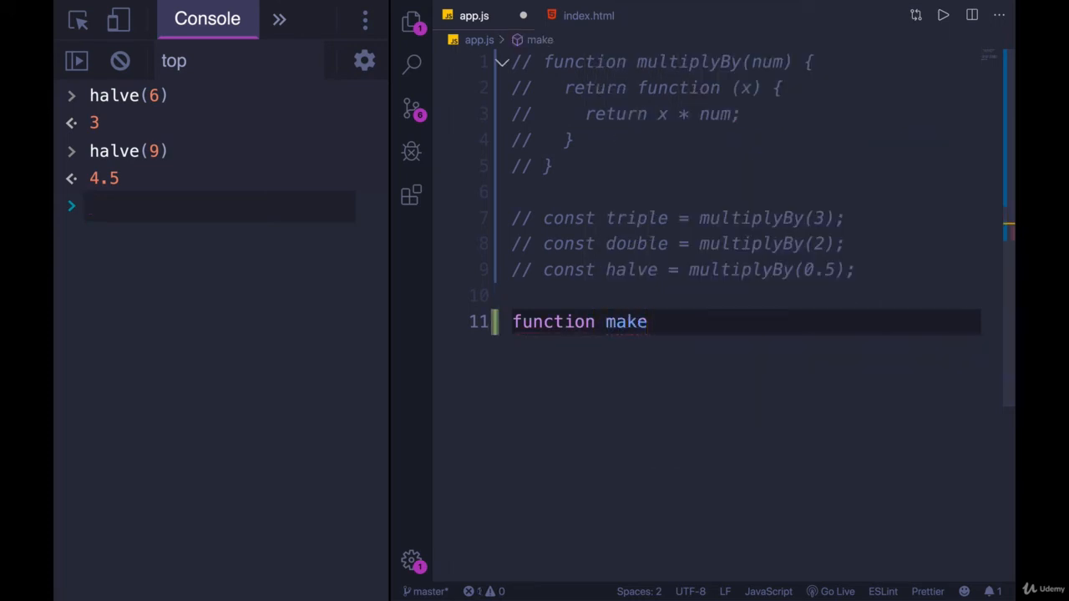
type("BetweenFun")
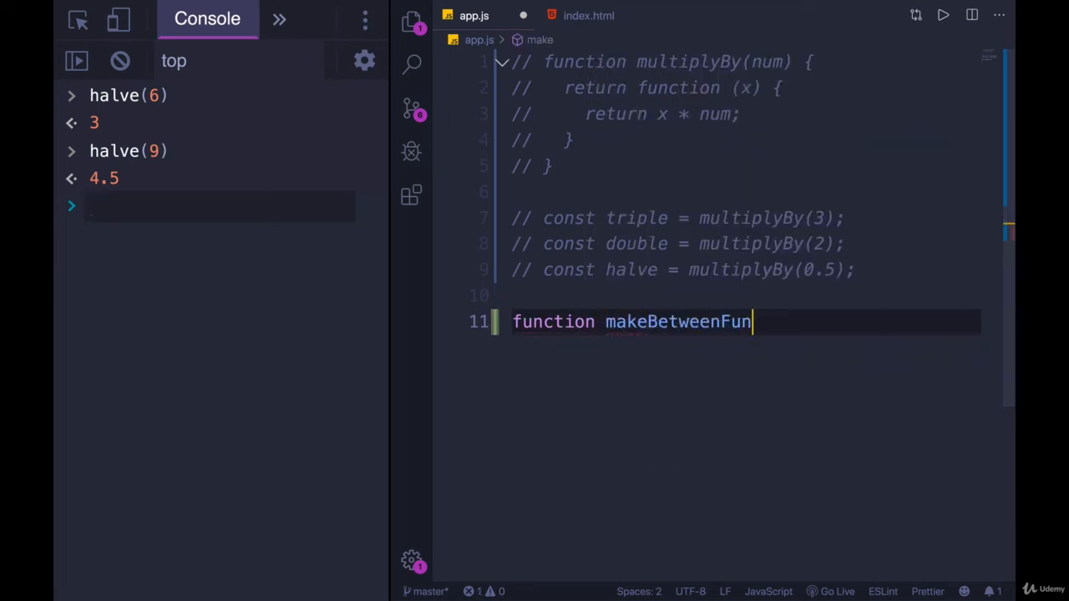
type("c(x")
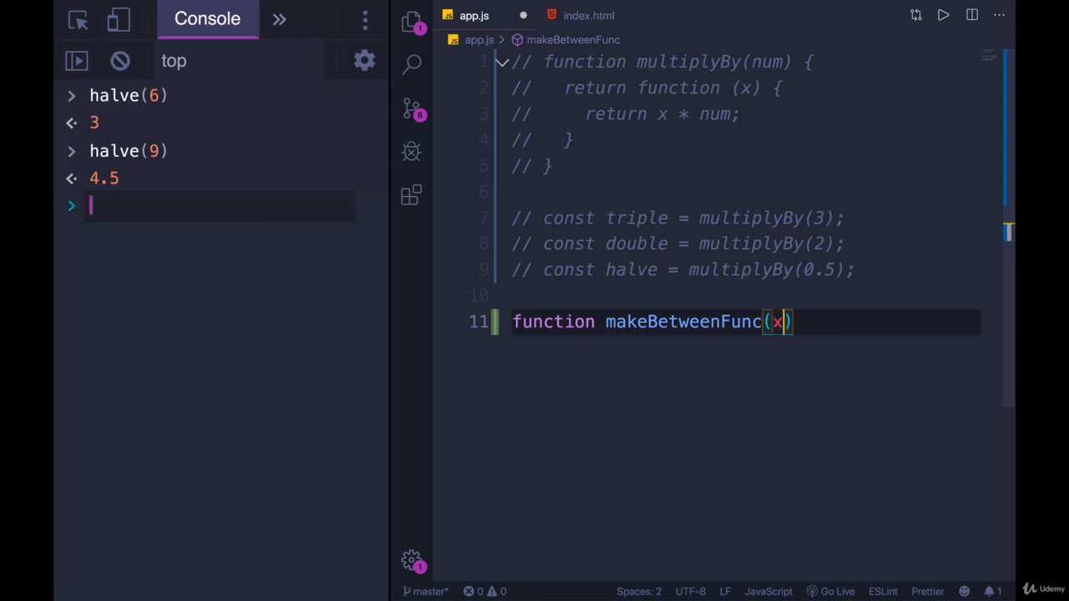
type(",y")
type("return f")
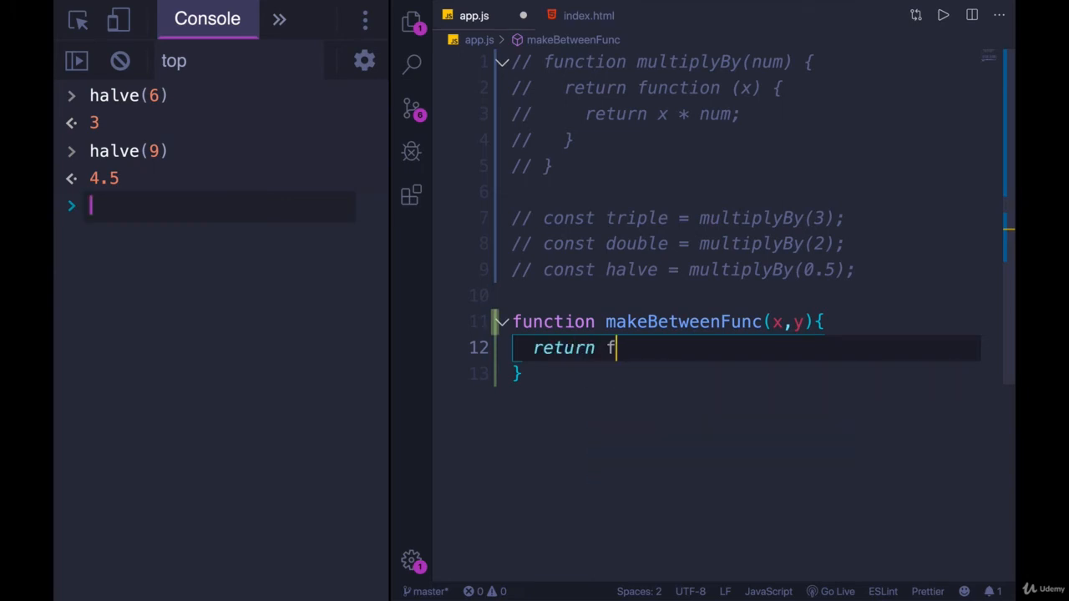
type("unction(){")
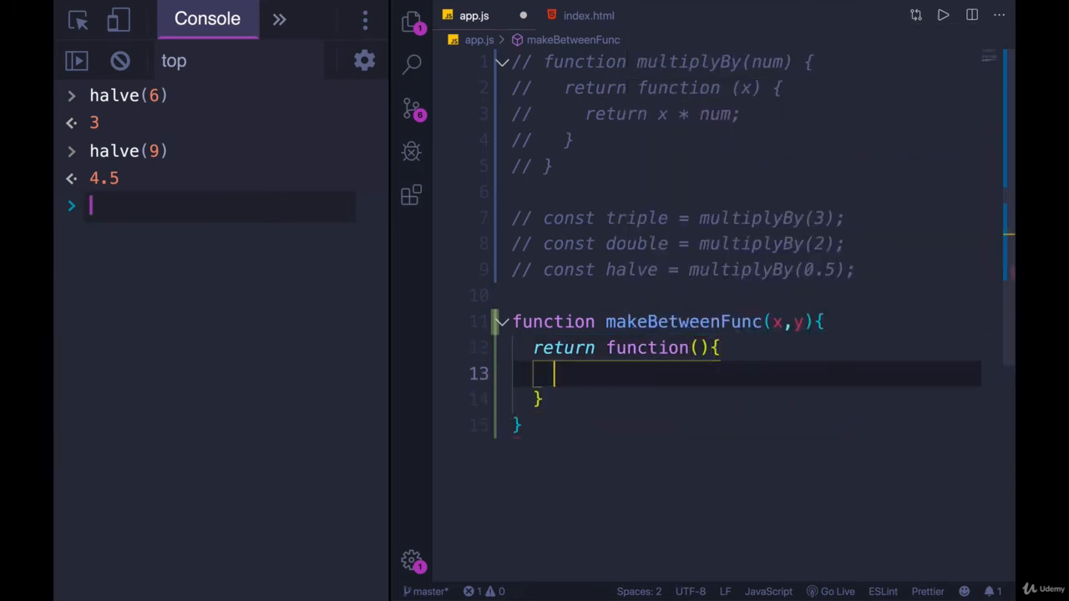
type("num")
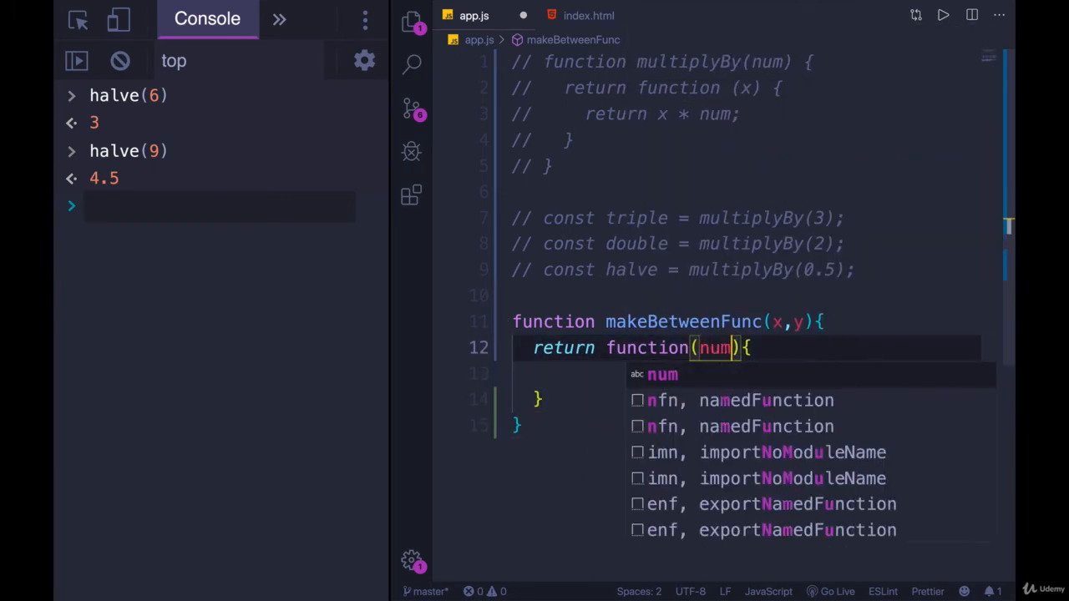
key("Escape")
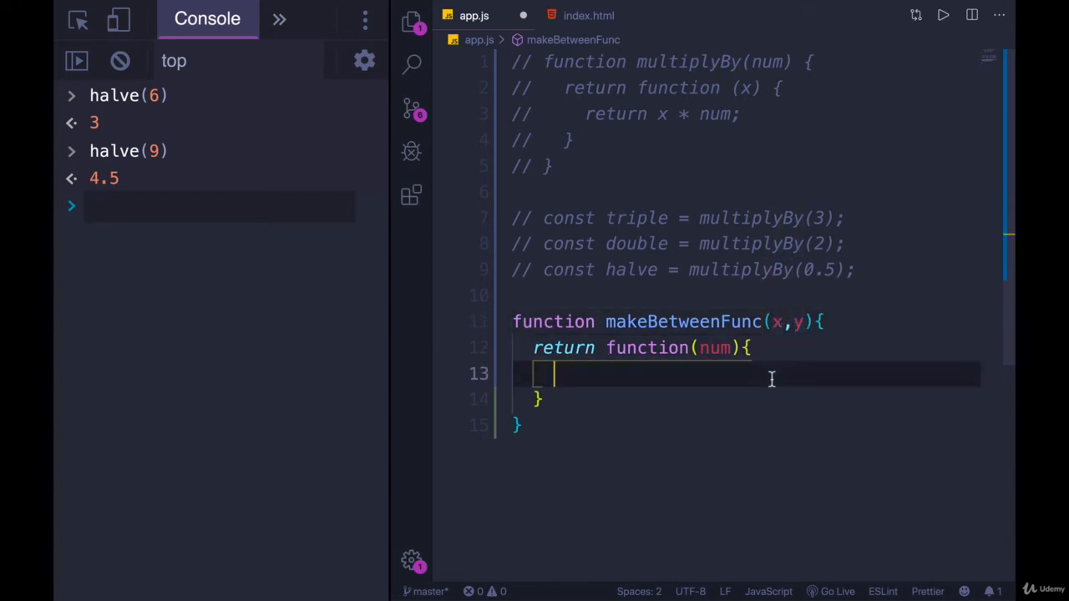
Inside the inner function add if (num >= x && num <= y) returning true.
left_click(799, 321)
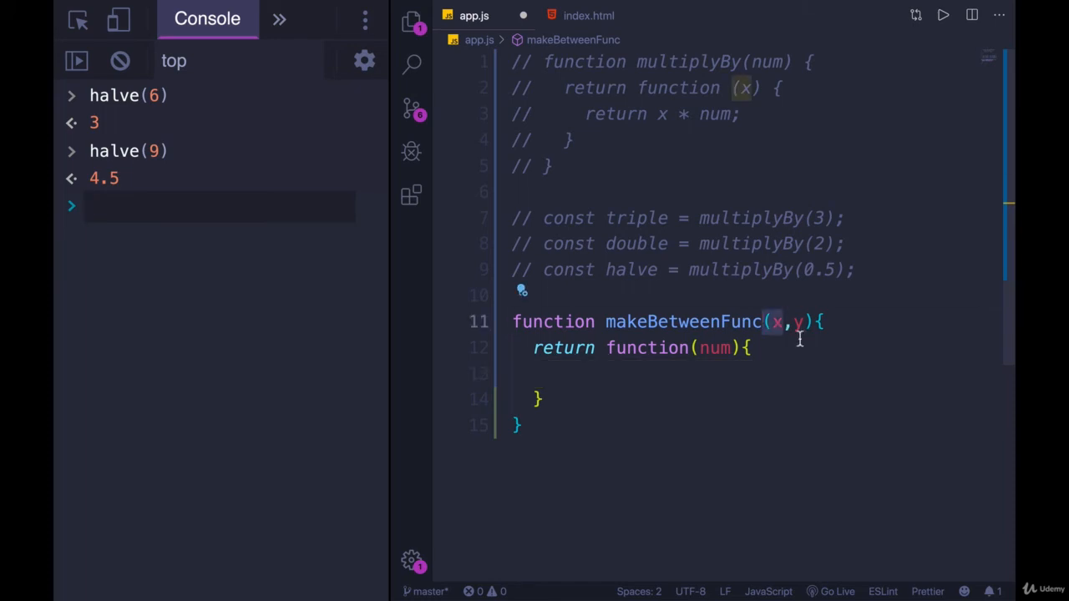
left_click(710, 374)
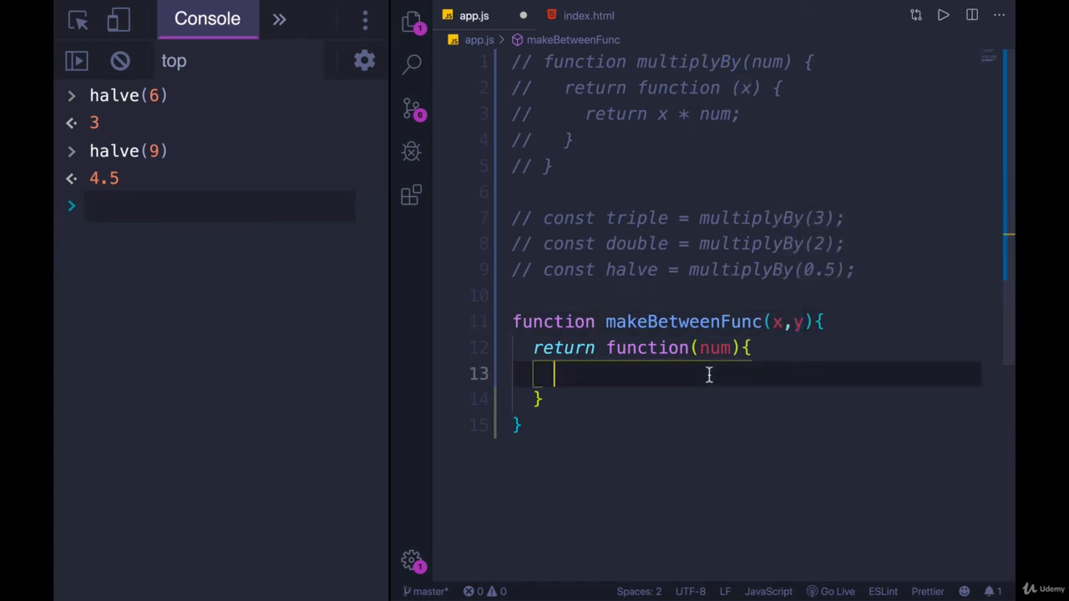
type("if(num")
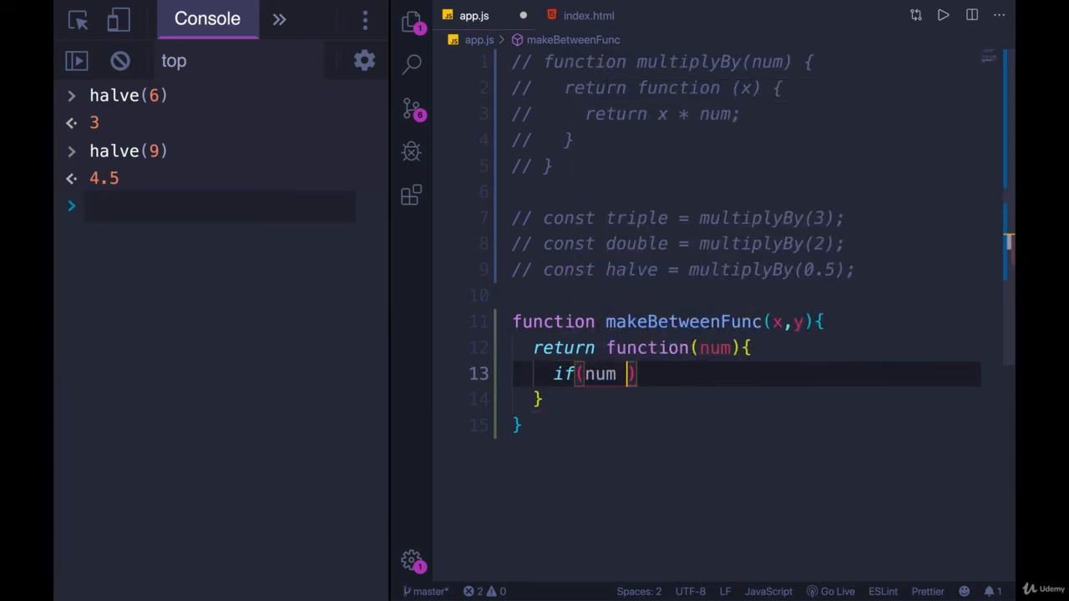
type(">= x")
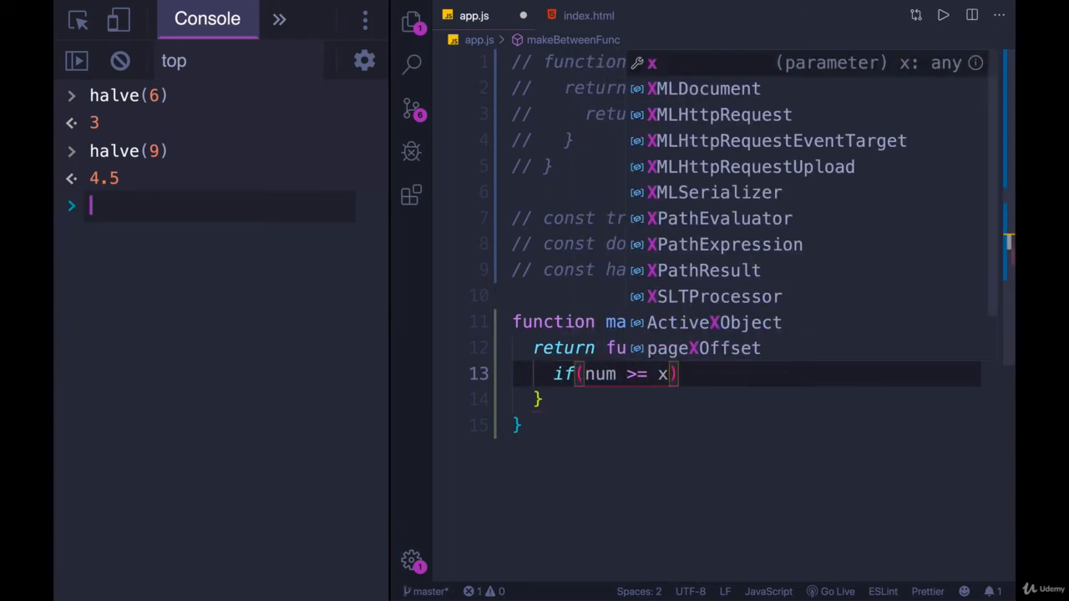
type("&& num <")
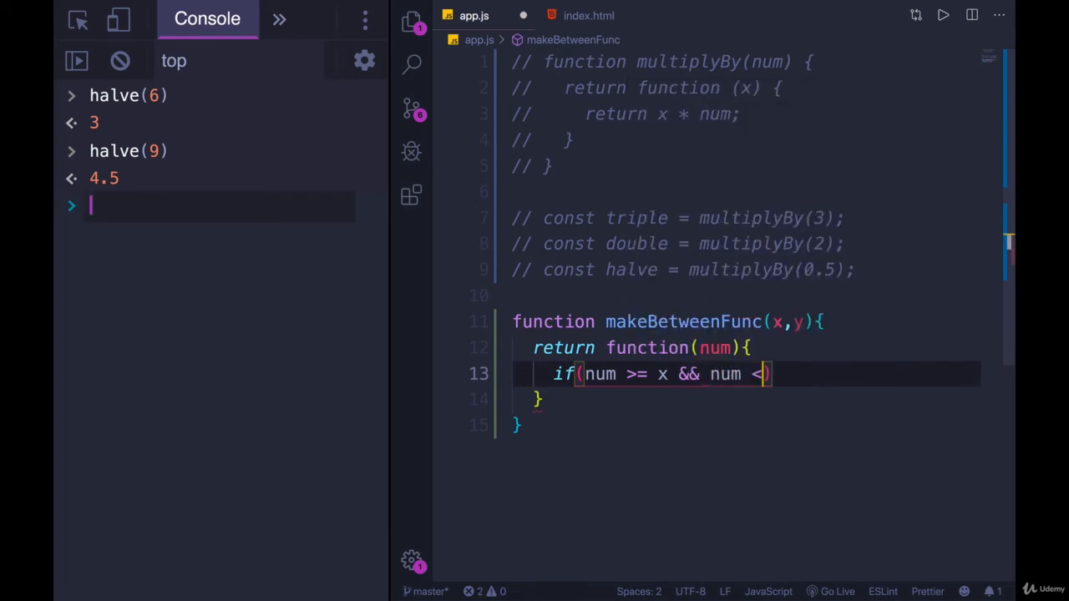
type("= y")
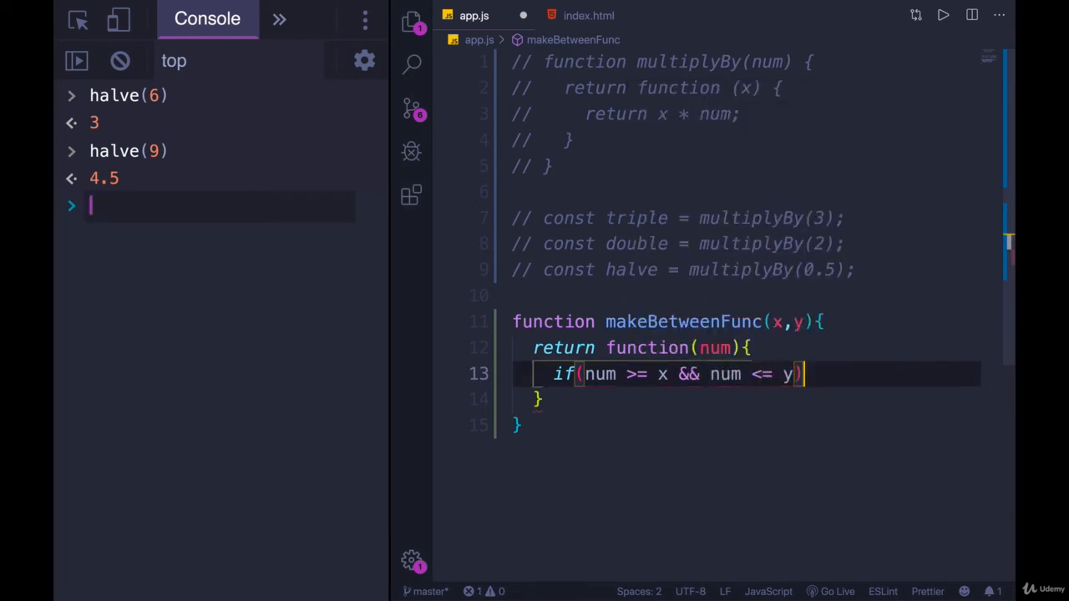
type("retur")
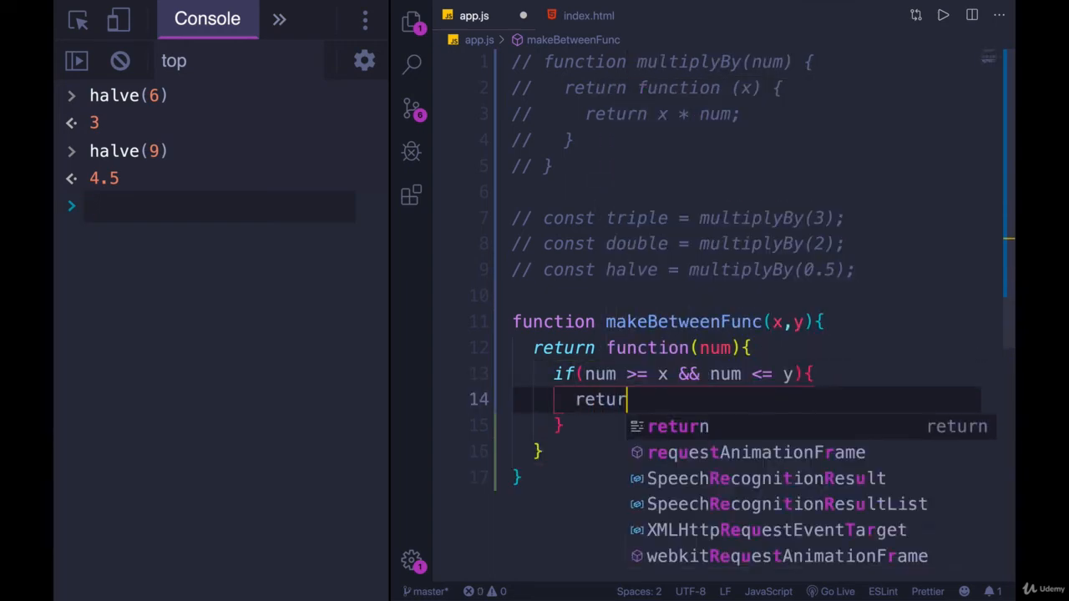
type("true;")
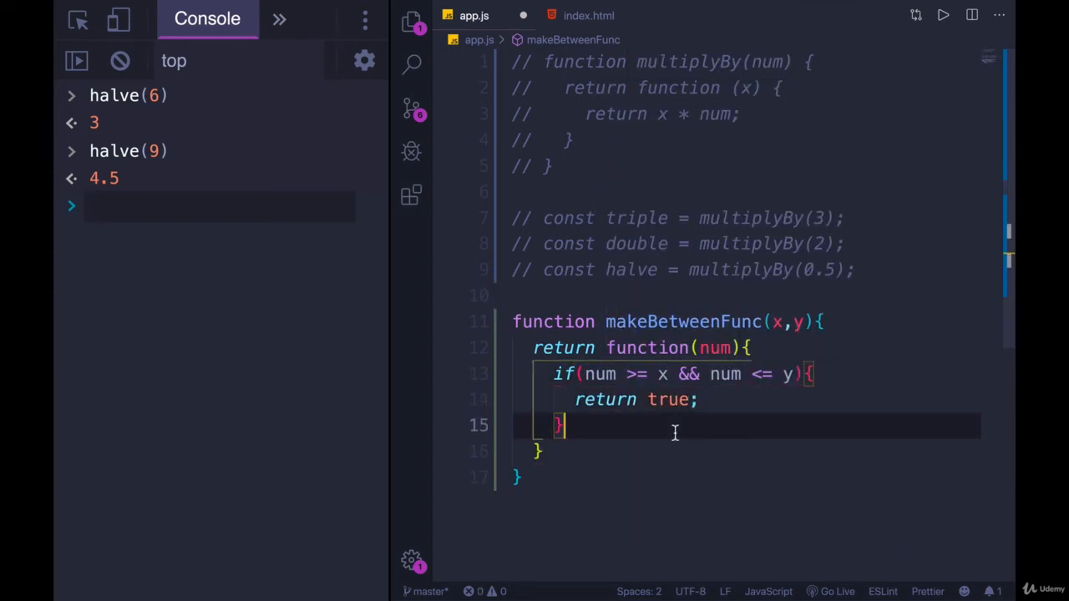
type("ree")
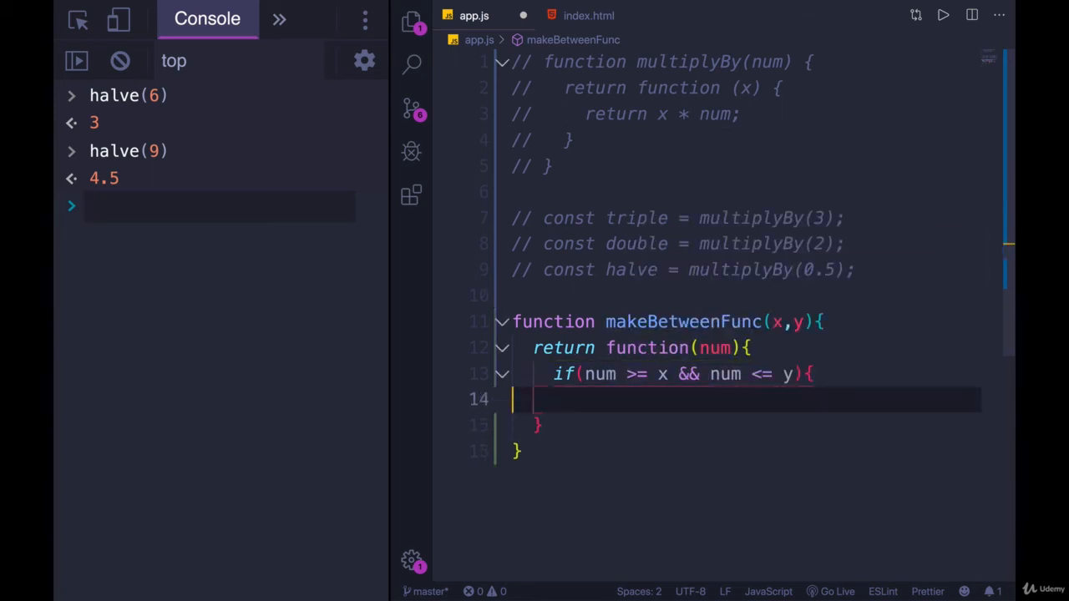
Replace the if block with a direct return of num >= x && num <= y.
type("return")
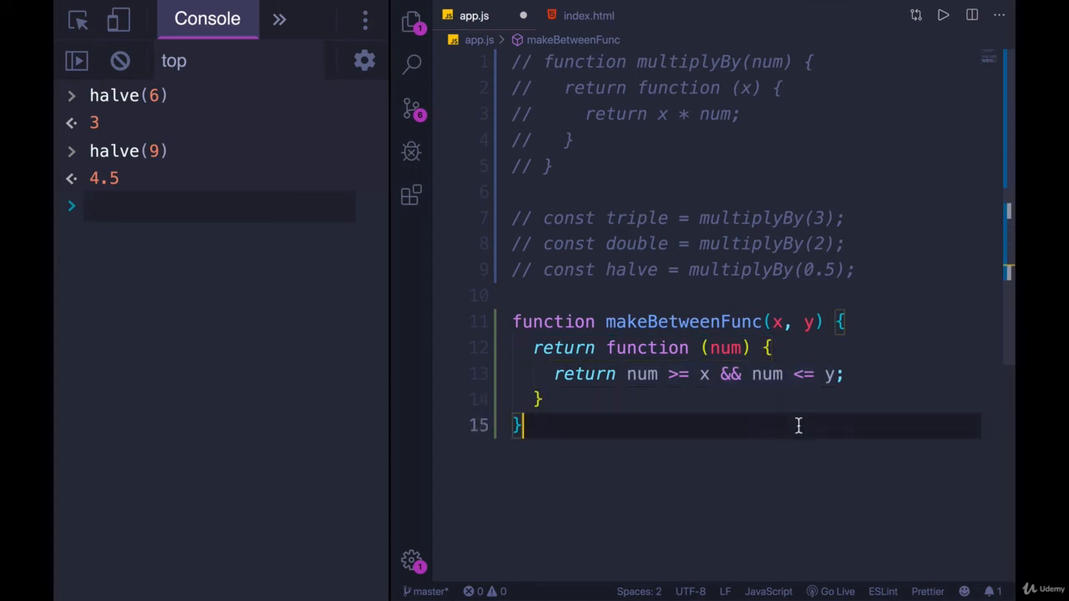
Below the factory write a makeBetweenFunc(0,18) call and the expanded inner function checking 0 to 18.
type("makeBetweenFunc(0,1")
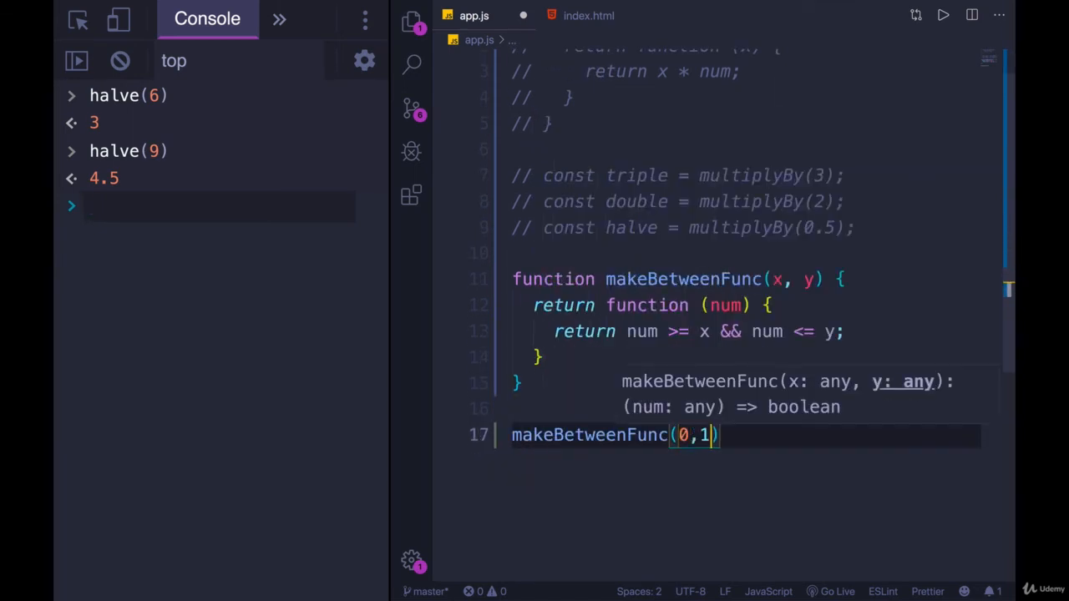
type("8);")
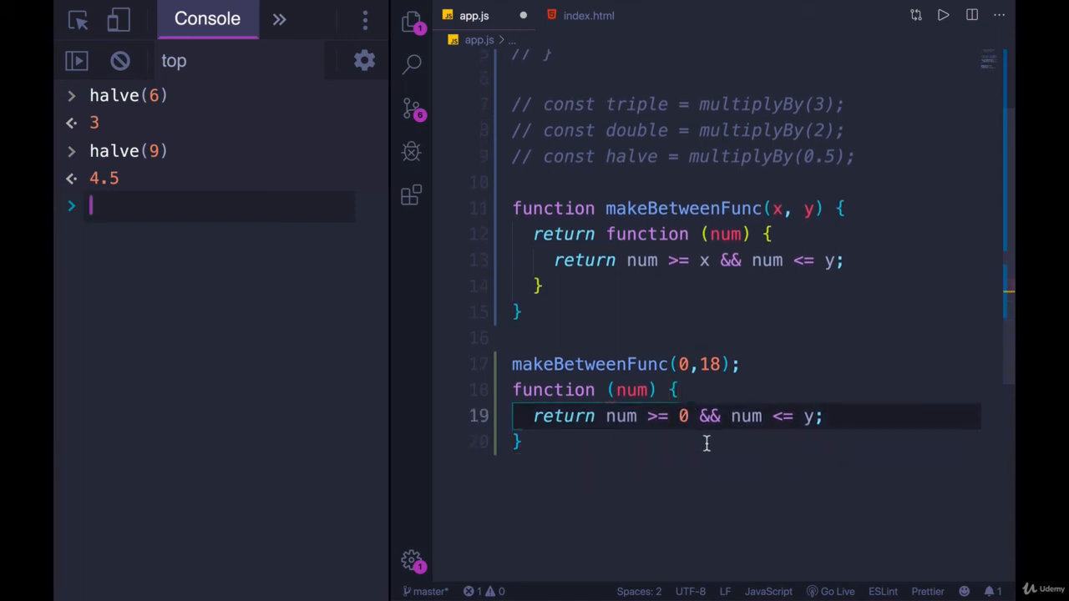
type("18")
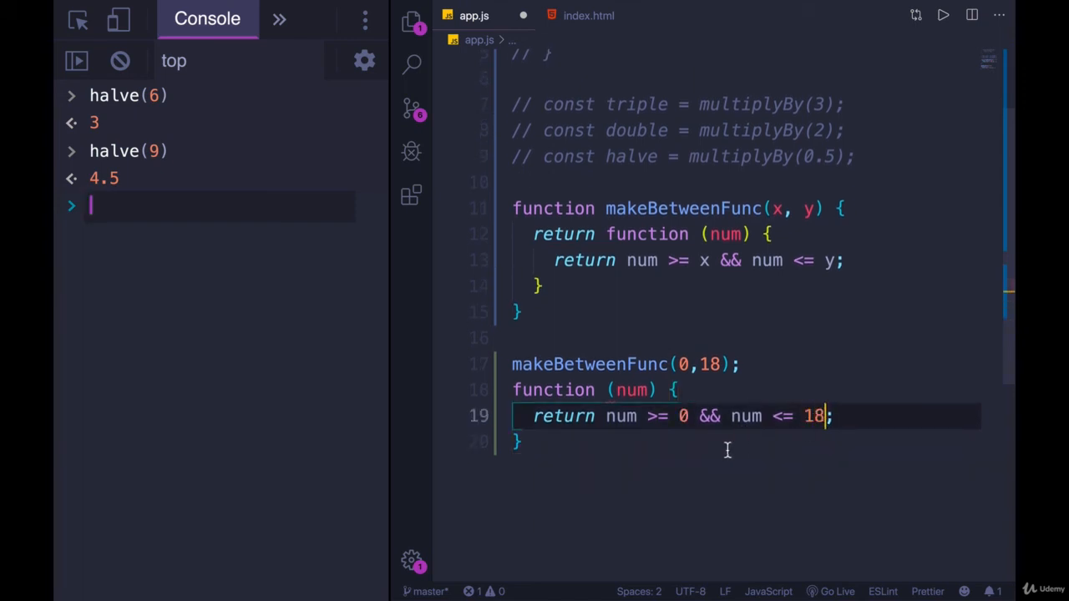
key("Enter")
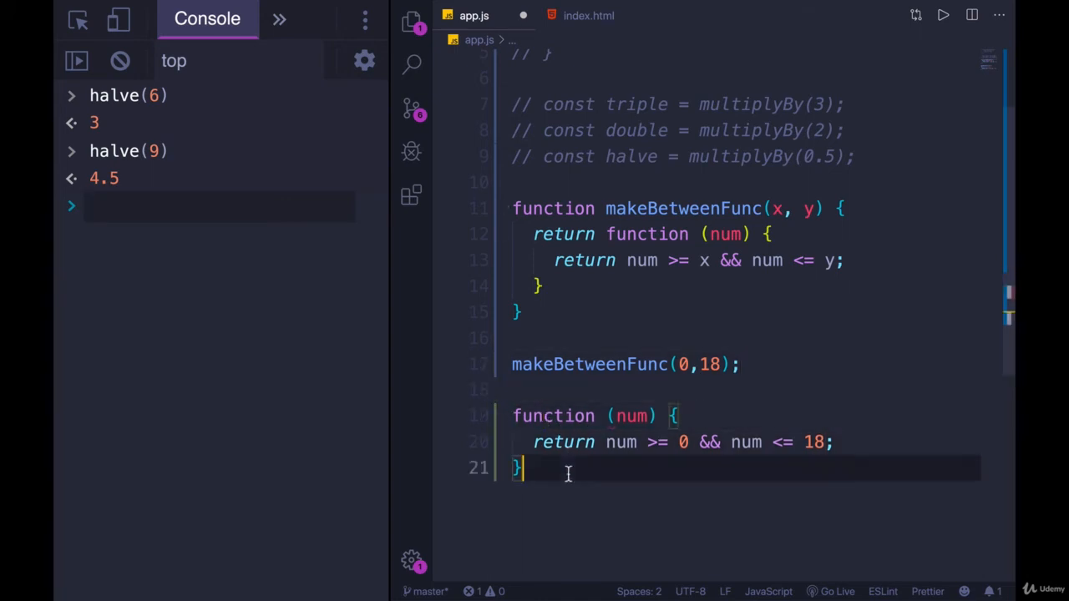
Name the sketched function isChild and note isChild(17) //true.
type("isChild(")
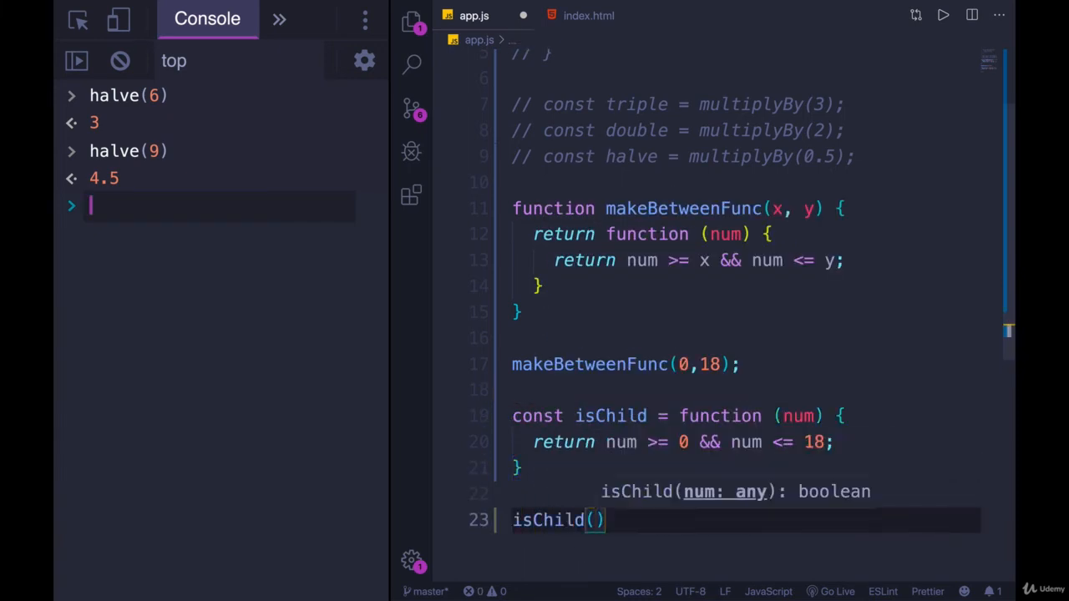
type("17")
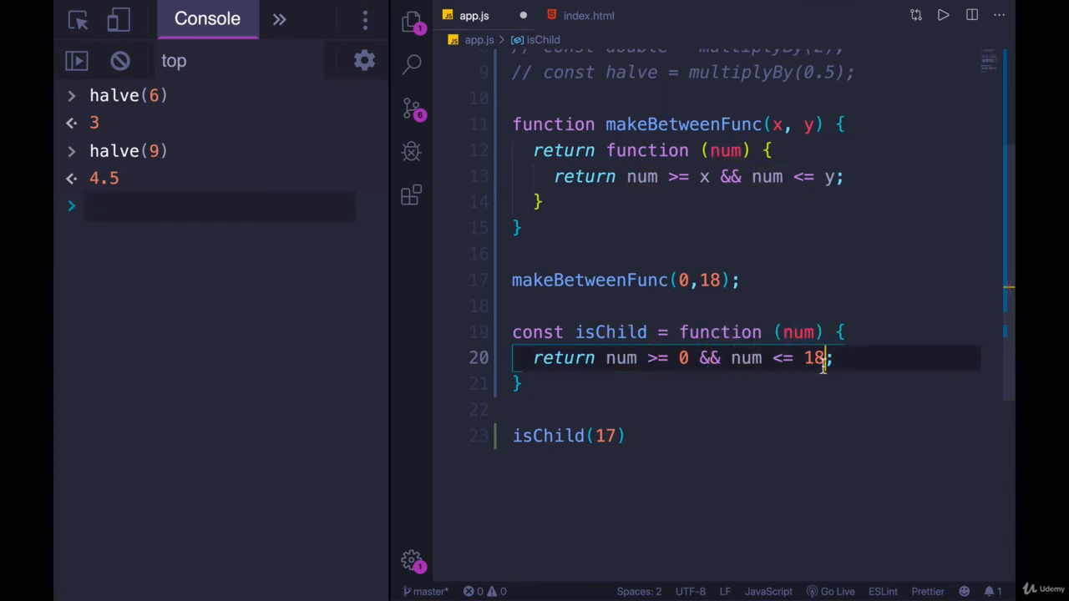
mouse_move(577, 358)
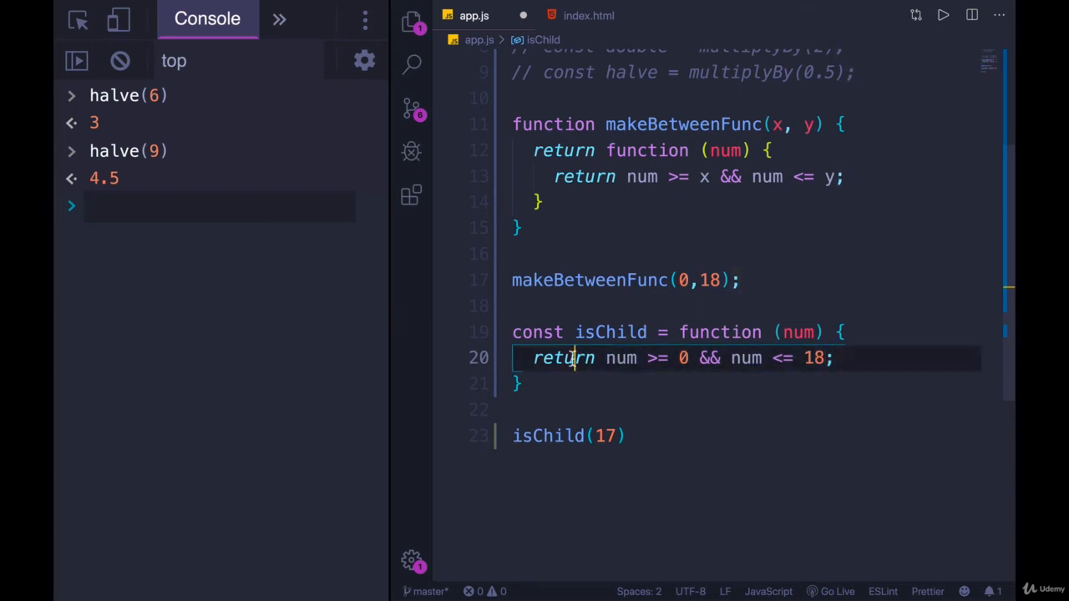
type("//true")
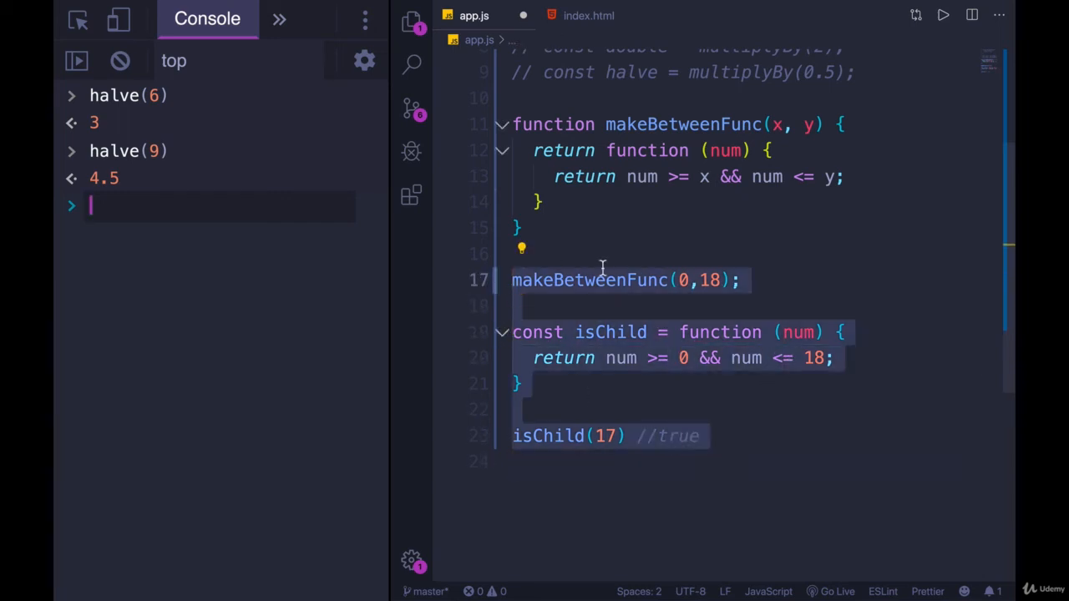
Define const isChild = makeBetweenFunc(0, 18) in place of the sketch.
left_click(628, 308)
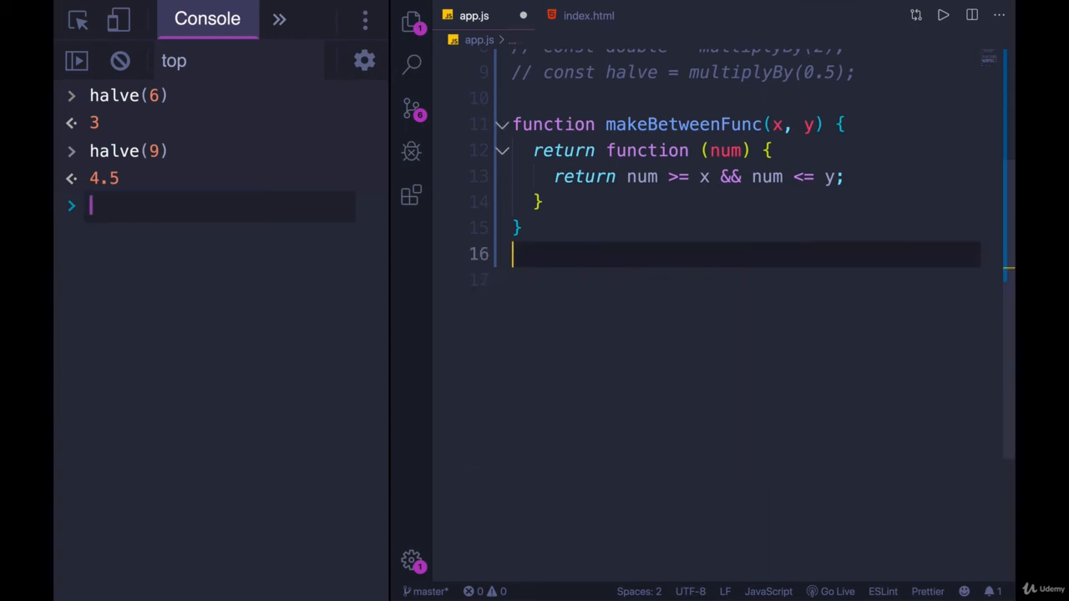
type("c")
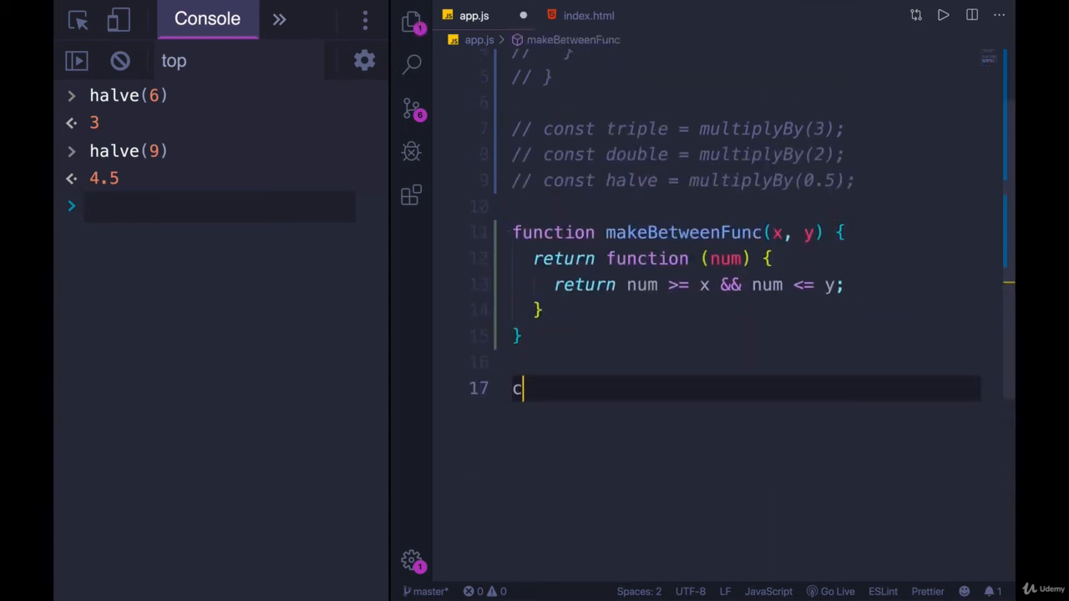
type("const isChild")
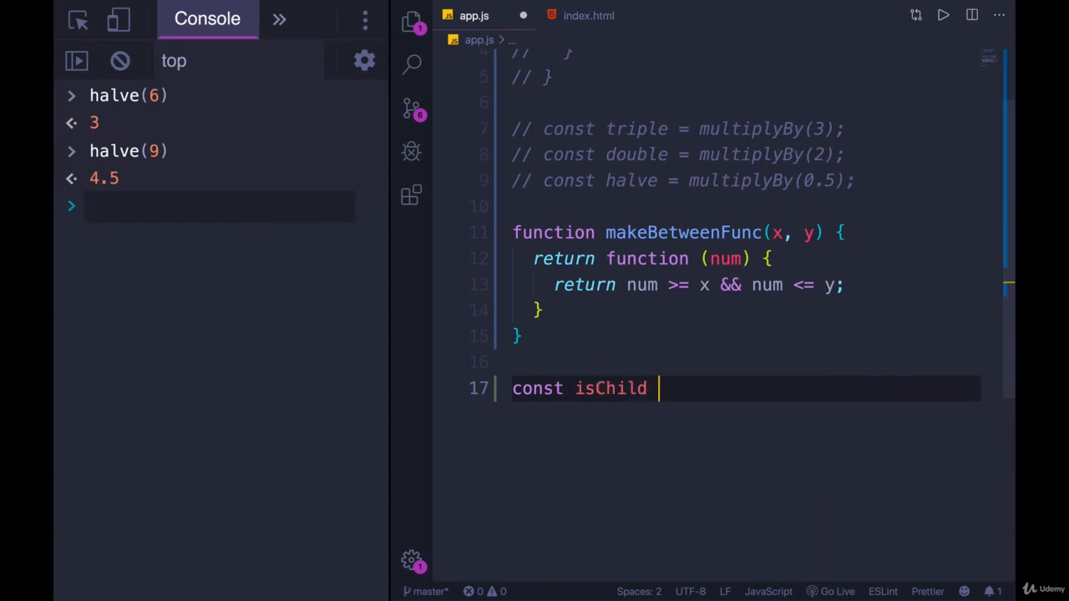
type("= f")
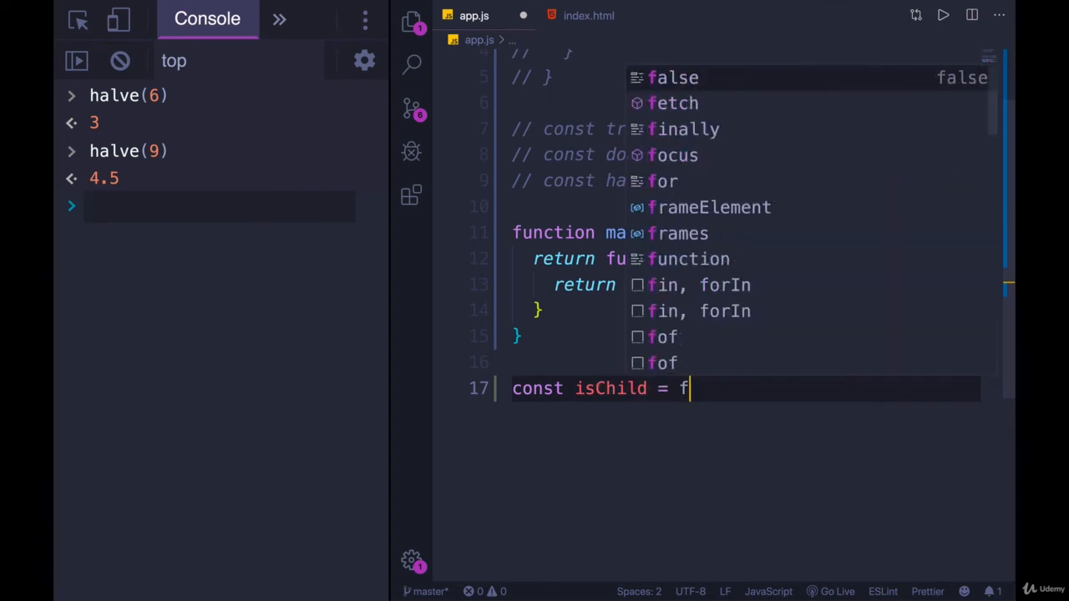
type("akeBetweenFunc")
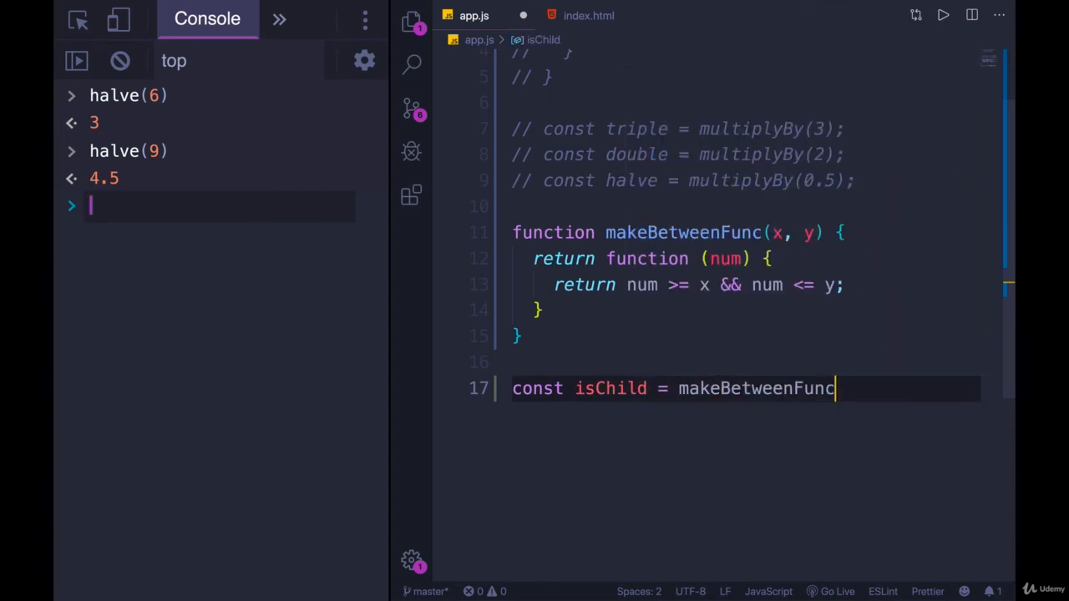
type("(0,18);")
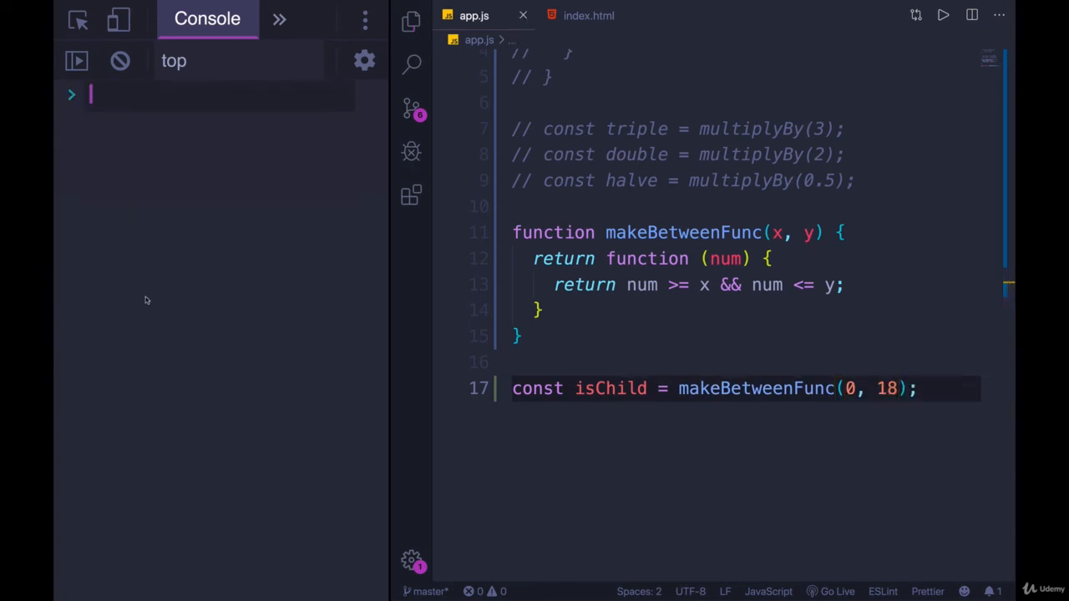
Run isChild with 17, 99 and other ages in the browser console to check the results.
type("isChild")
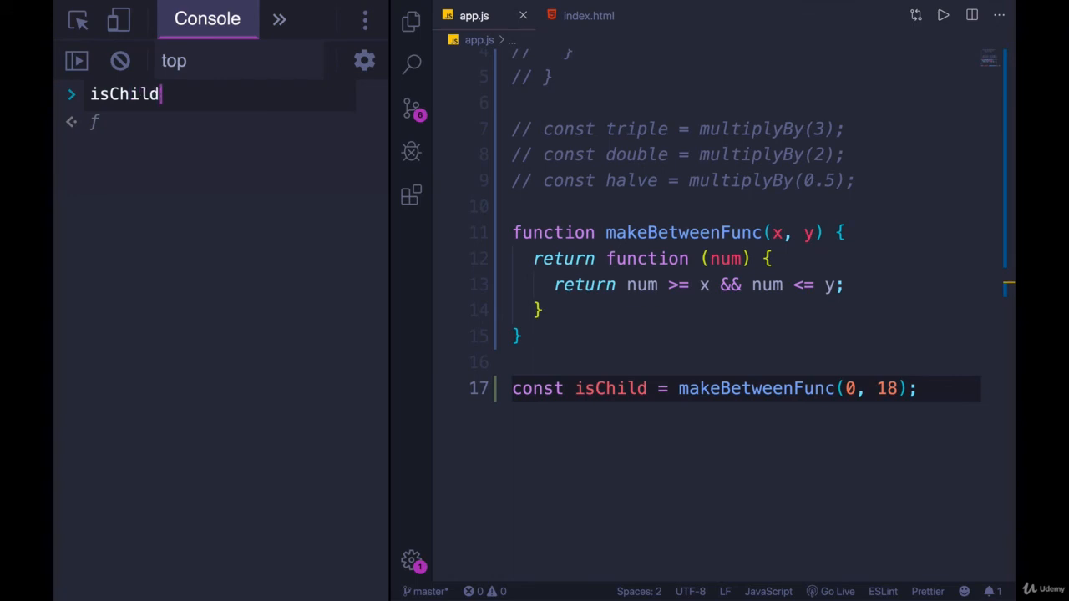
key("Enter")
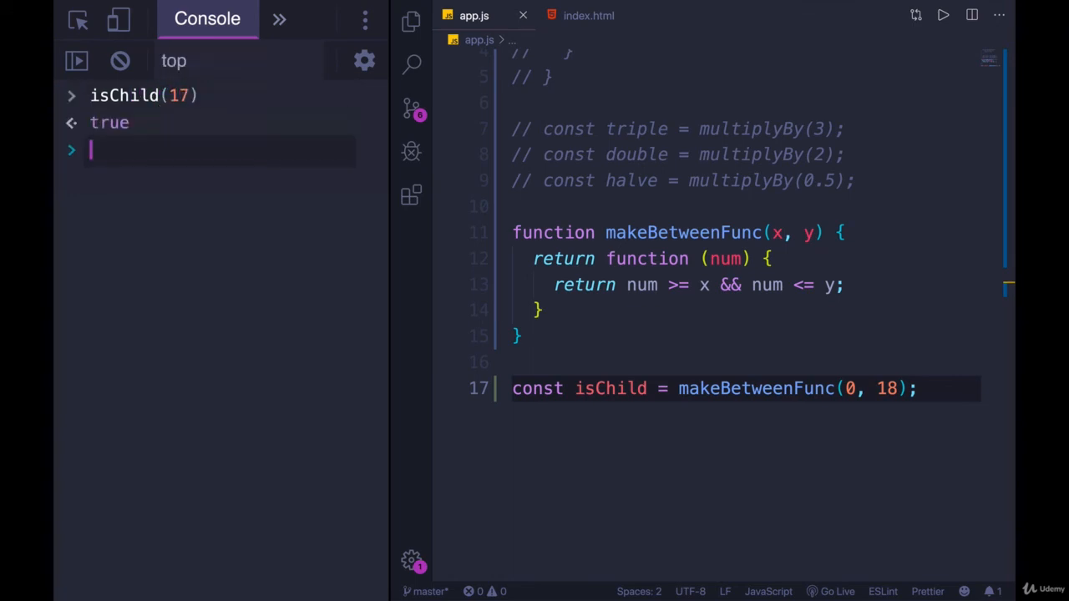
type("isChild(99)")
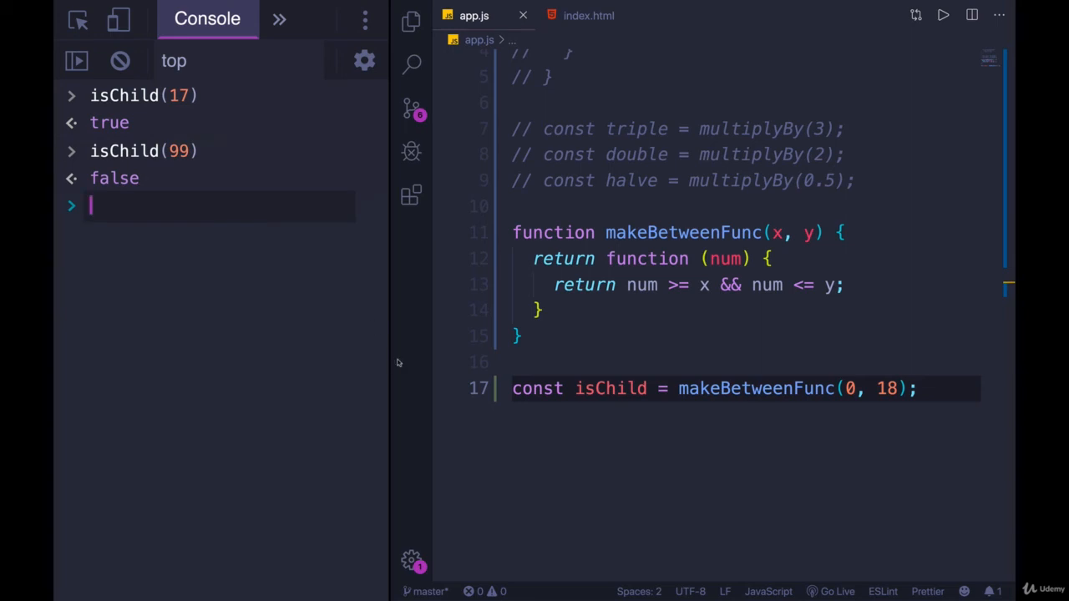
type("isChild(9)")
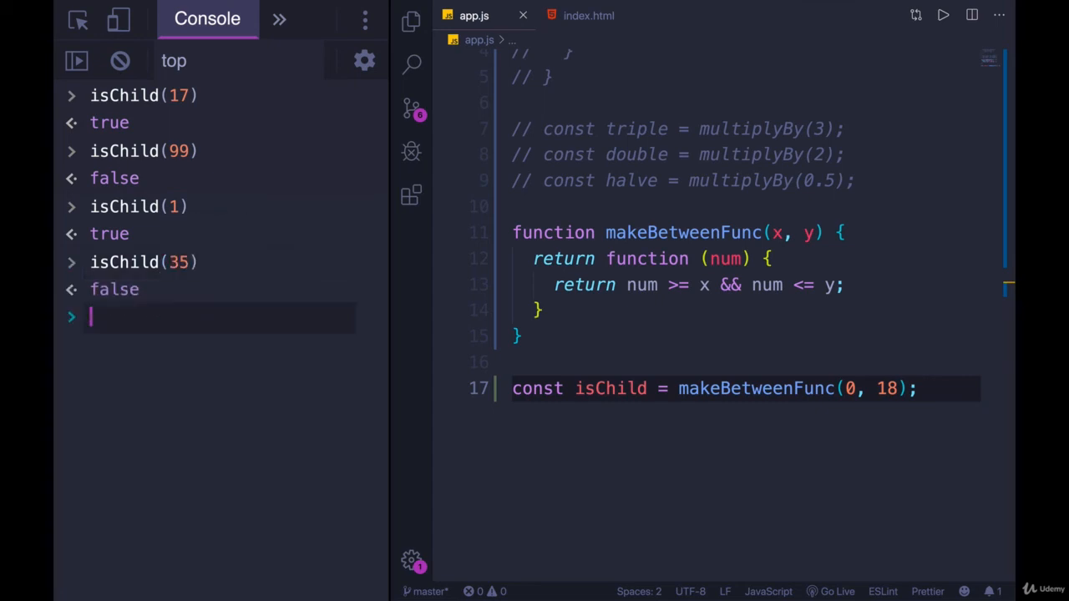
key("enter")
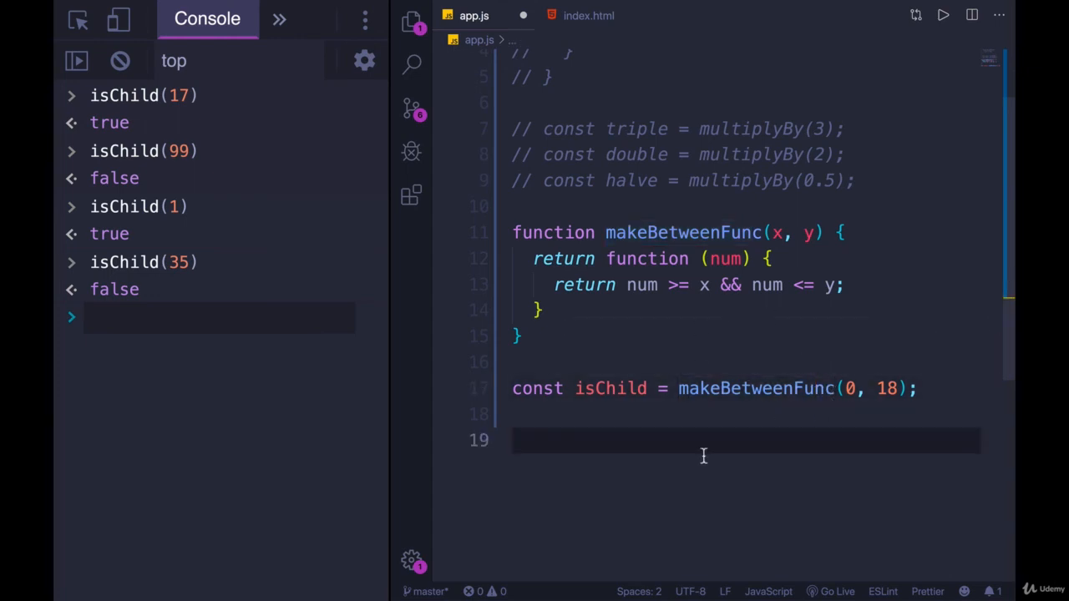
Define const isInNineties = makeBetweenFunc(1990, 2000) below isChild.
type("makeBetweenFunc(")
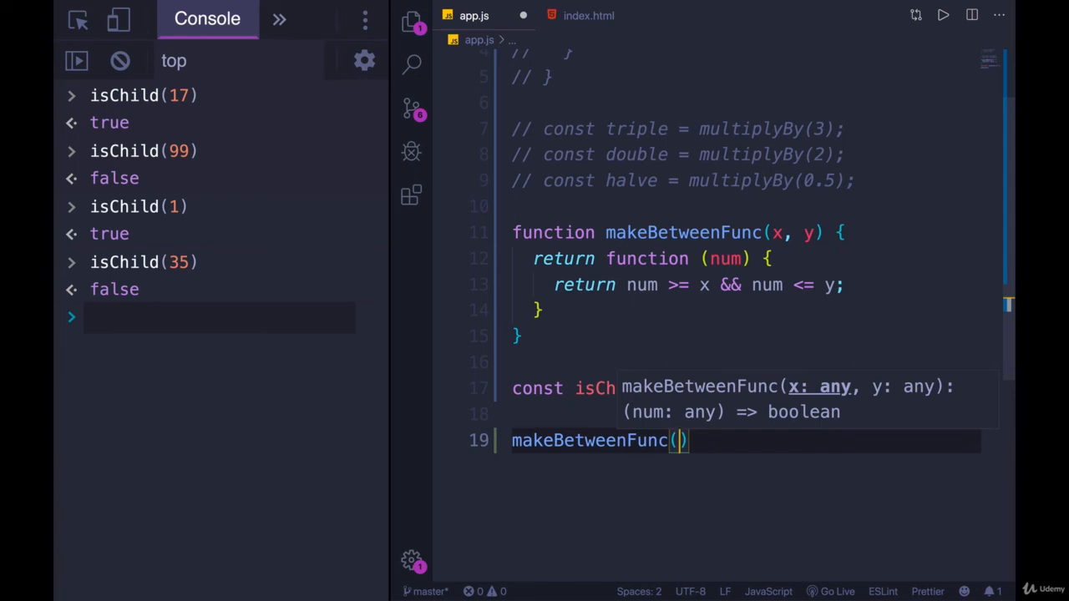
type("1")
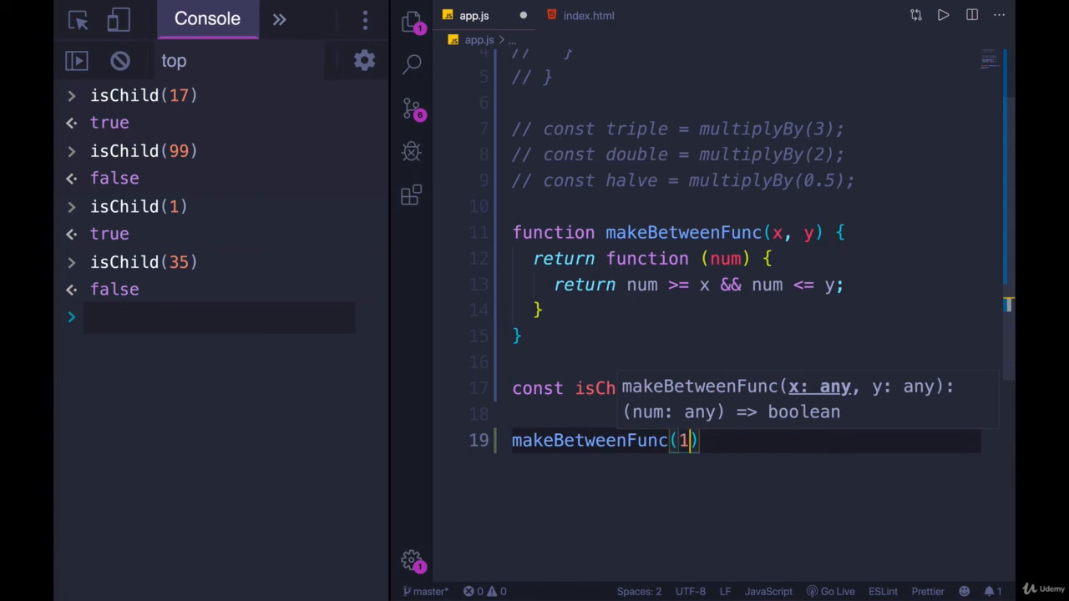
type("990,")
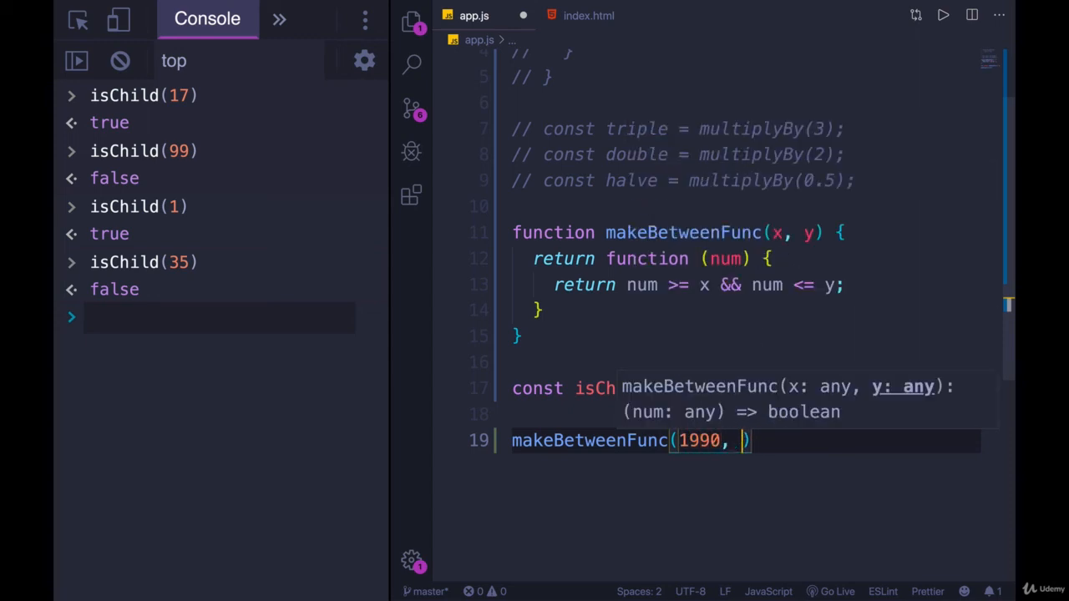
type("2000")
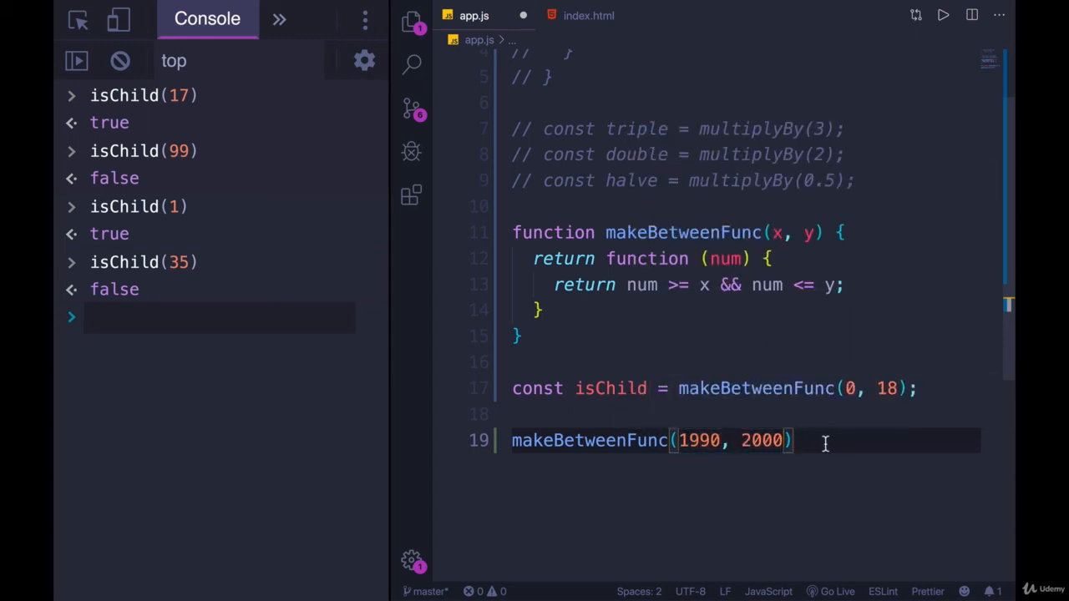
type("const")
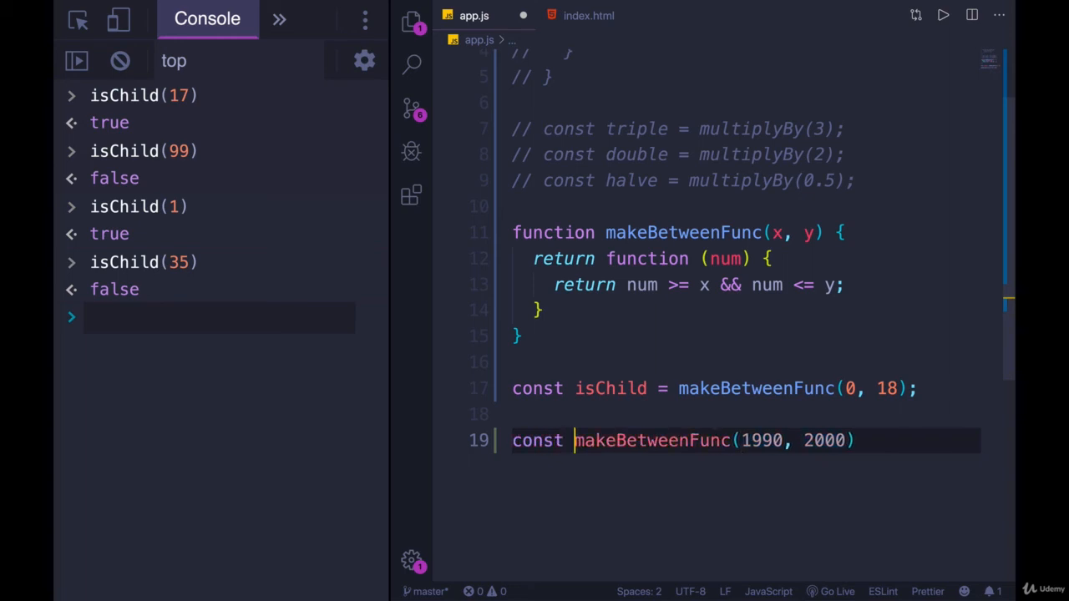
type("isN")
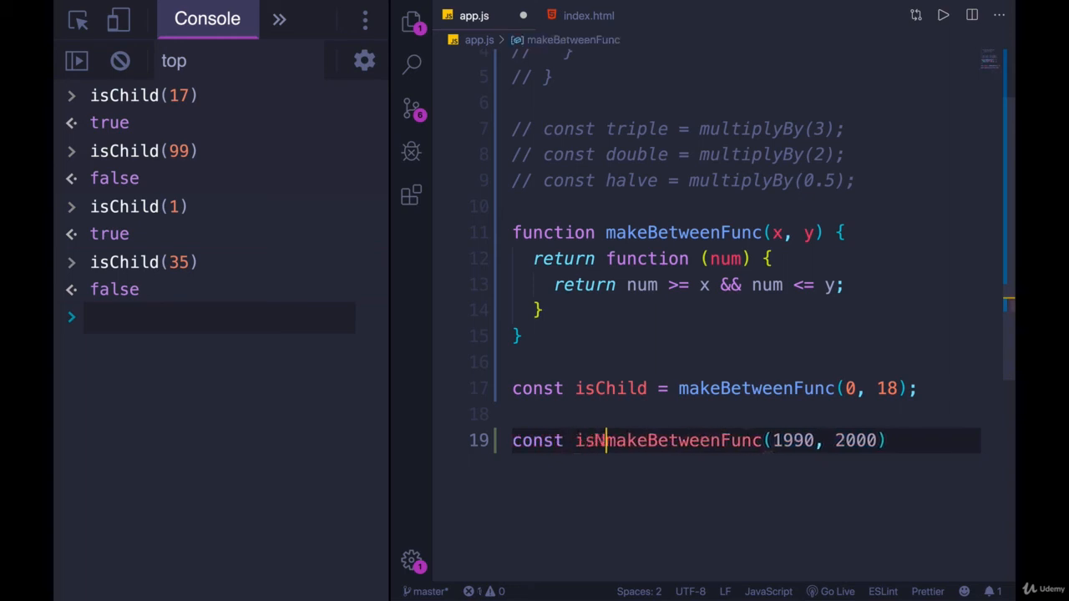
type("ineties =")
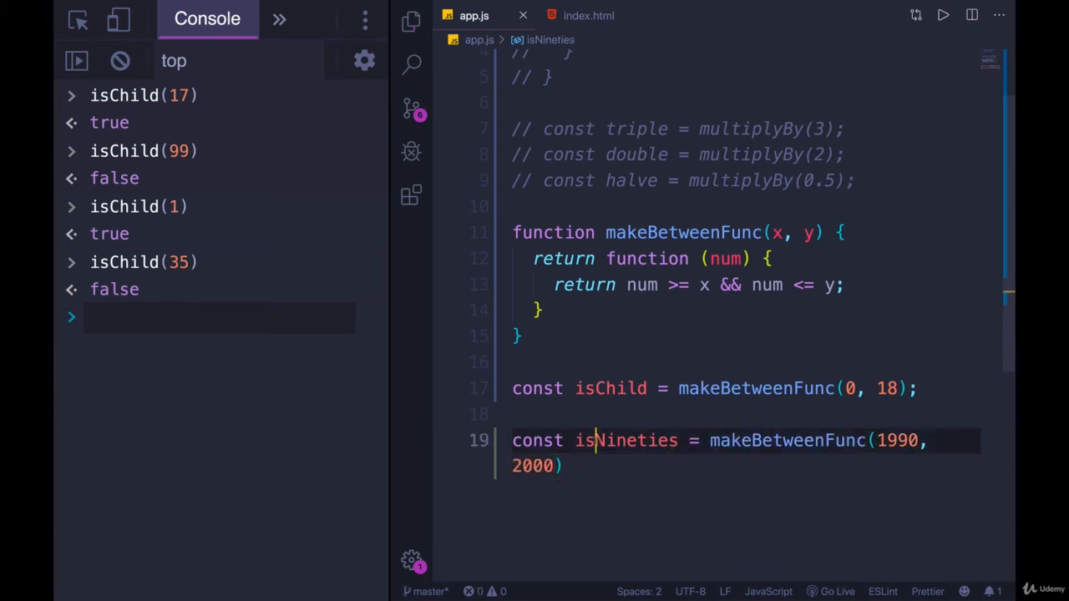
type("In")
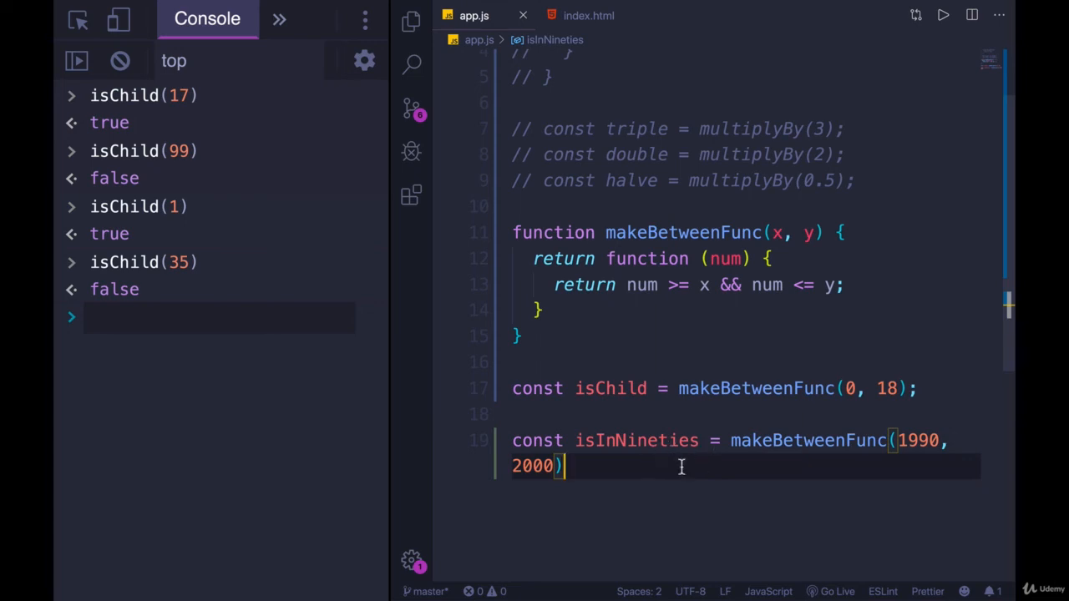
scroll("down", 3)
type(";")
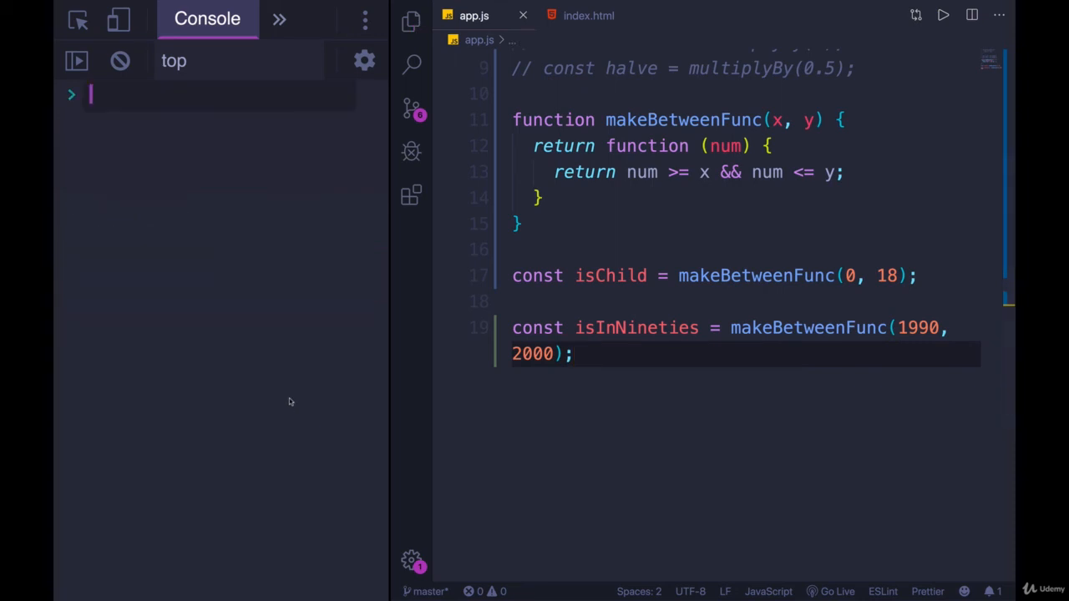
Run isInNineties with years like 1989, 1992 and 2000 in the browser console.
type("isInNineties(")
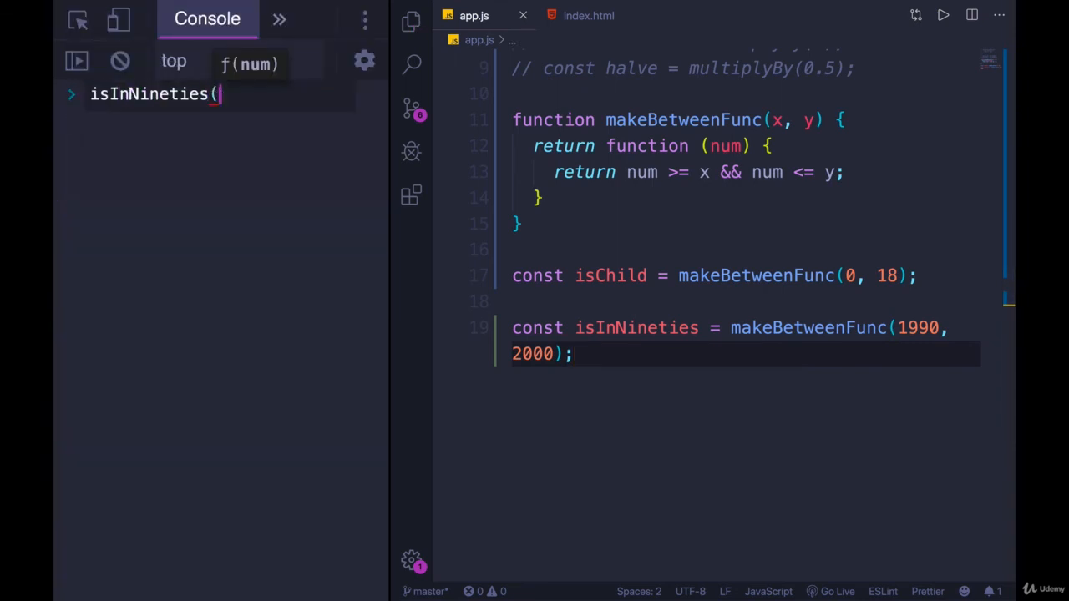
type("19")
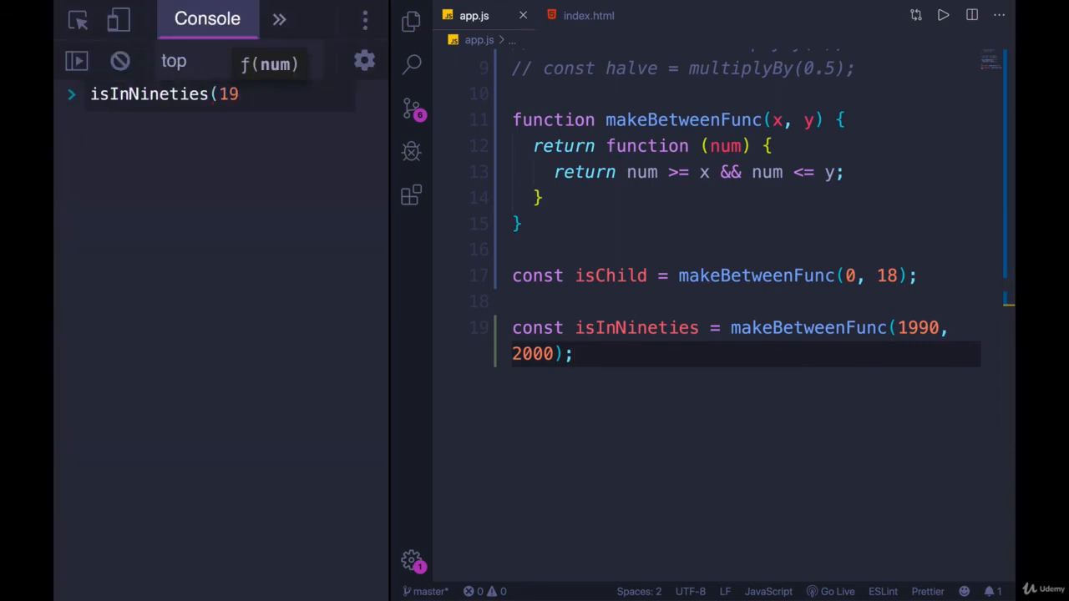
key("Enter")
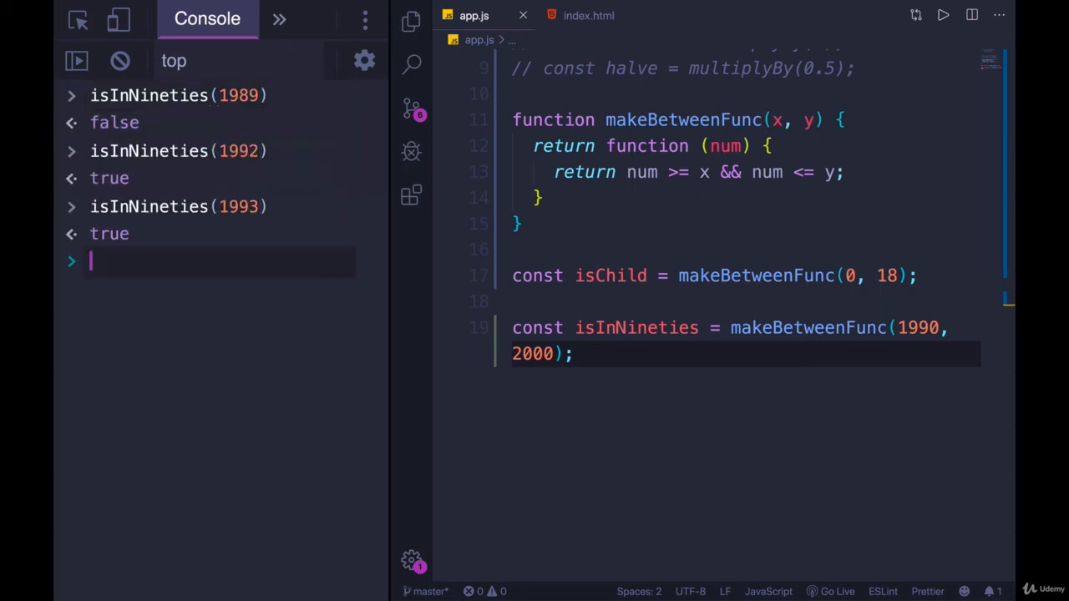
type("isInNineties(200)")
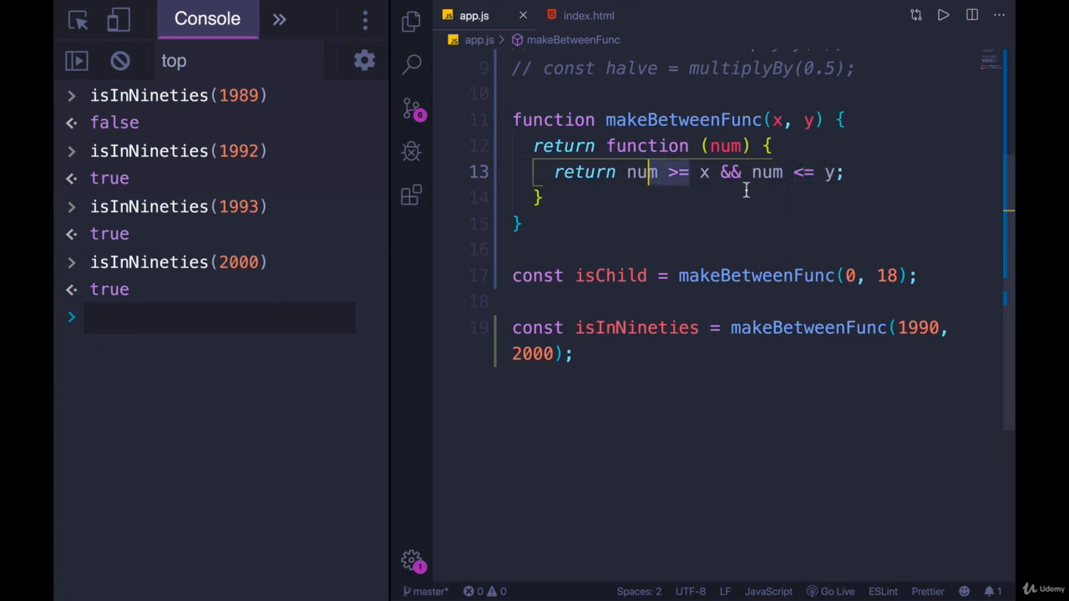
mouse_move(835, 187)
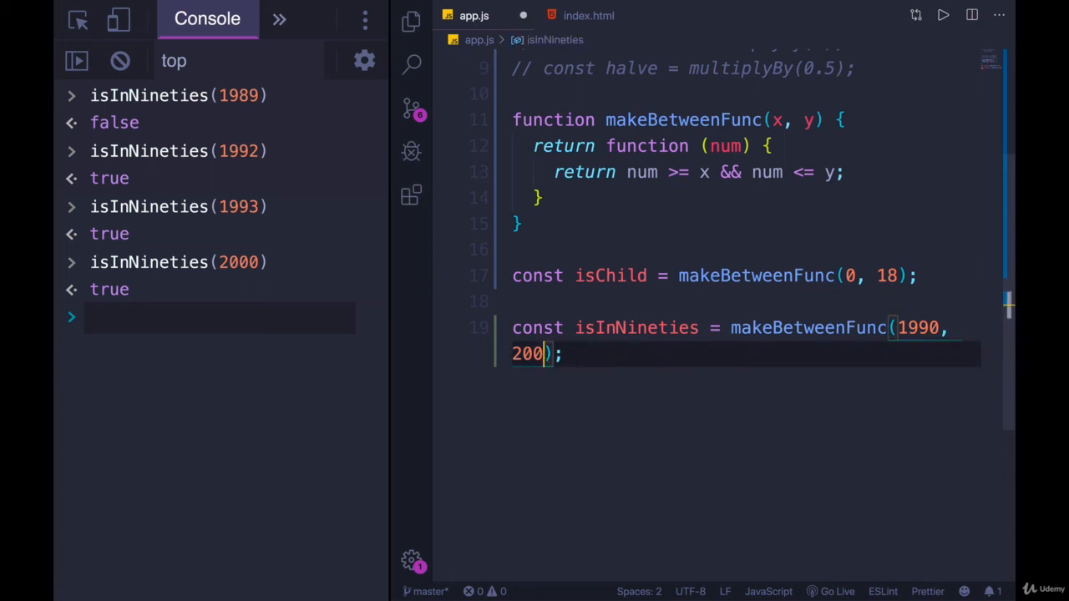
Narrow isInNineties' upper bound from 2000 to 1999 in app.js.
type("1999")
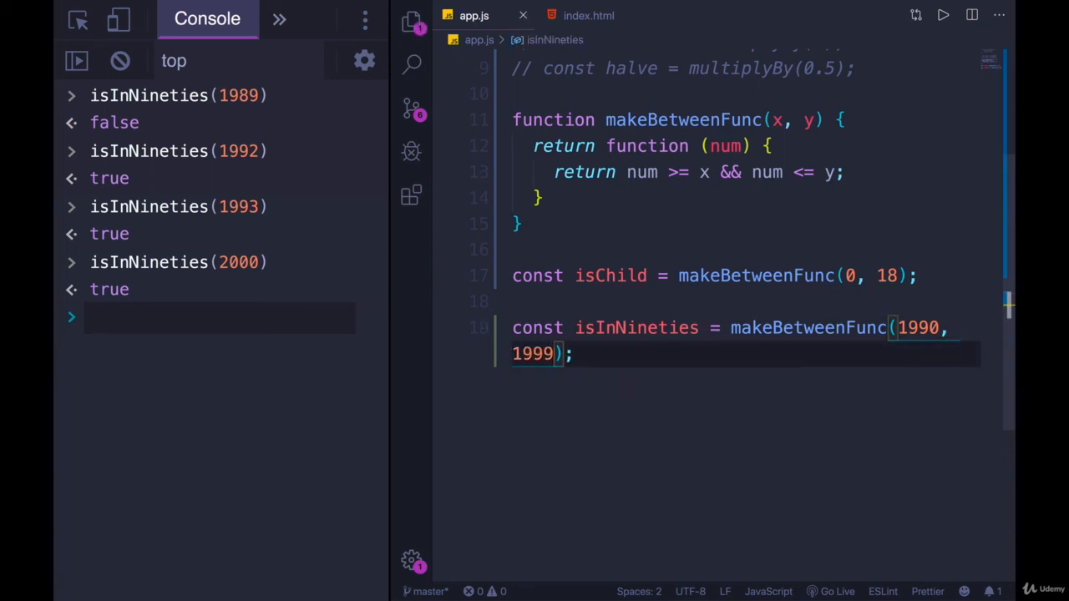
left_click(120, 60)
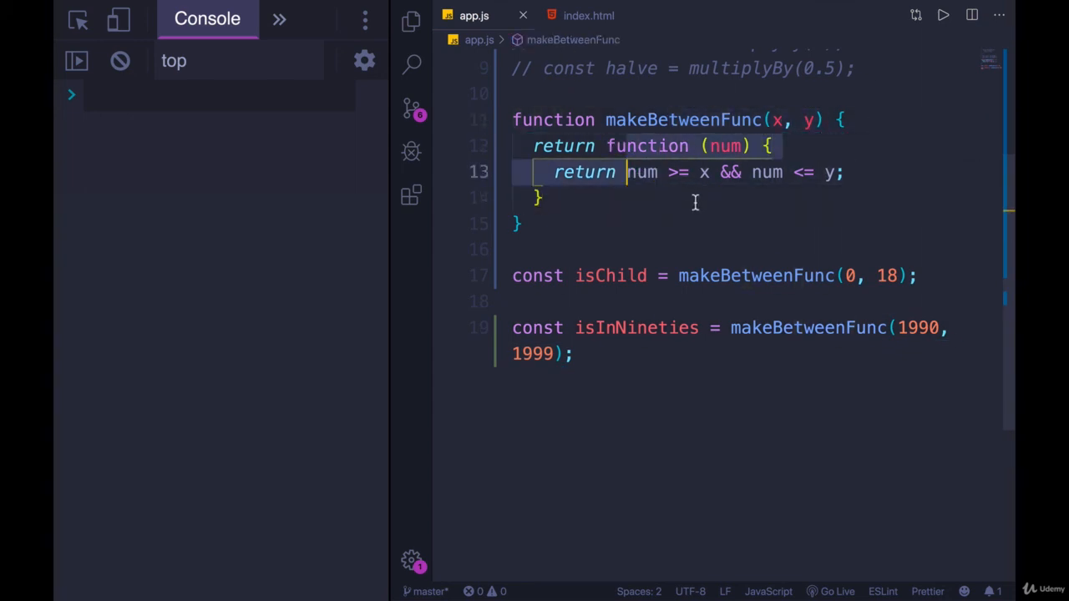
Start const isNiceWeather with a comment noting the 65–79 nice range, correcting 80 to 79.
type("const isNic")
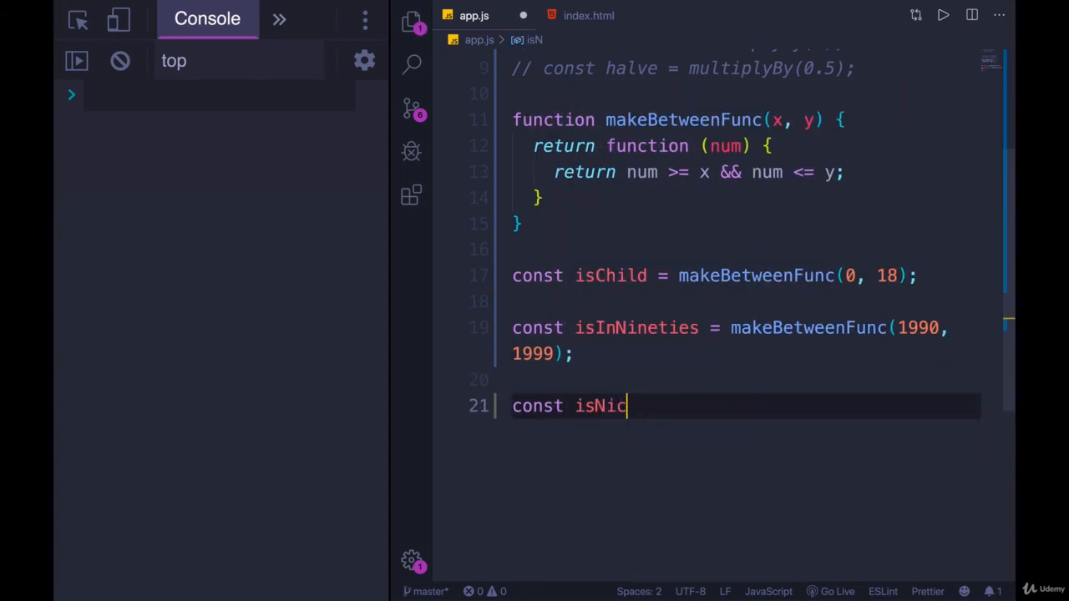
type("e")
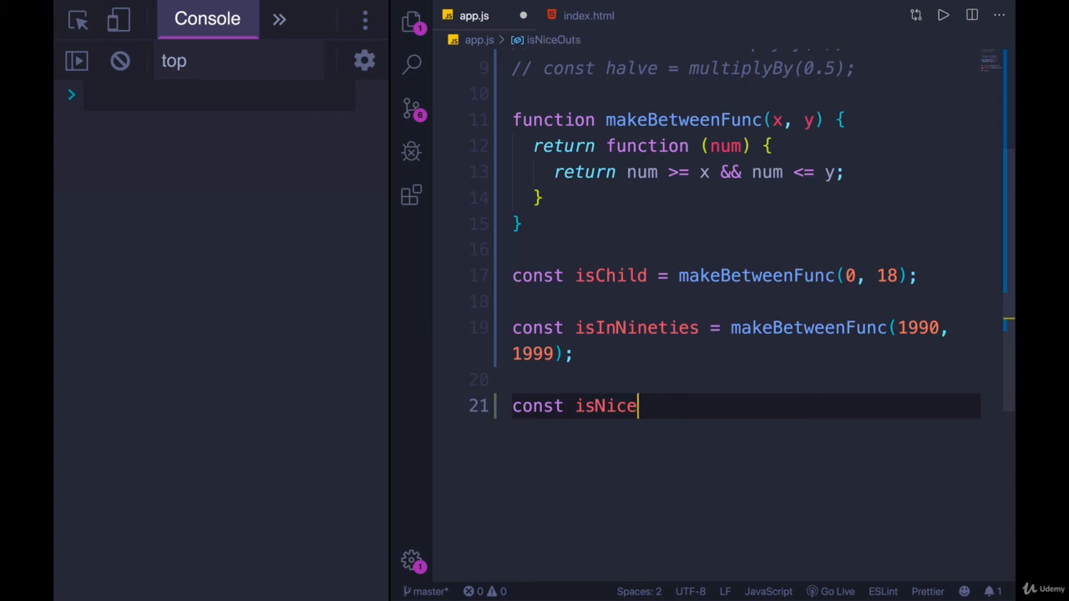
type("Weather")
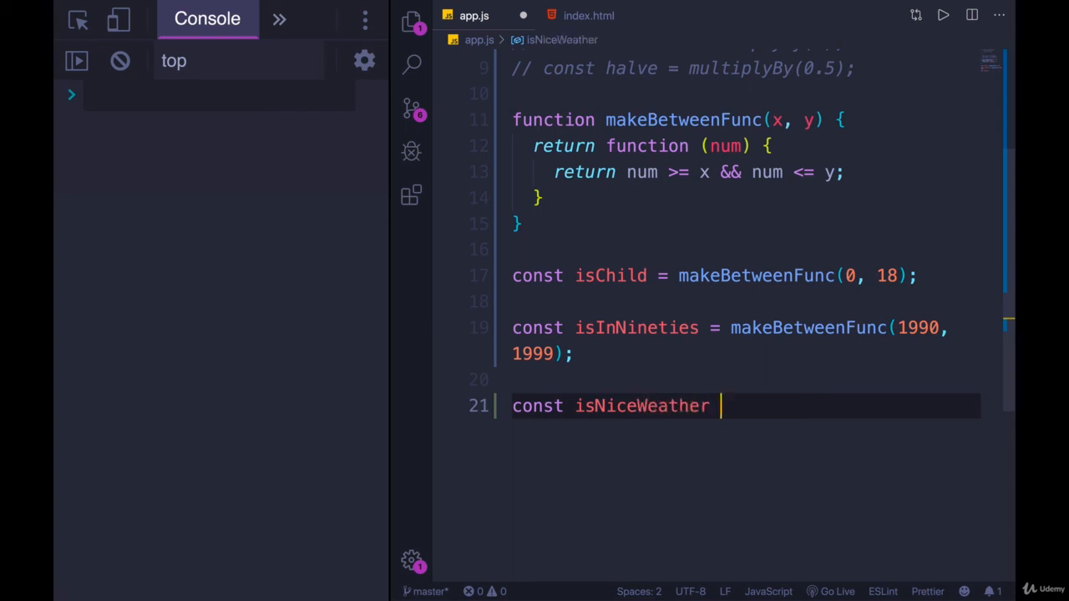
type("=")
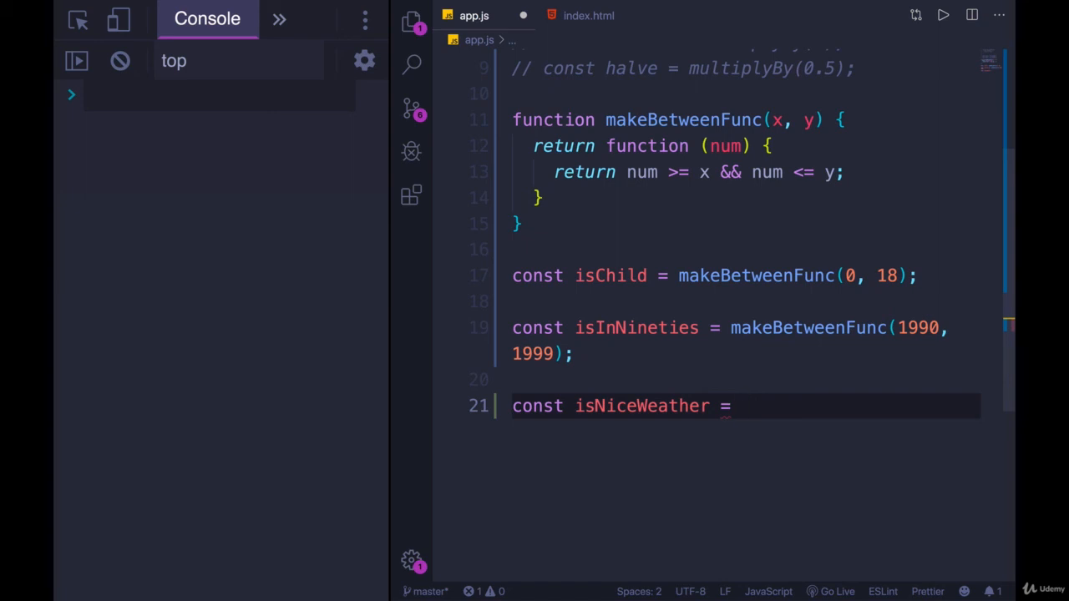
type("6")
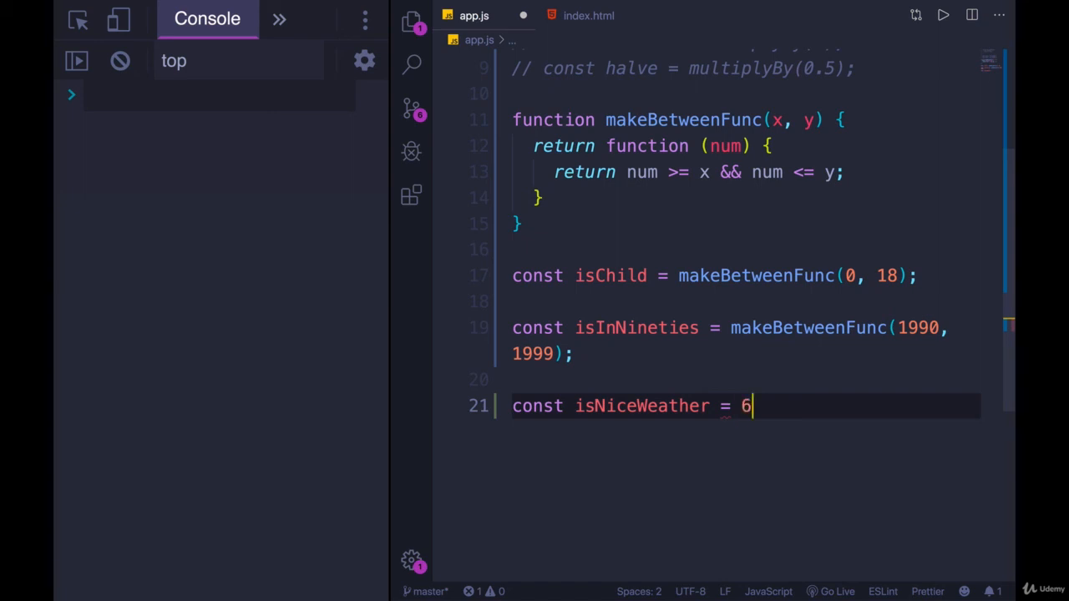
type("5-")
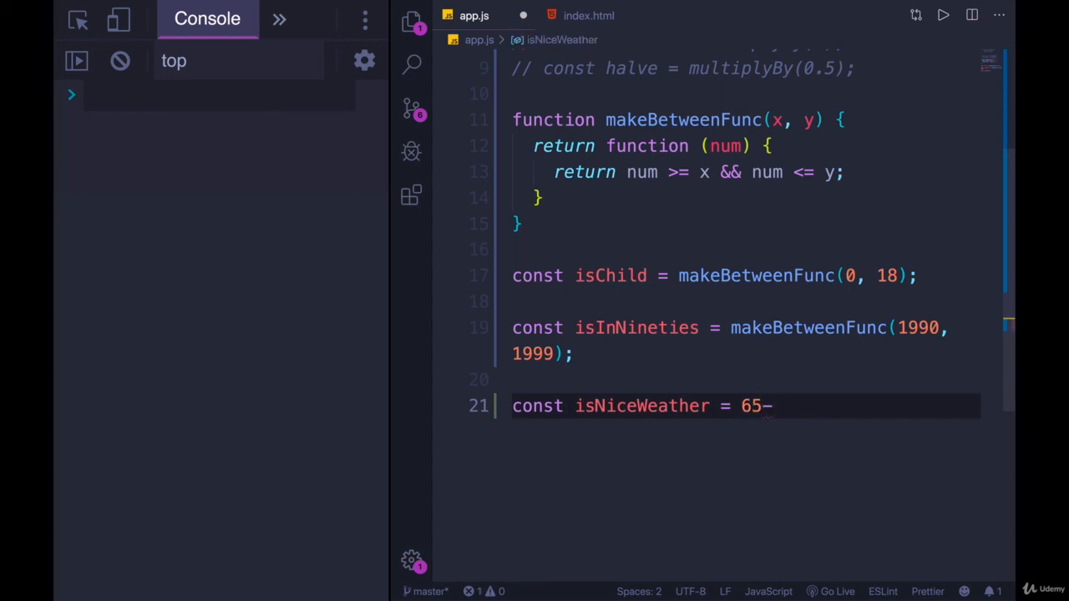
type("80")
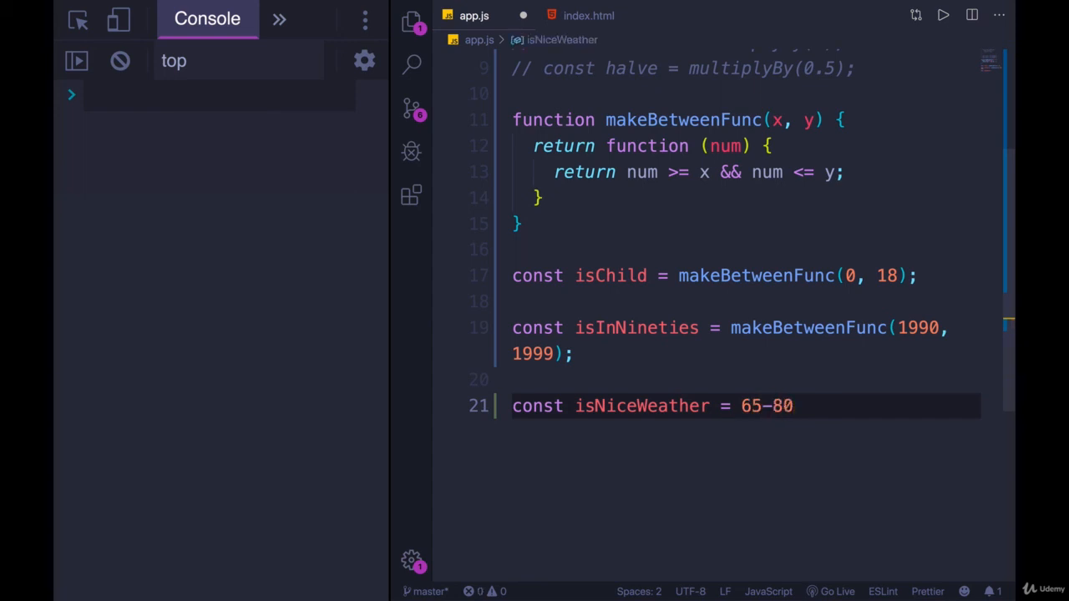
key("Backspace")
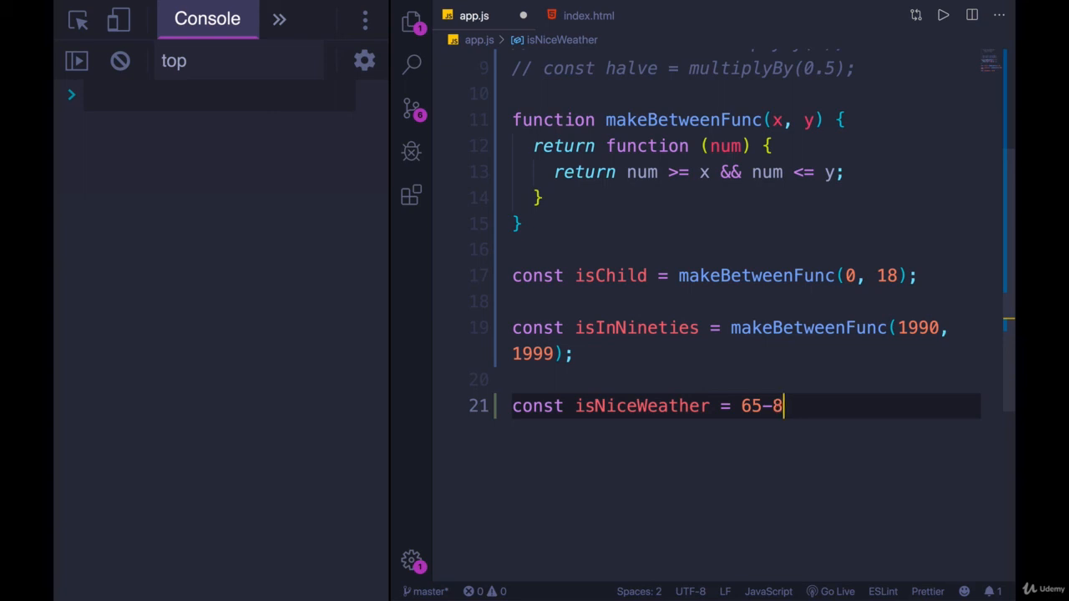
key("Backspace")
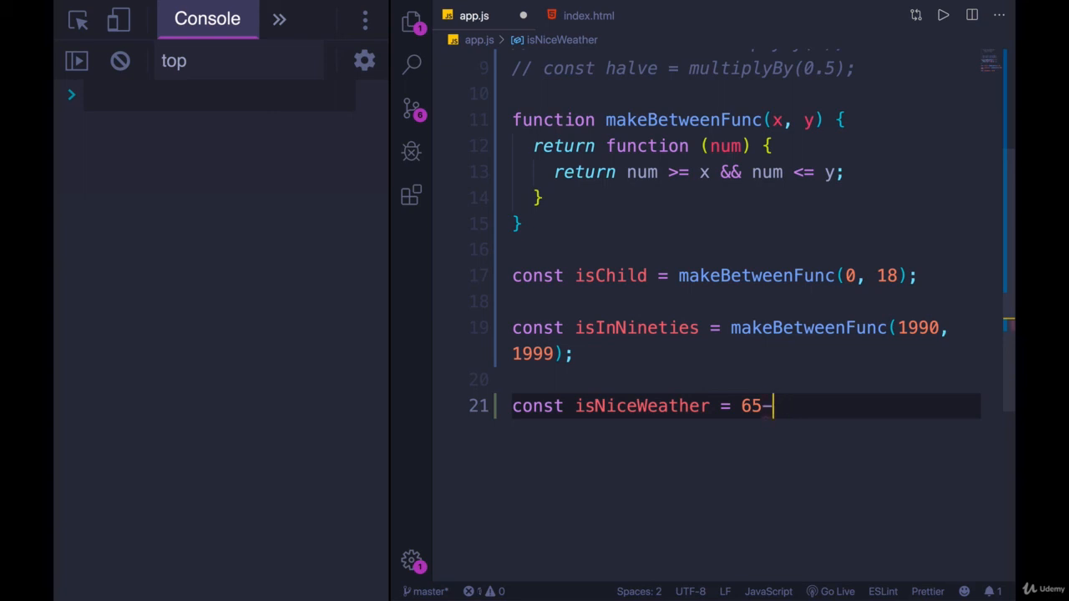
type("79")
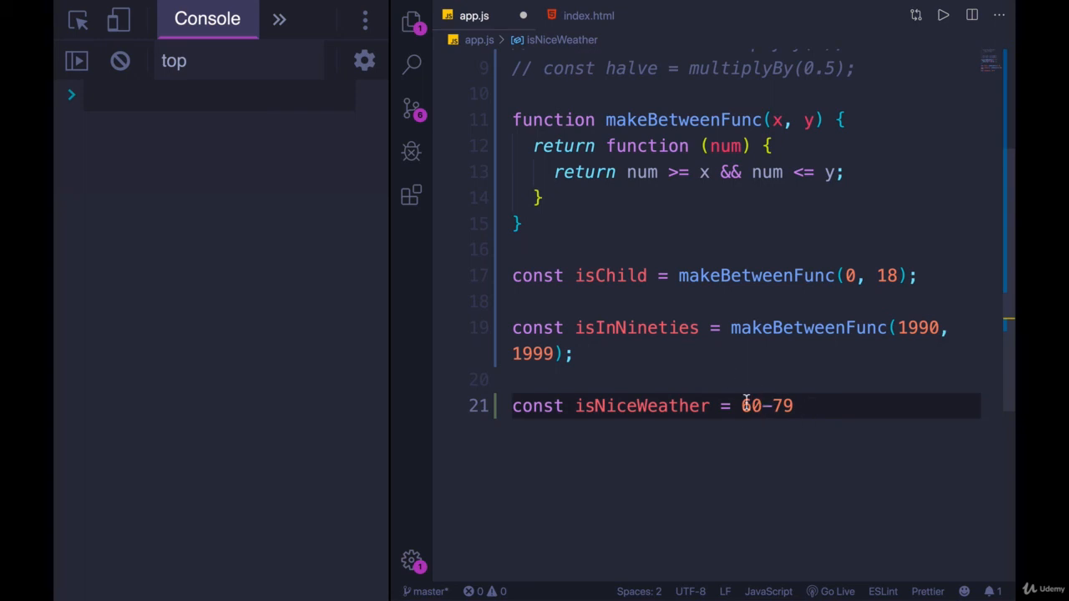
Assign isNiceWeather to makeBetweenFunc with 60 as the lower bound.
type("makeB")
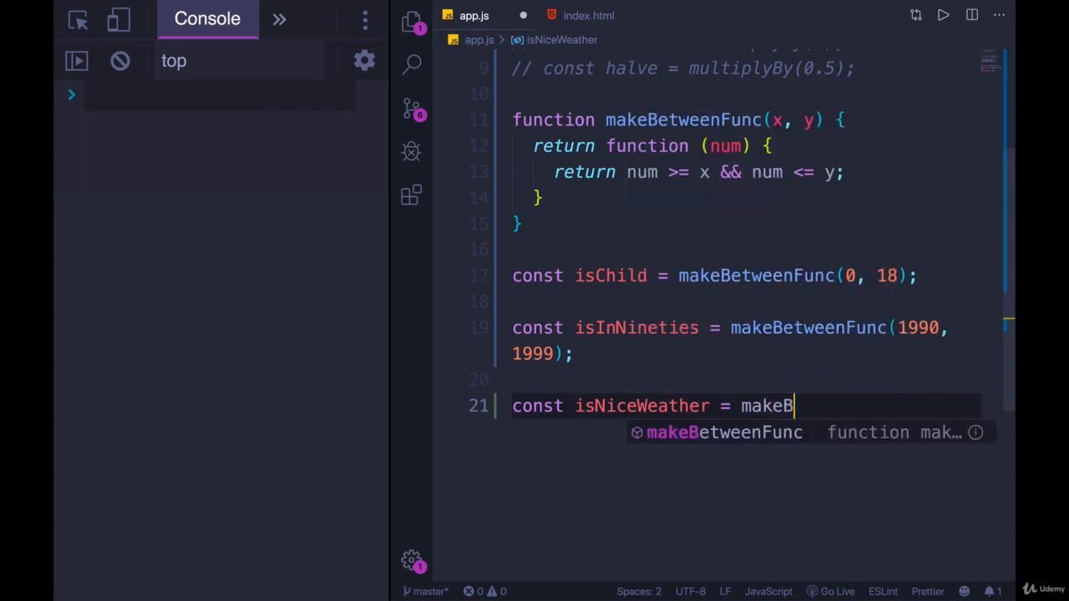
type("etweenFunc(60, 79);")
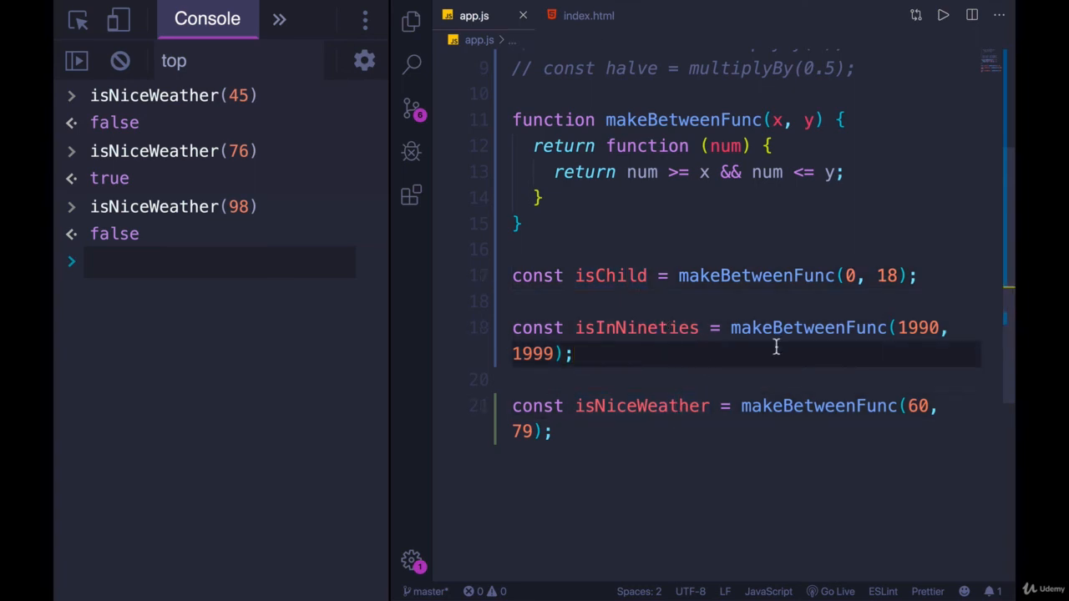
Highlight all uses of makeBetweenFunc to review the three range-check definitions.
left_click(842, 172)
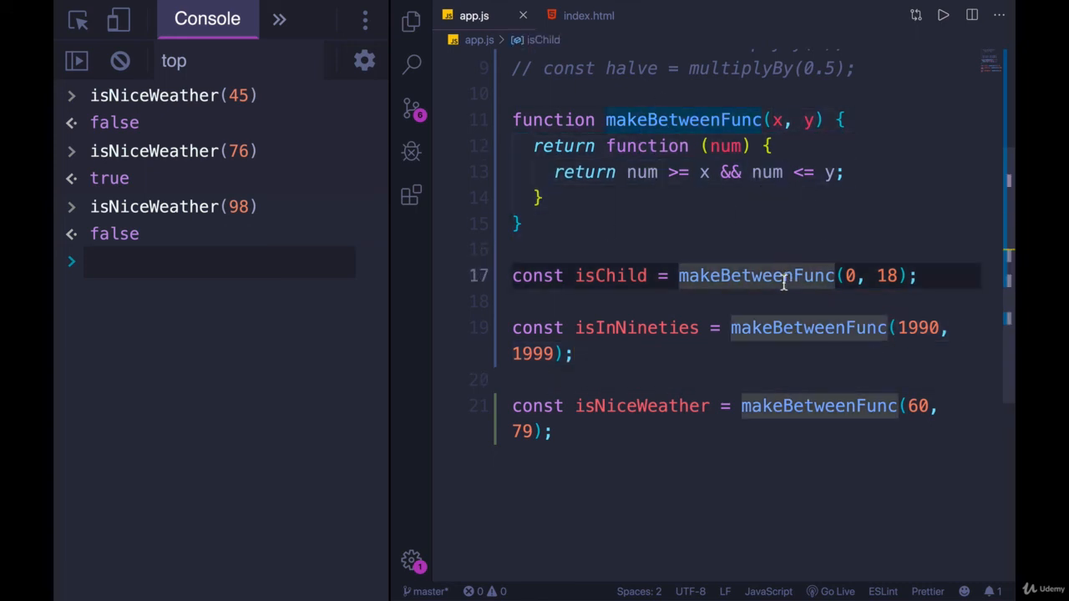
mouse_move(696, 286)
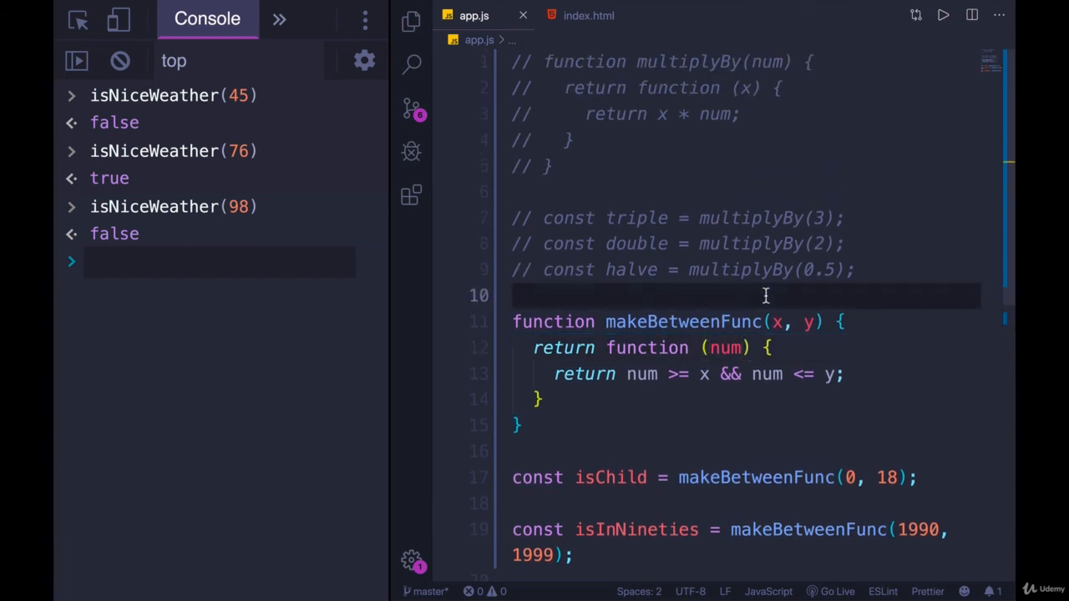
mouse_move(865, 257)
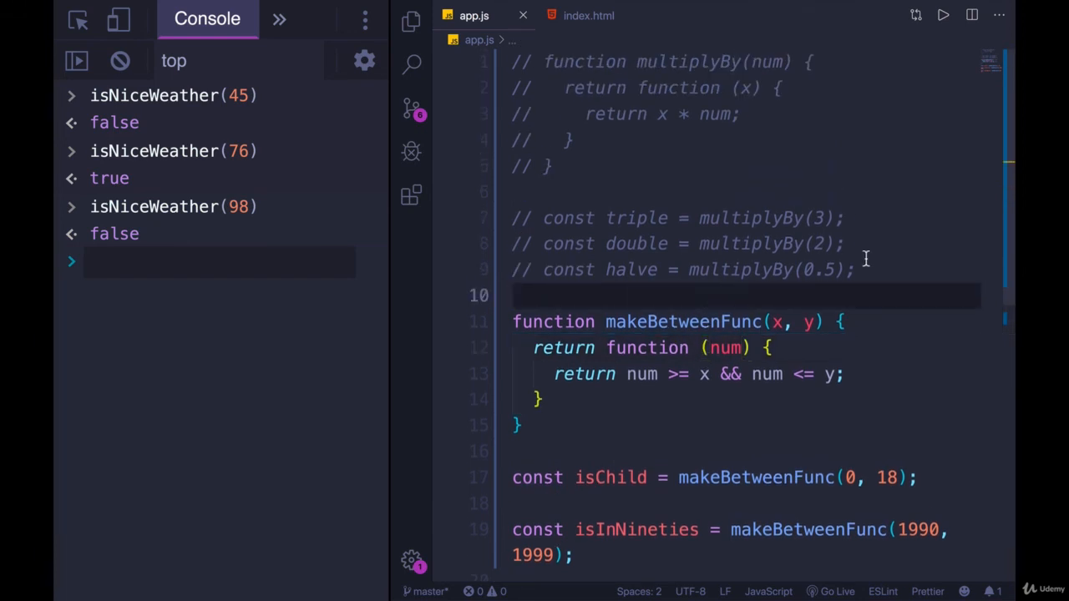
mouse_move(812, 314)
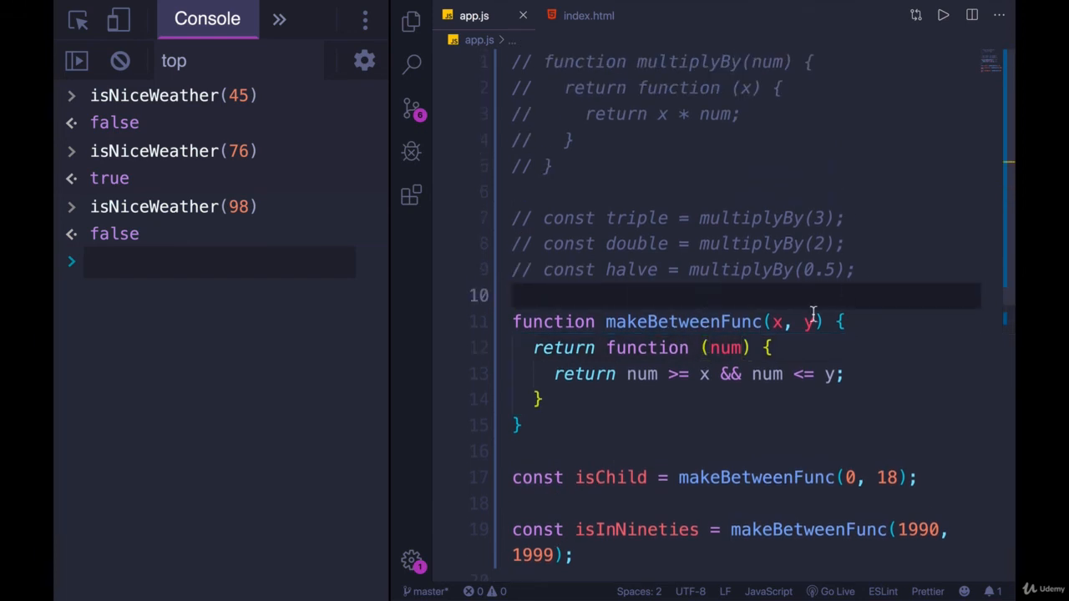